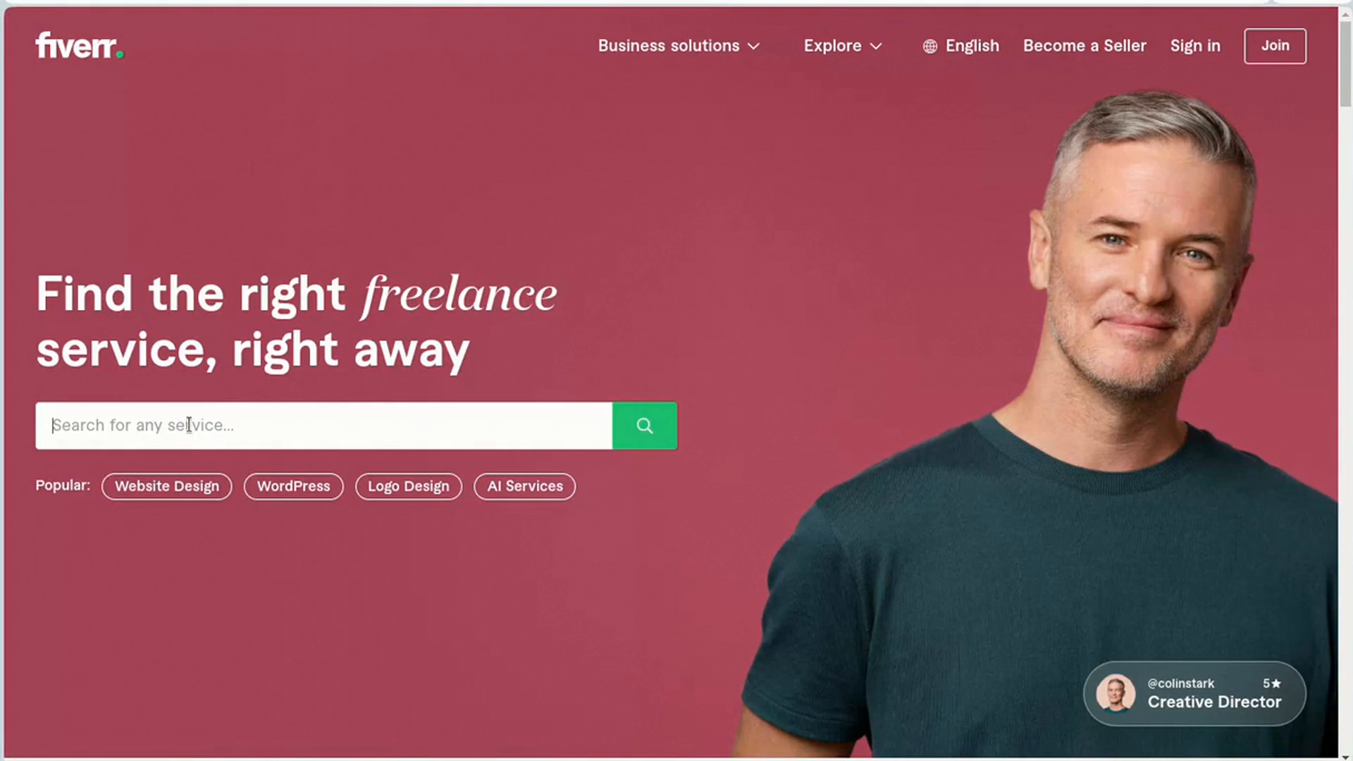
Search Fiverr for 'html email signature' and browse the 3,526 gig results
text(h)
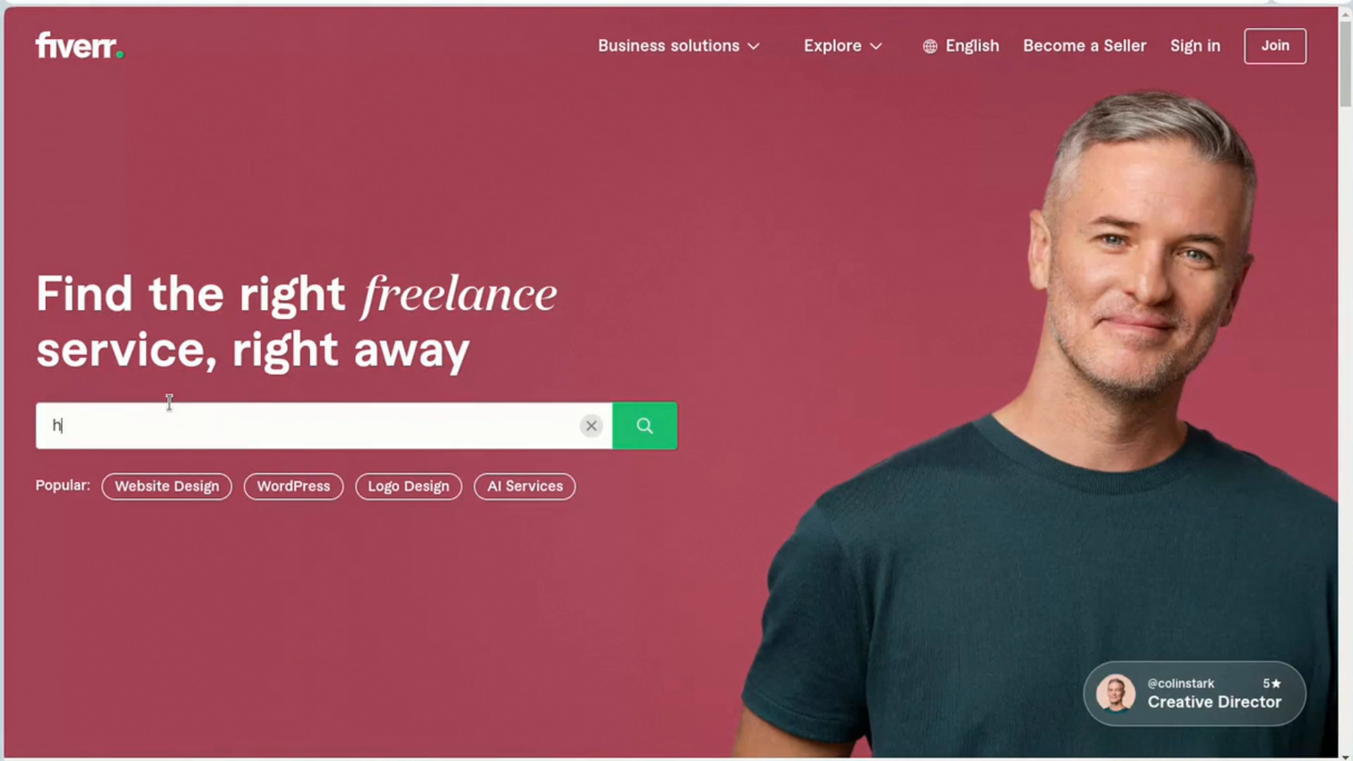
text(tml email signature)
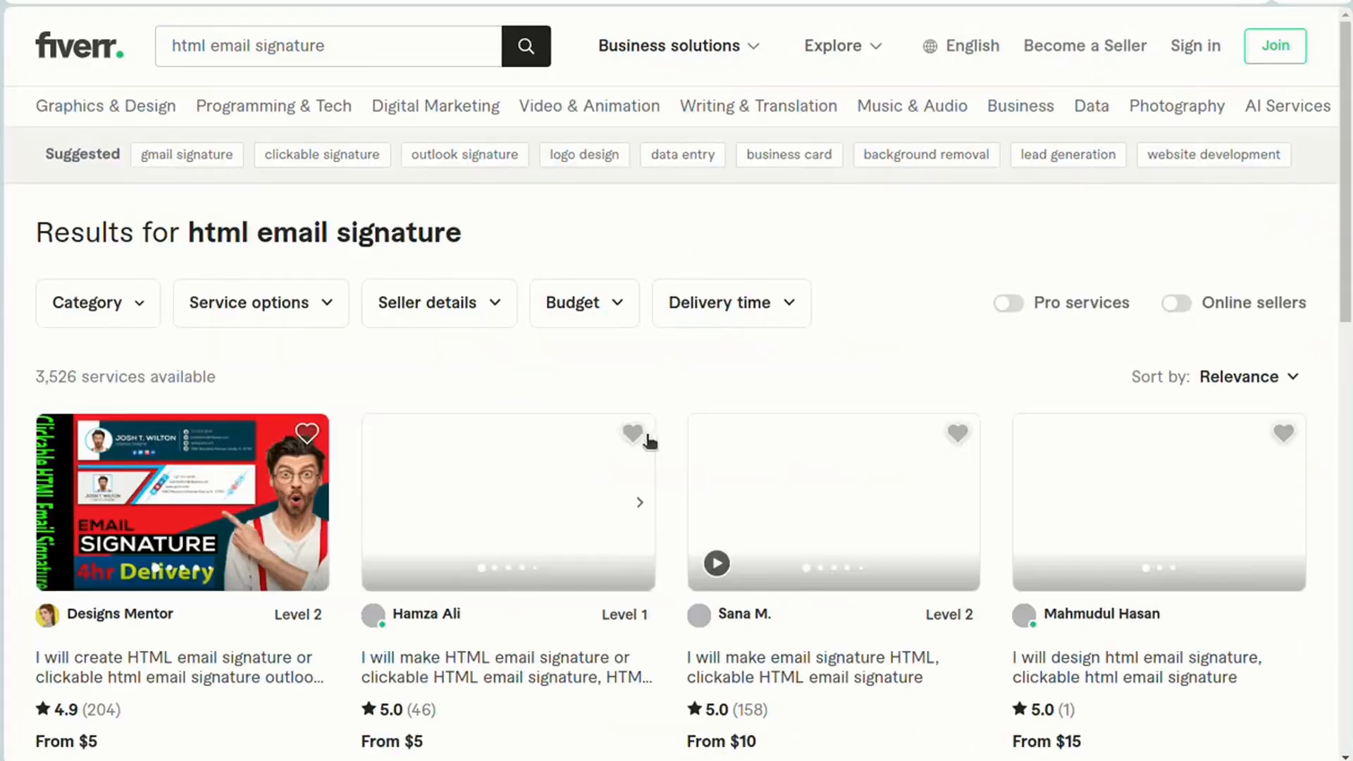
scroll(down, 3)
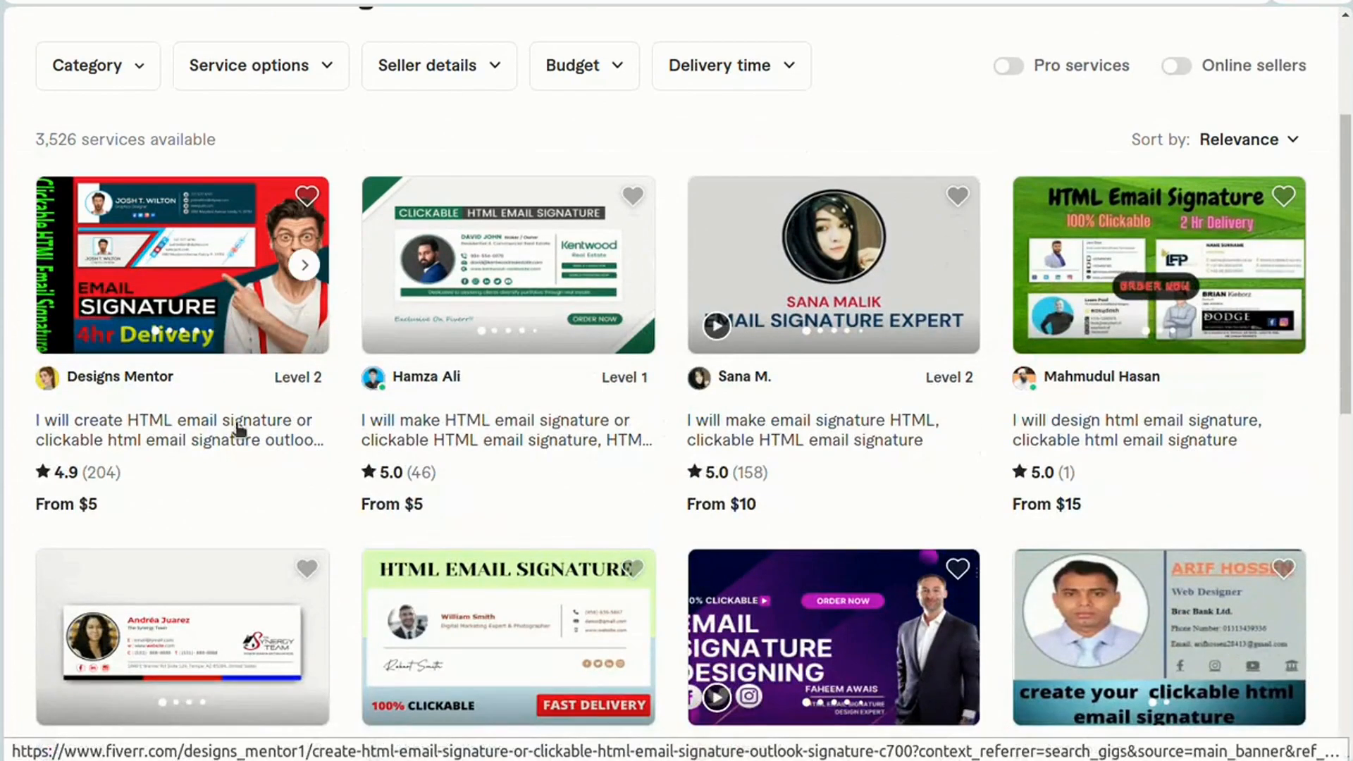
click(303, 265)
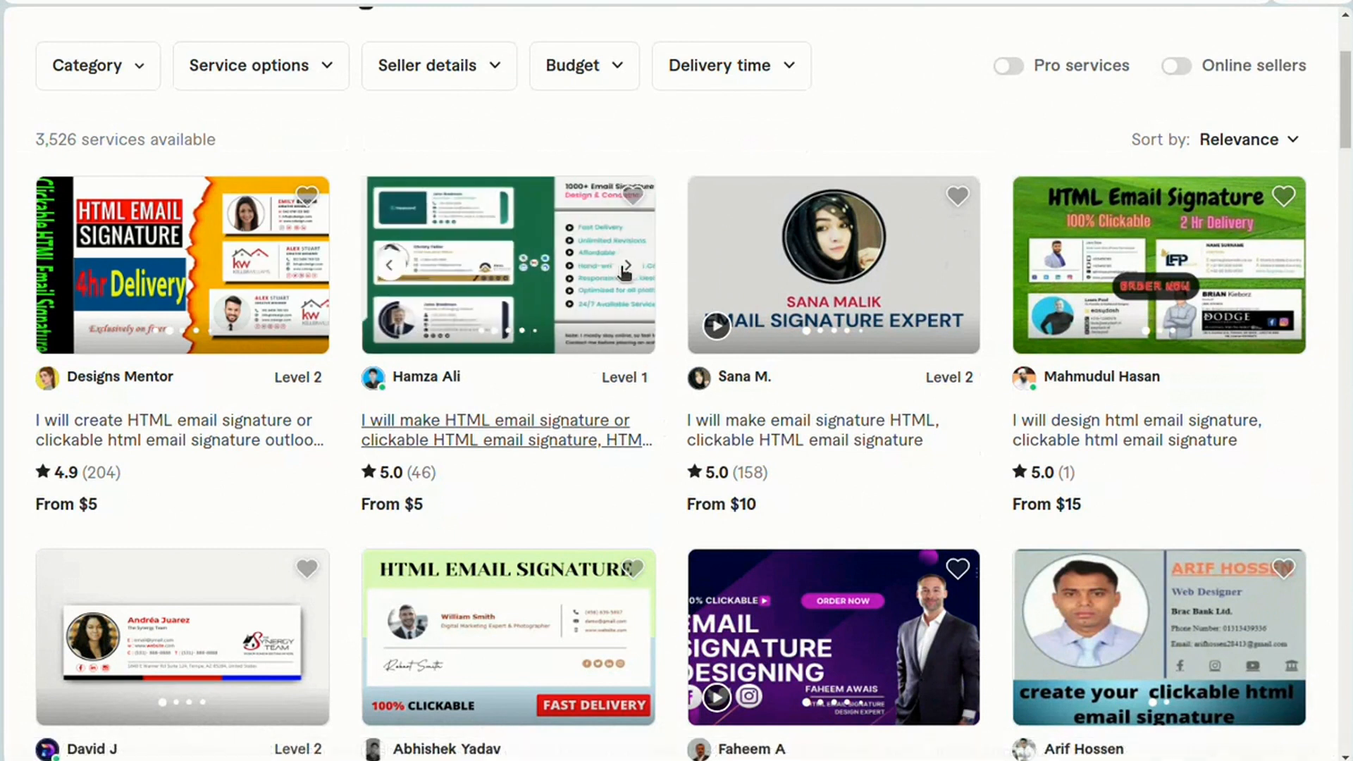
click(627, 265)
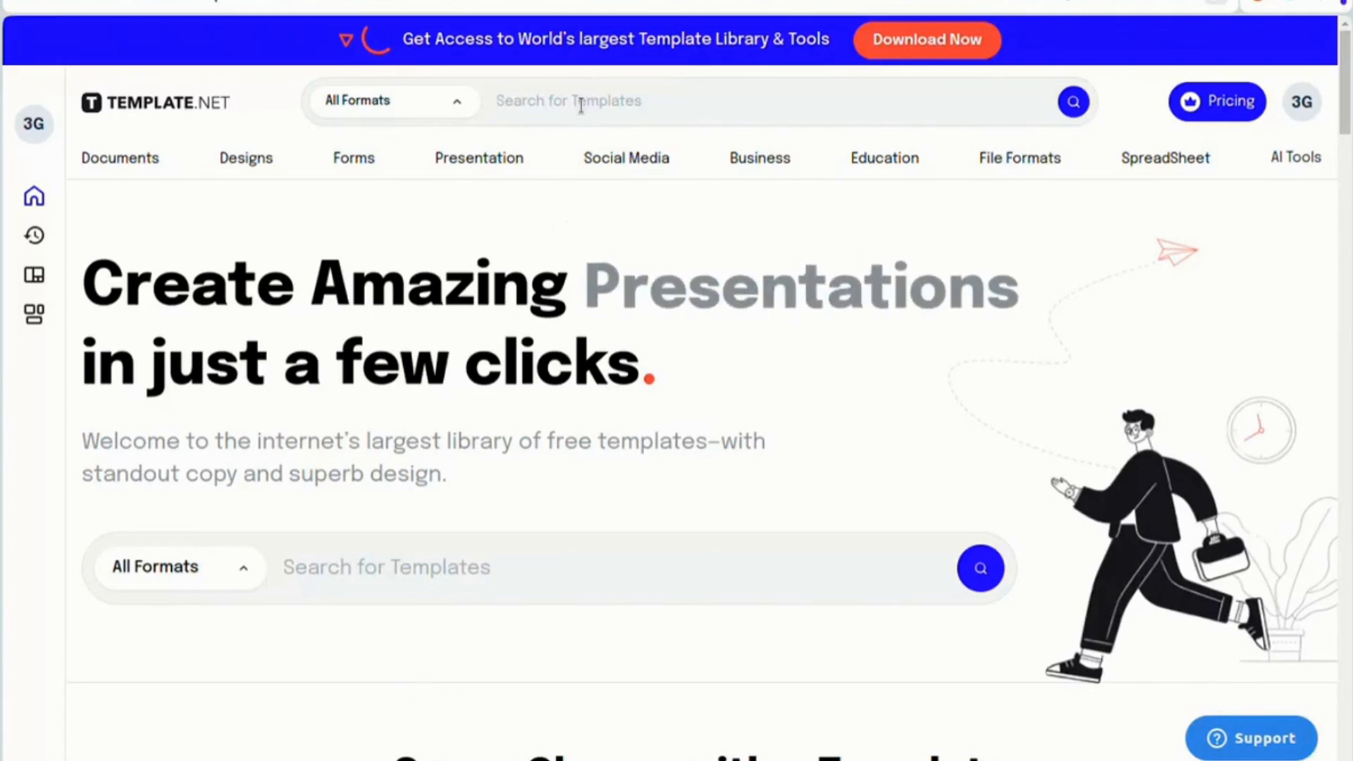
Search Template.net for 'html email signature' and scroll through the free signature templates
text(html)
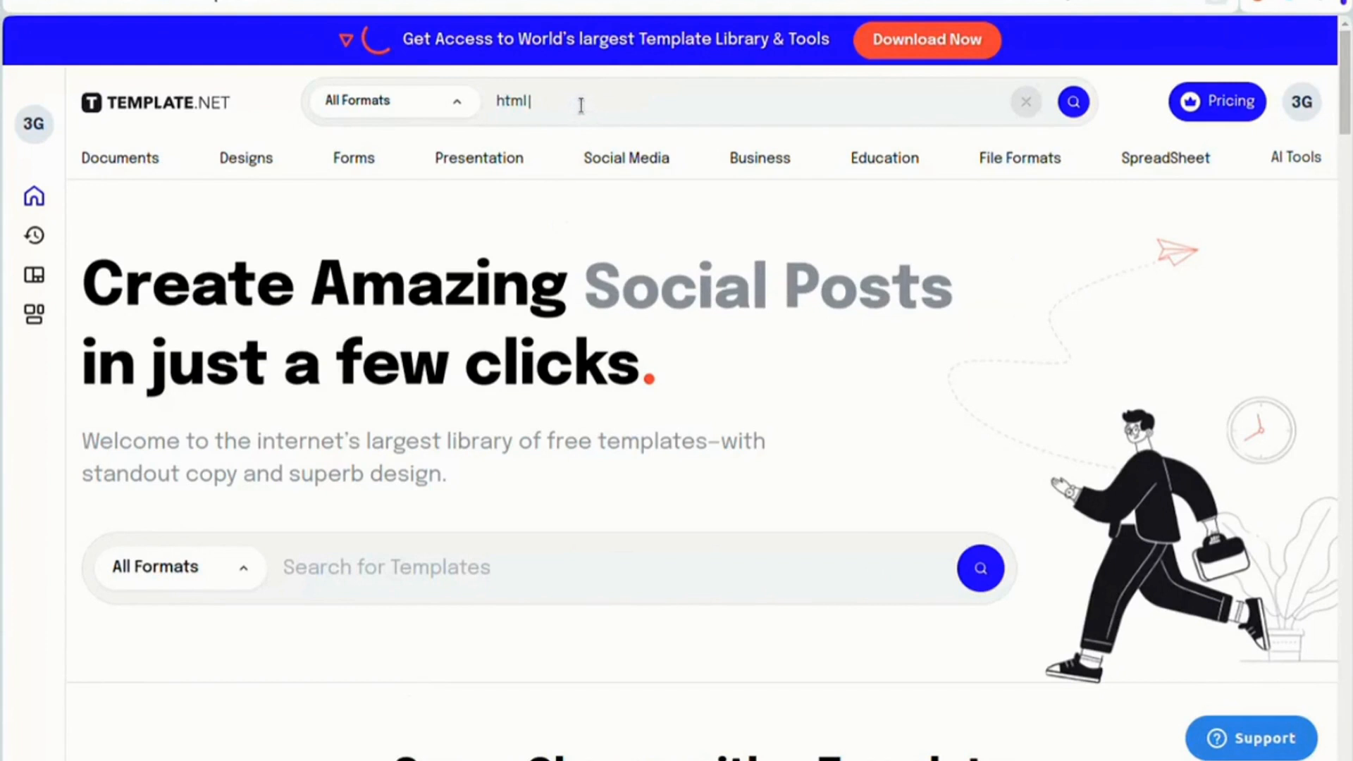
text(email)
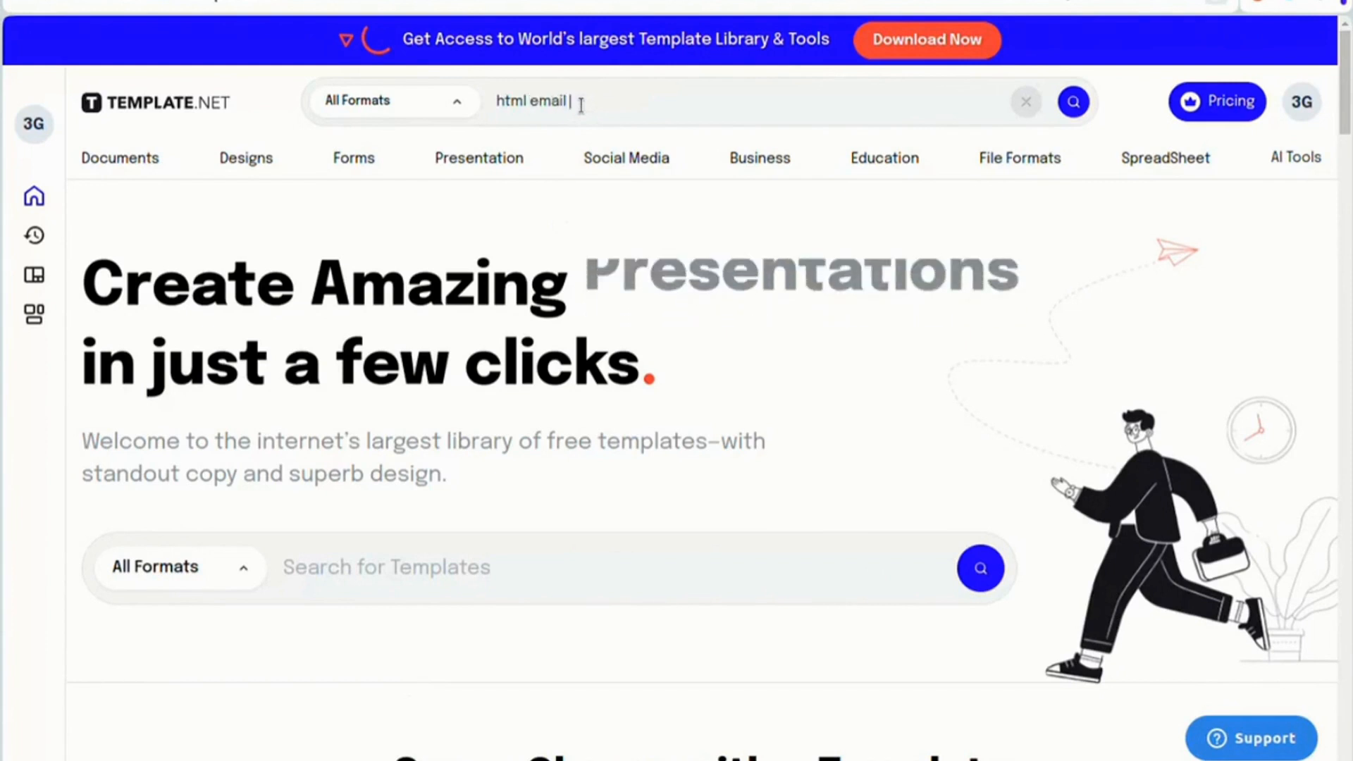
text(signature)
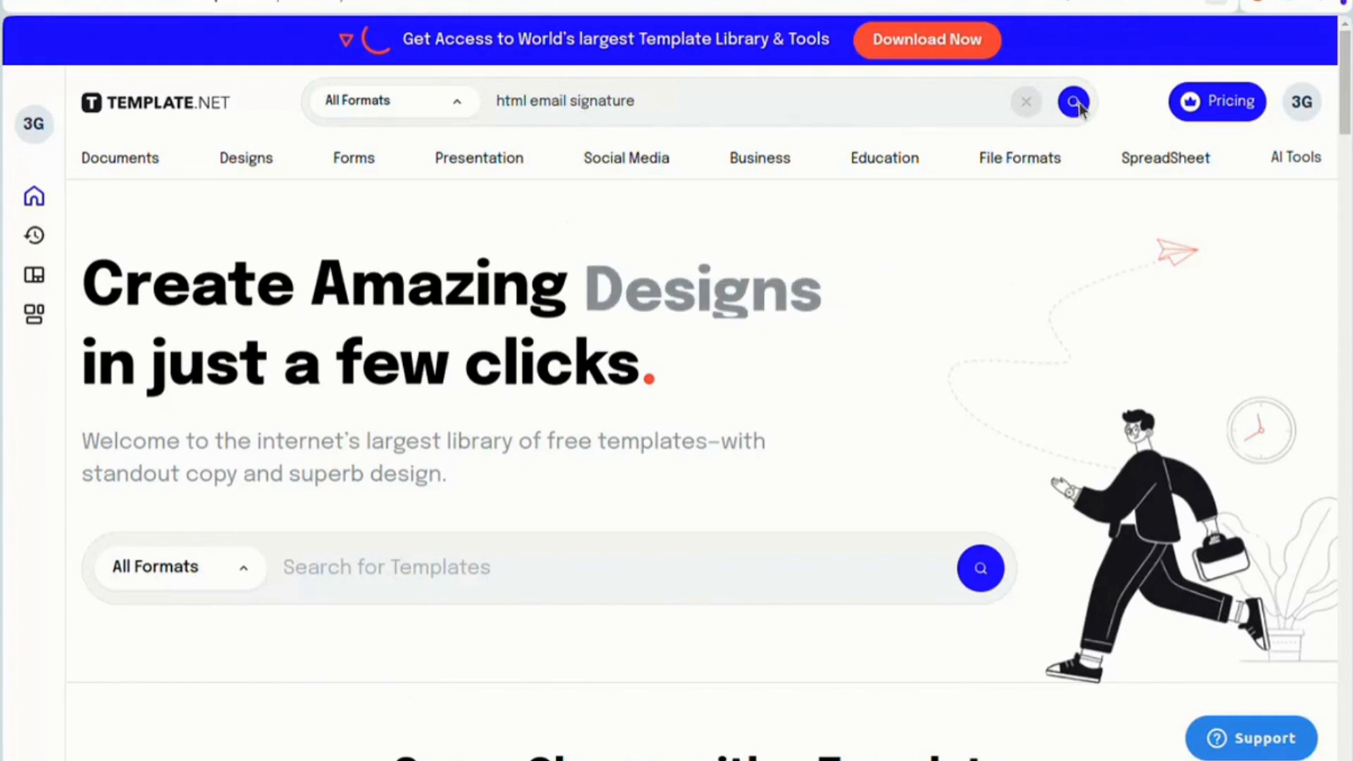
click(1076, 101)
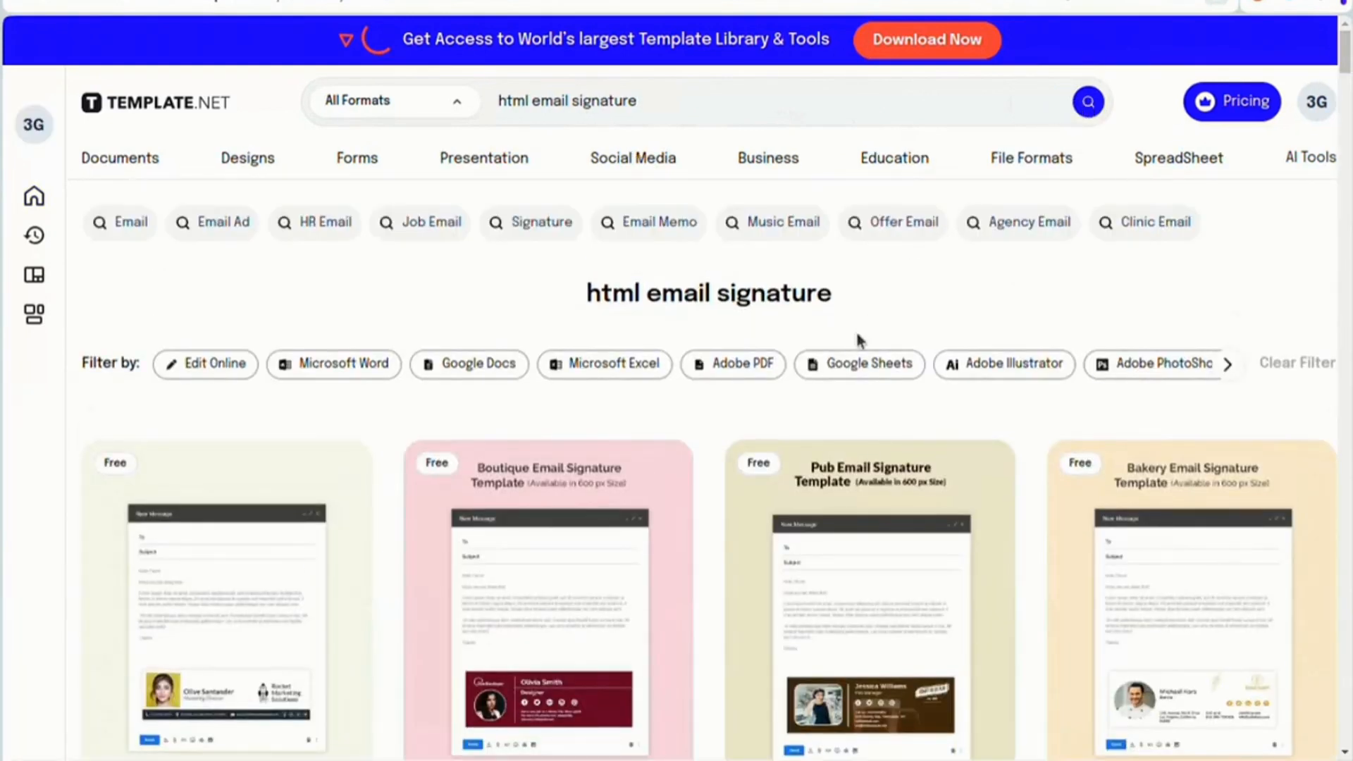
scroll(down, 3)
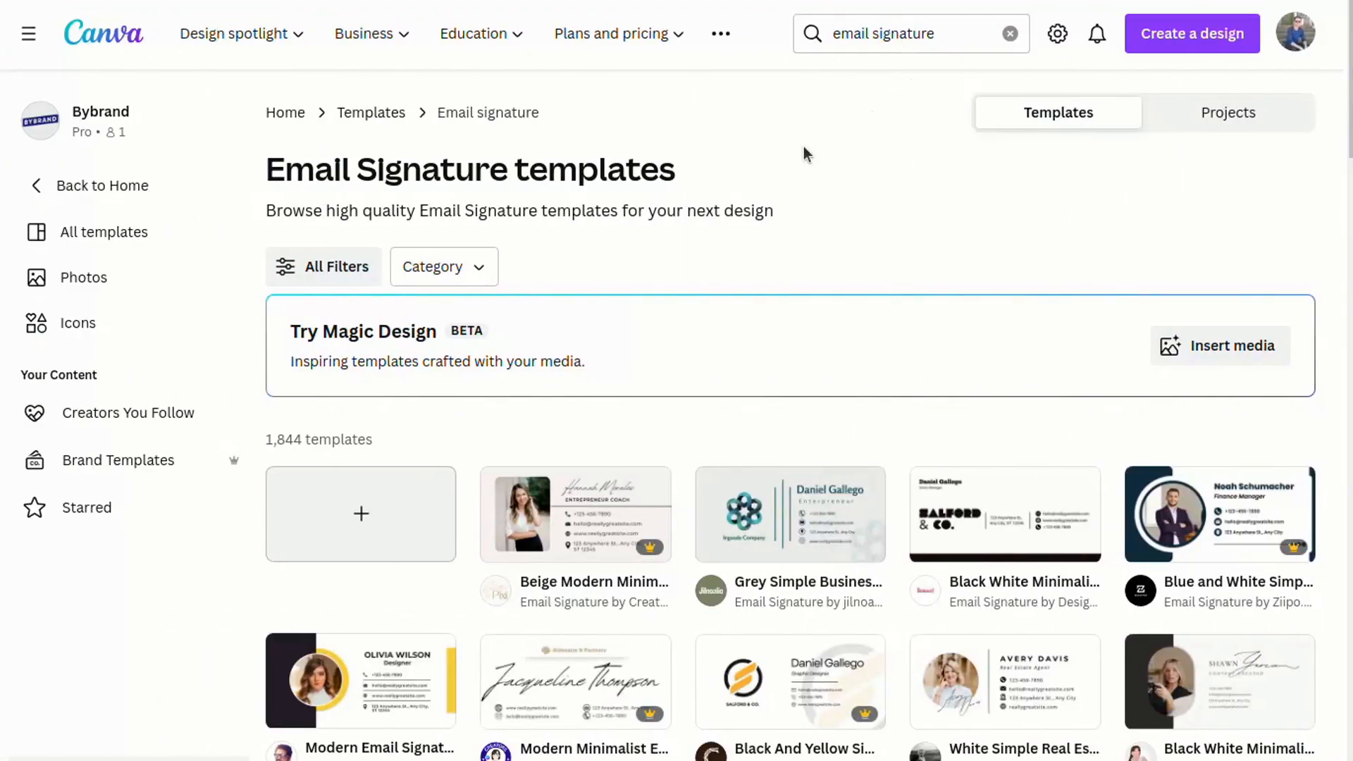
scroll(down, 3)
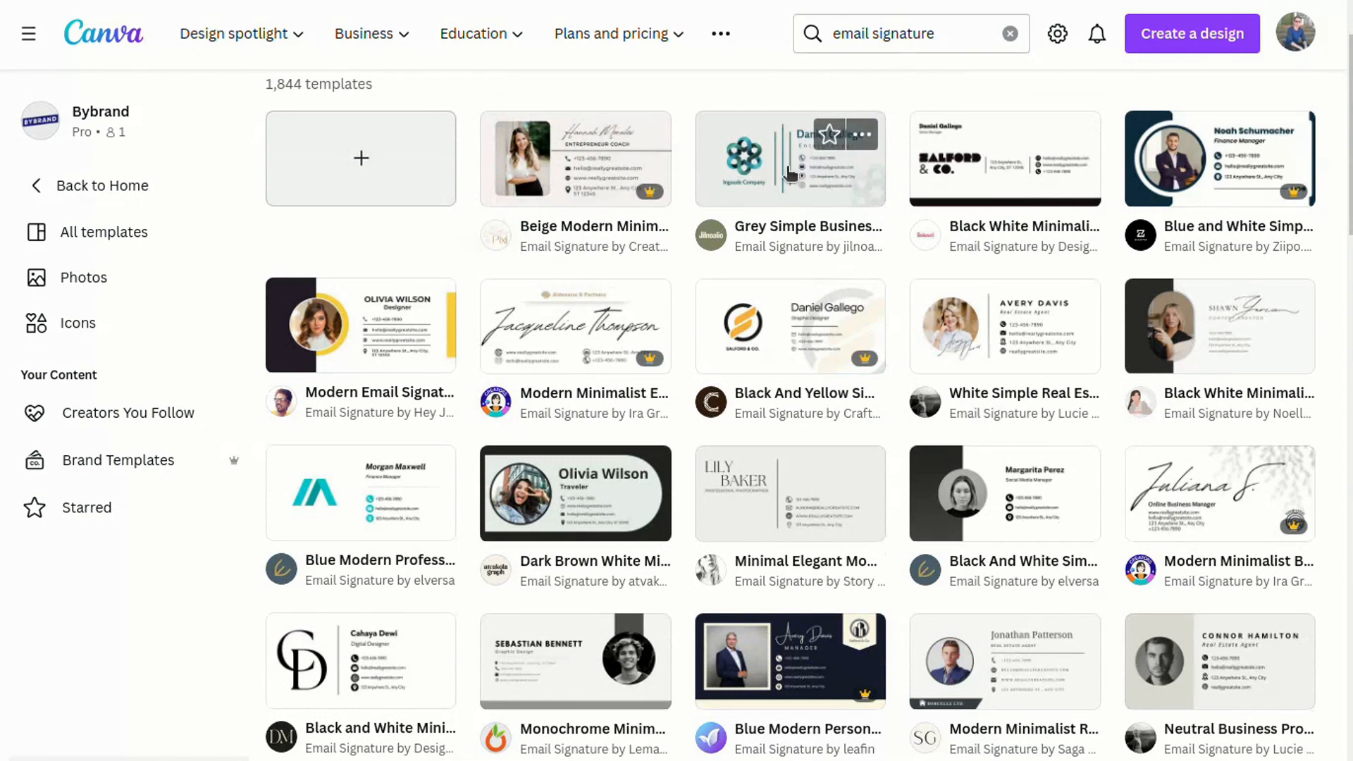
click(788, 160)
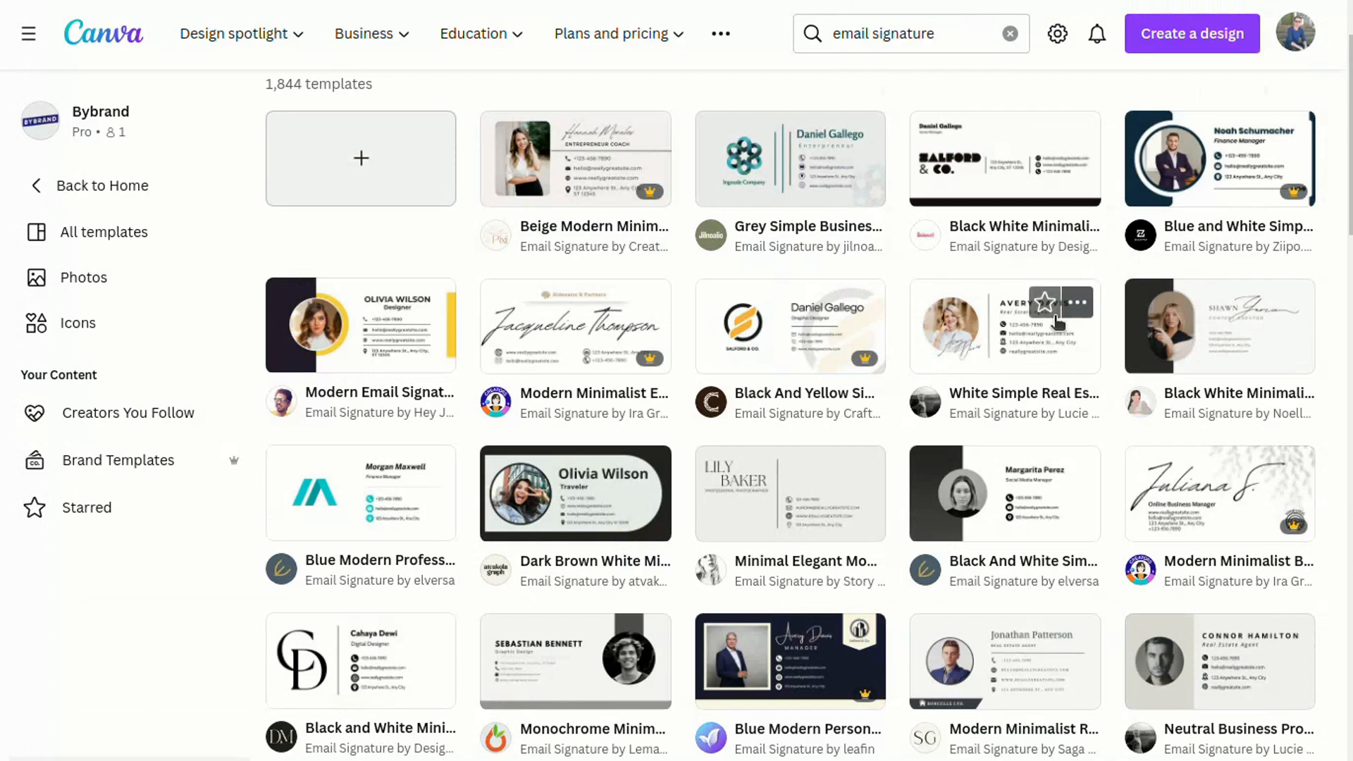
click(1003, 326)
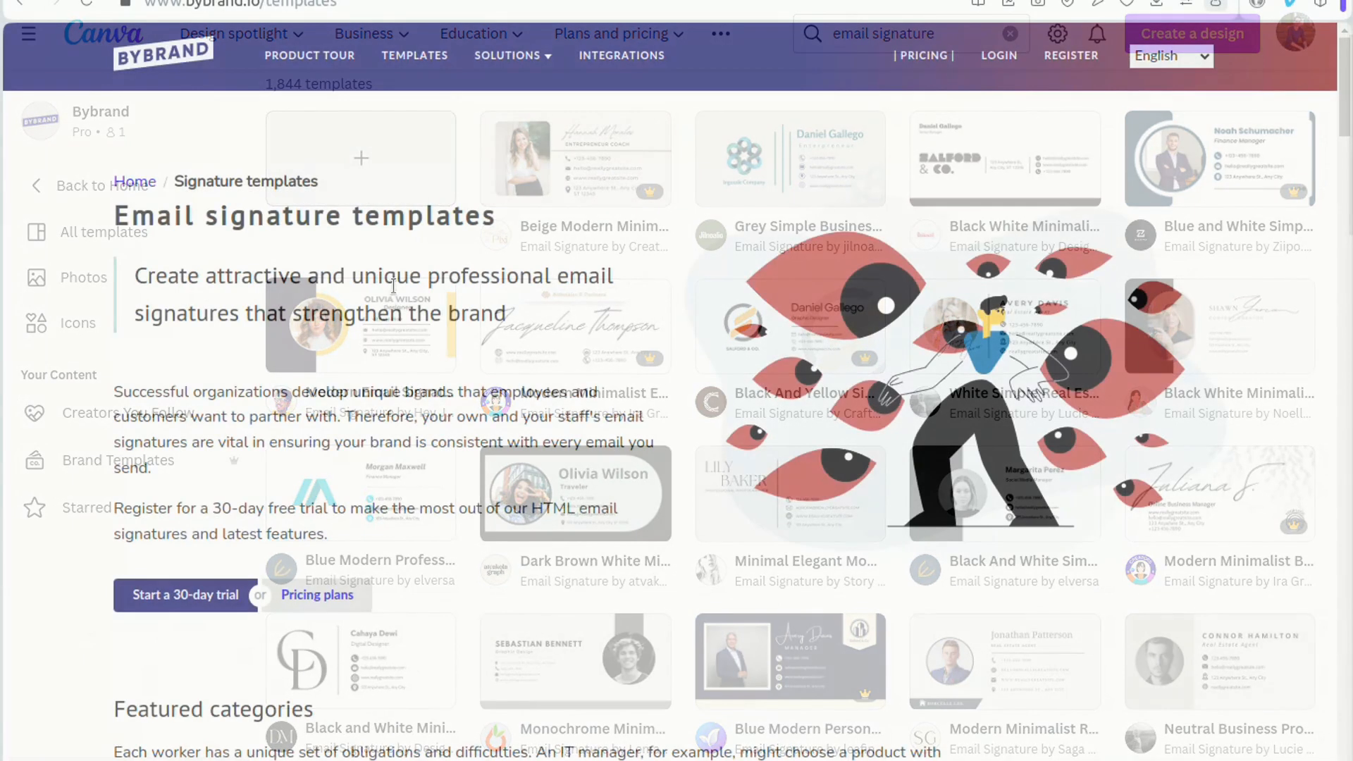
Open Bybrand's Clickable email signature category and scroll through its examples
scroll(down, 3)
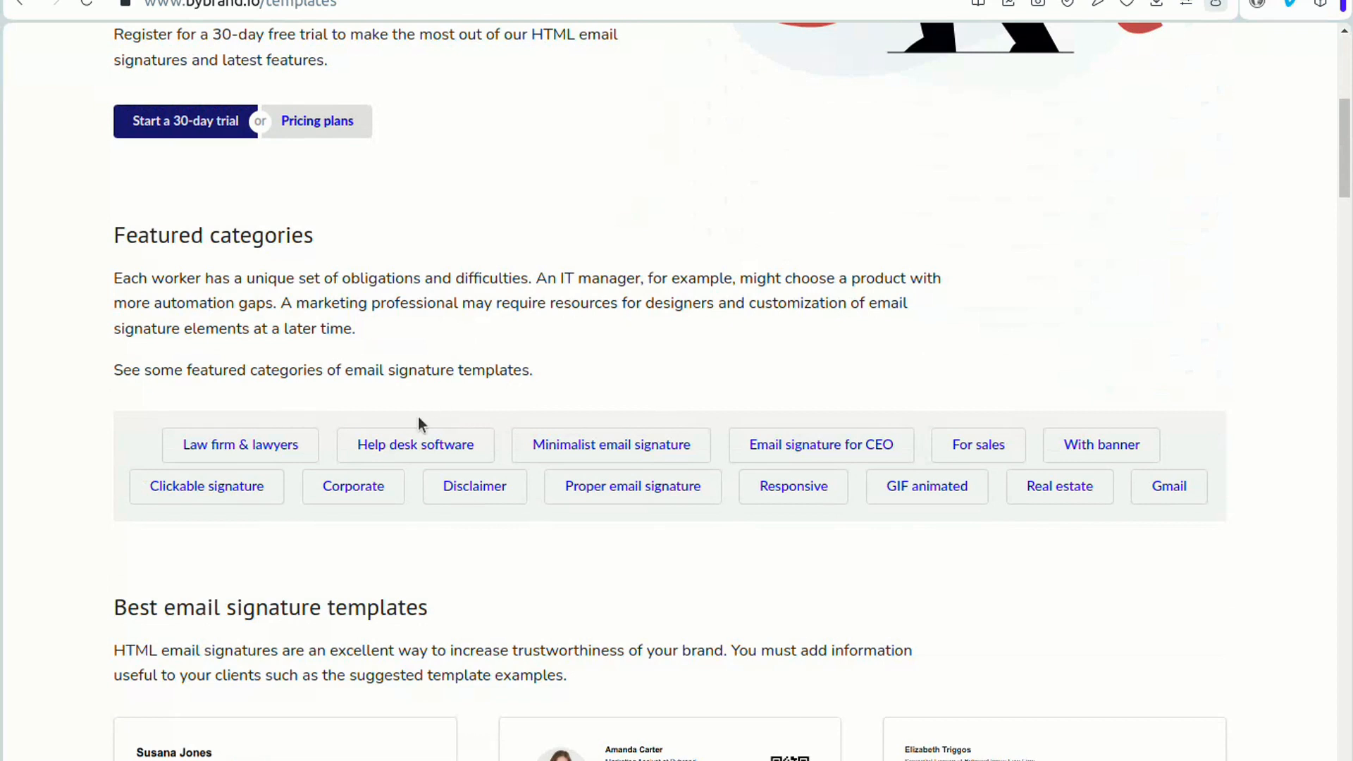
click(207, 485)
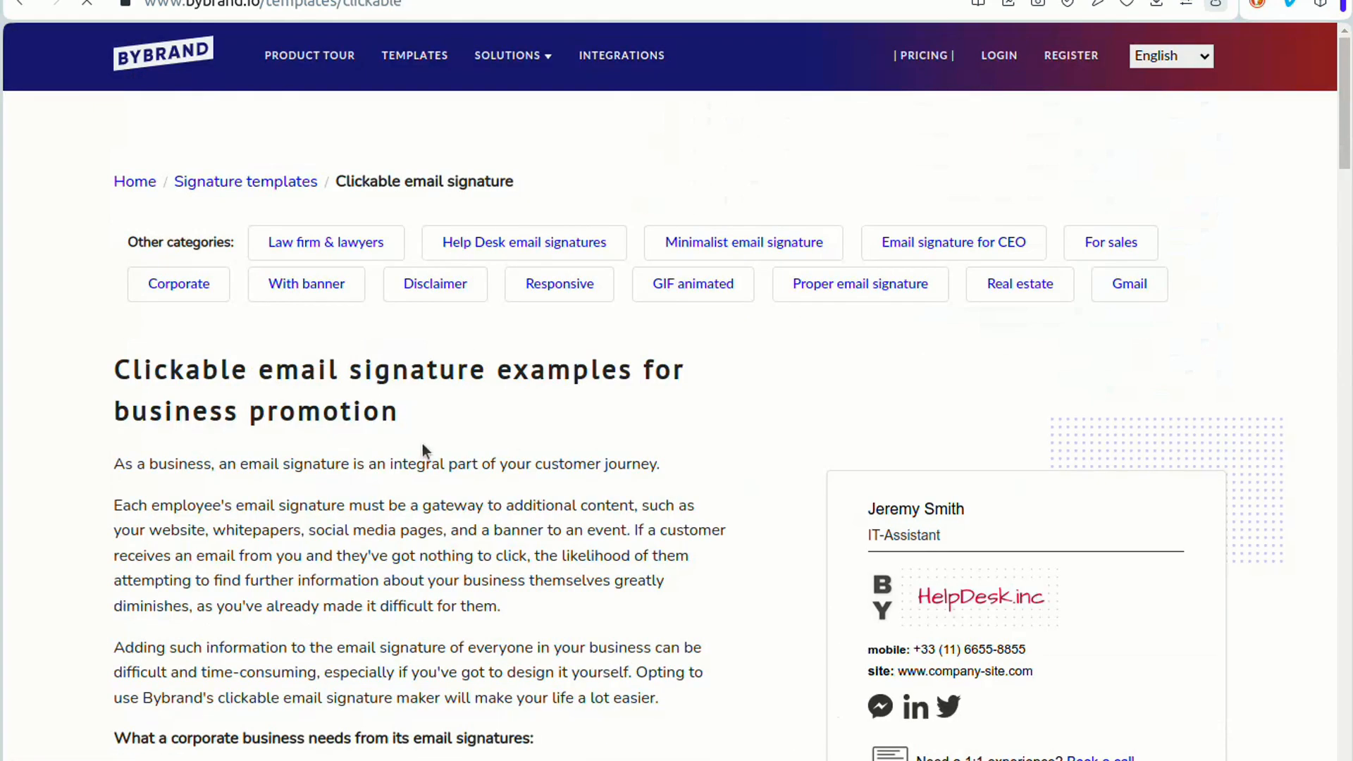
scroll(down, 3)
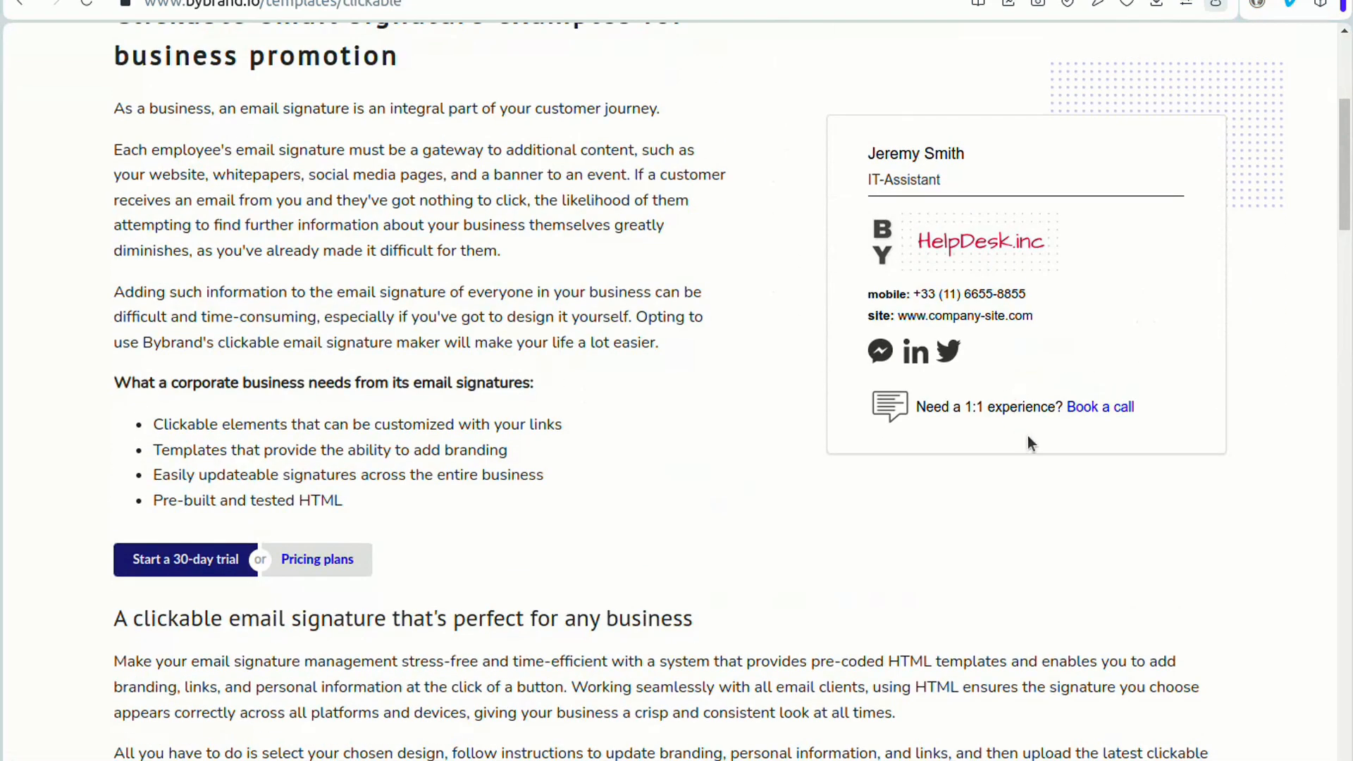
scroll(down, 3)
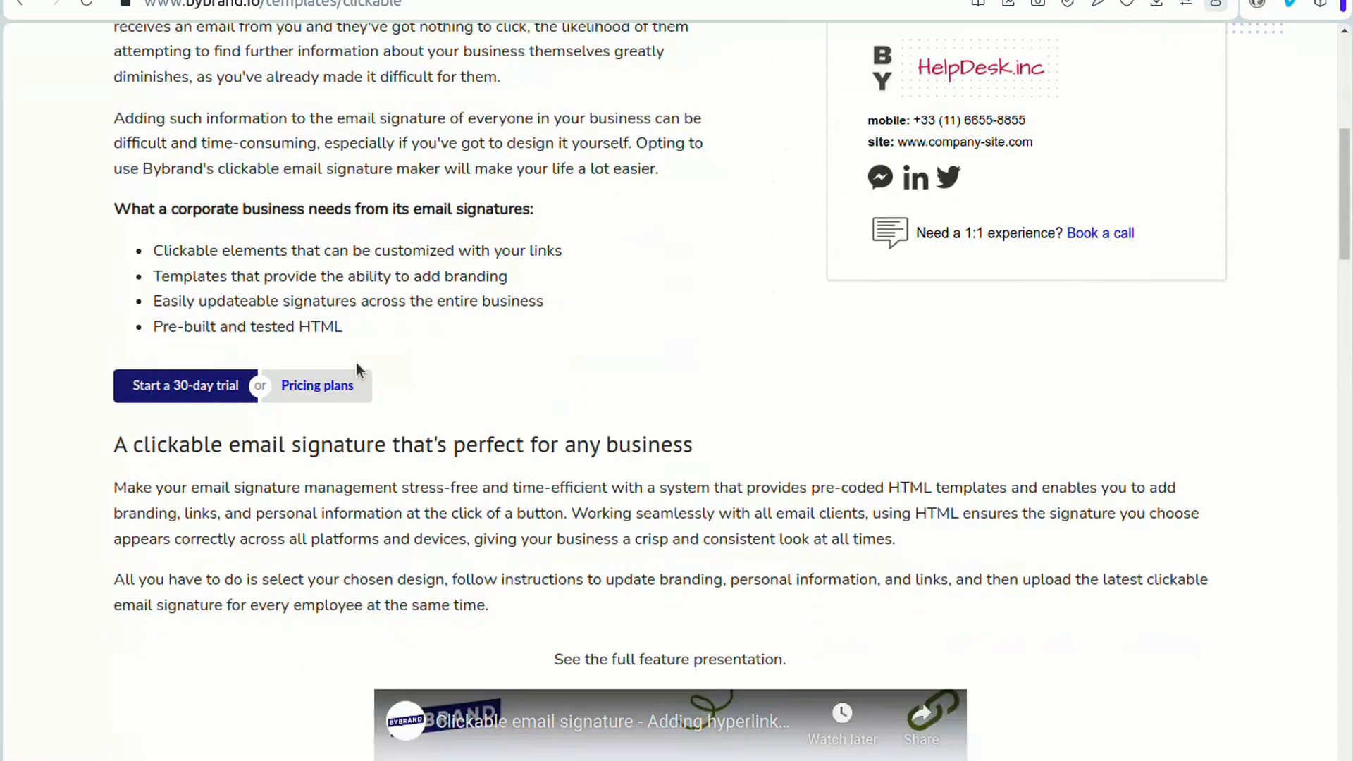
scroll(down, 3)
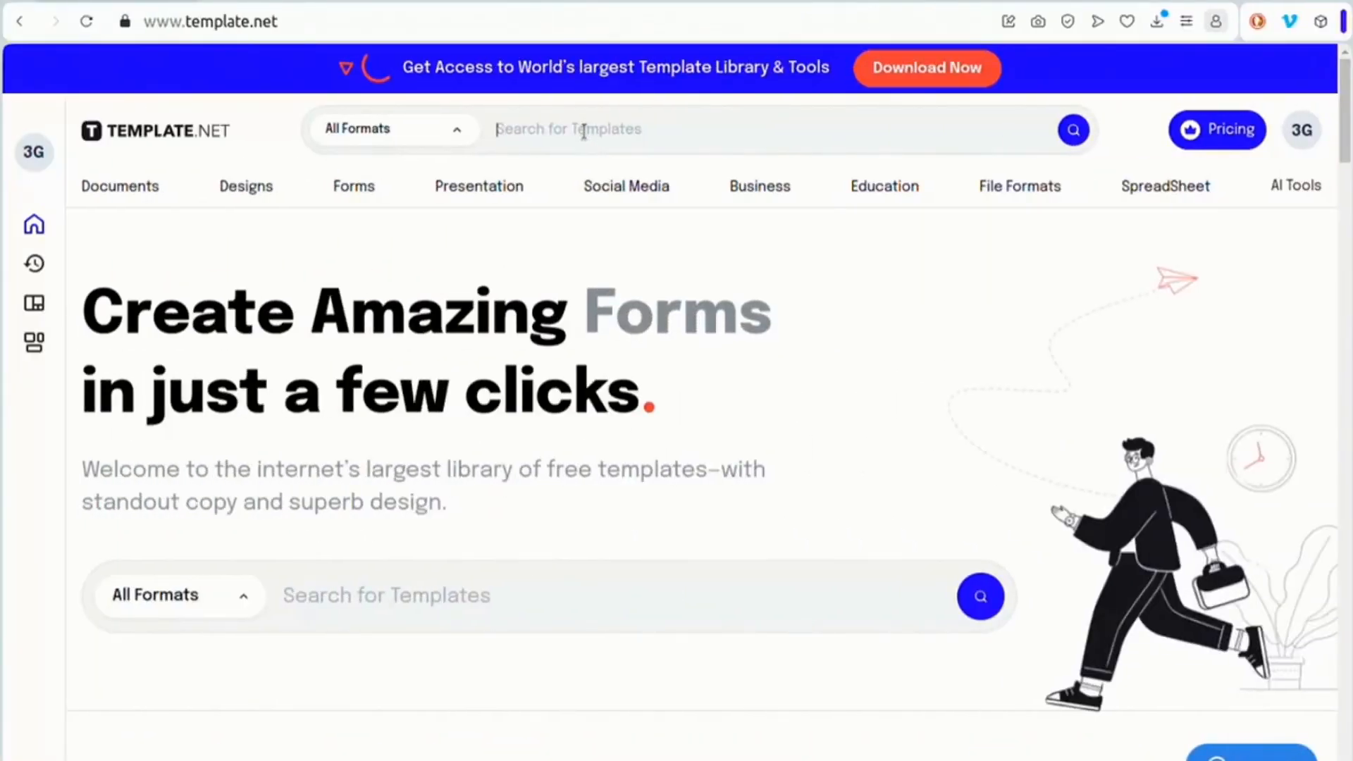
Run the 'html email signature' search on Template.net and scroll the results
text(html email signature)
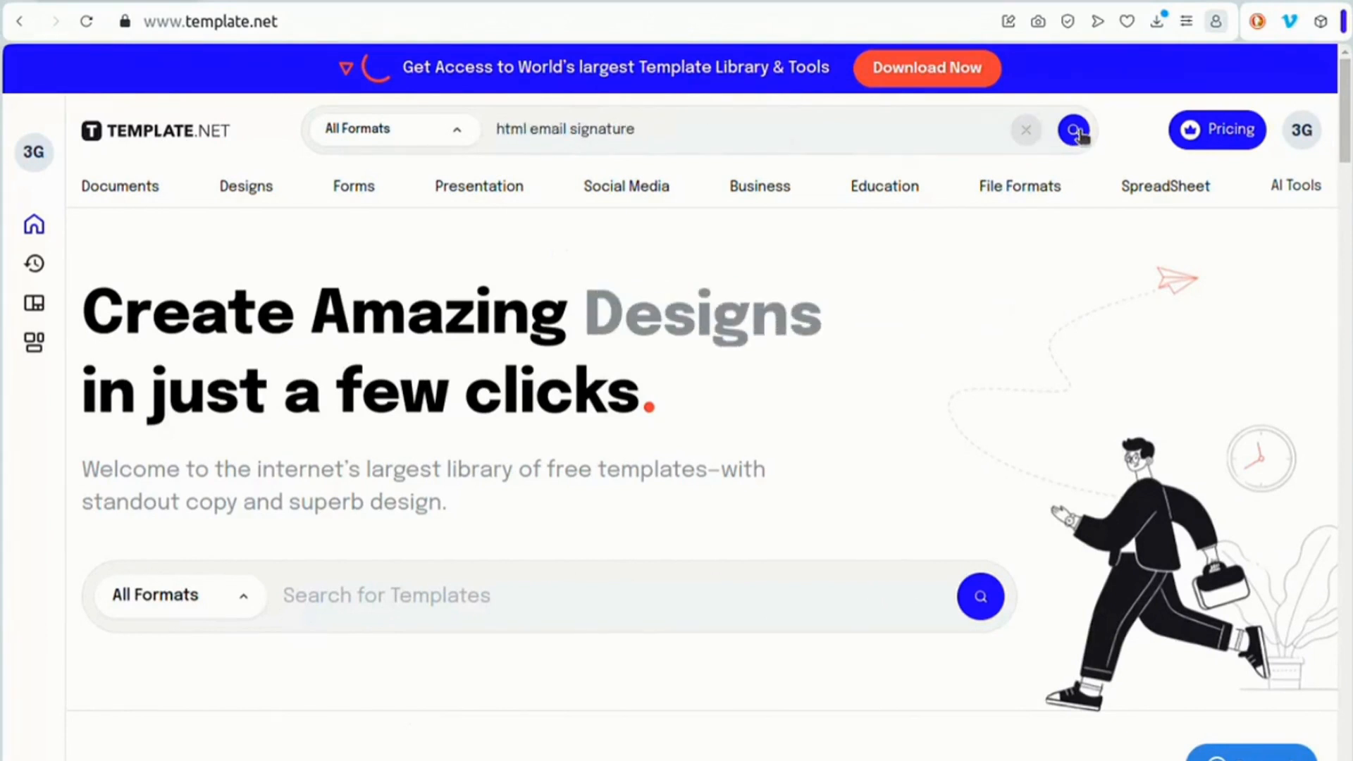
click(1073, 129)
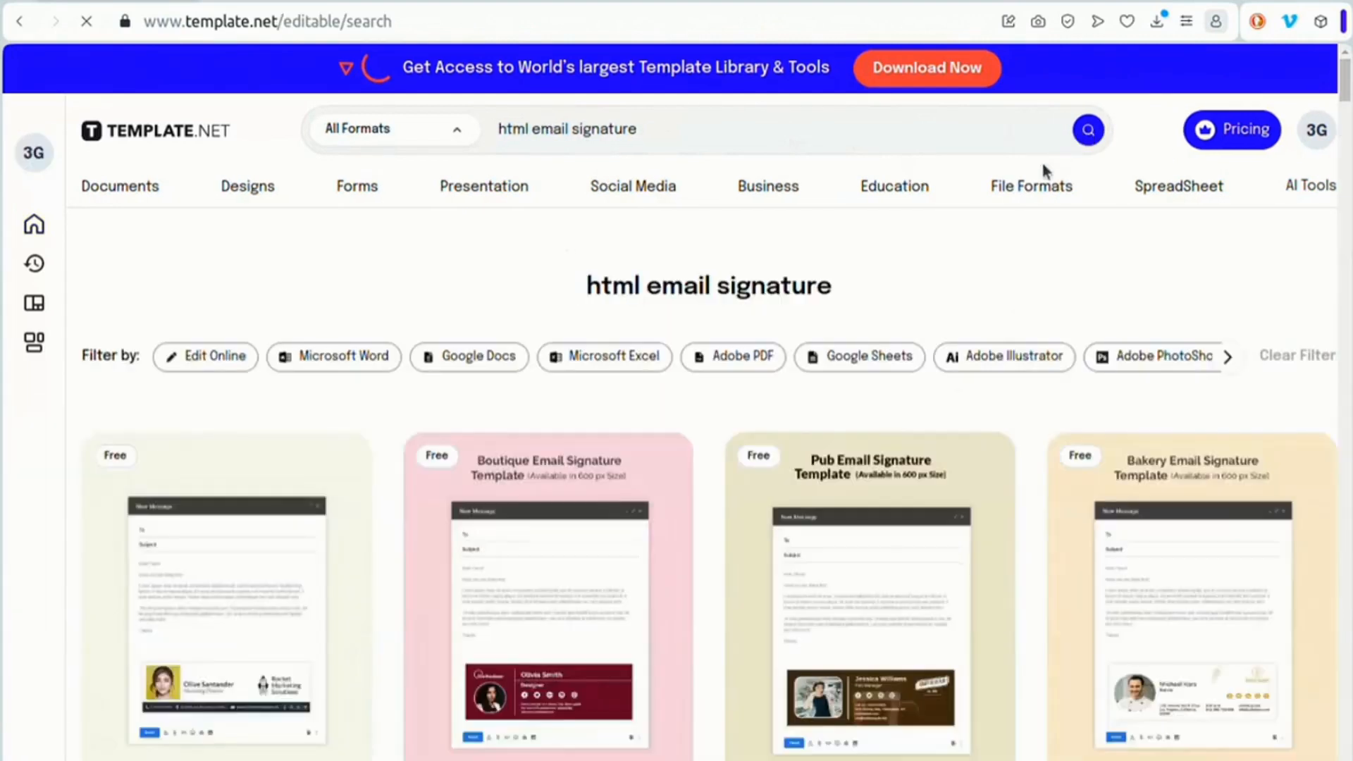
scroll(down, 3)
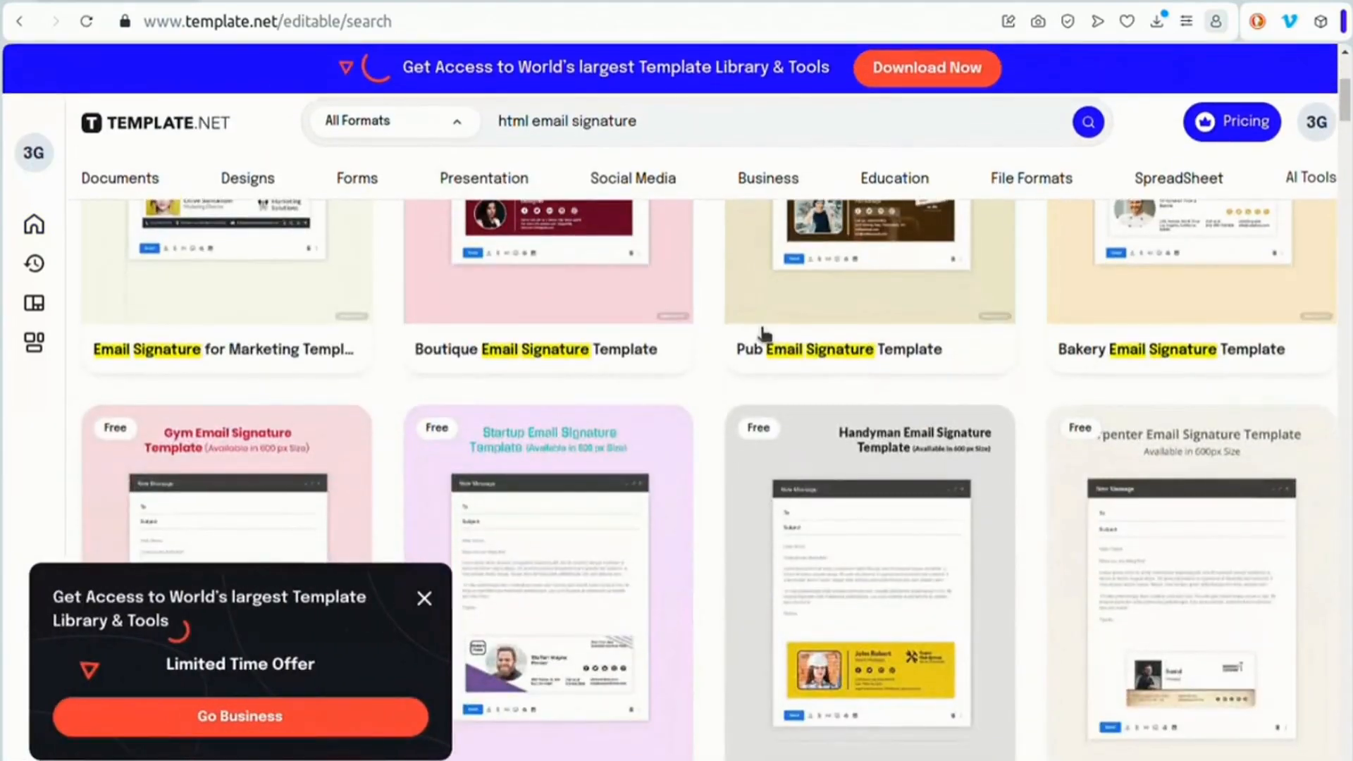
scroll(down, 3)
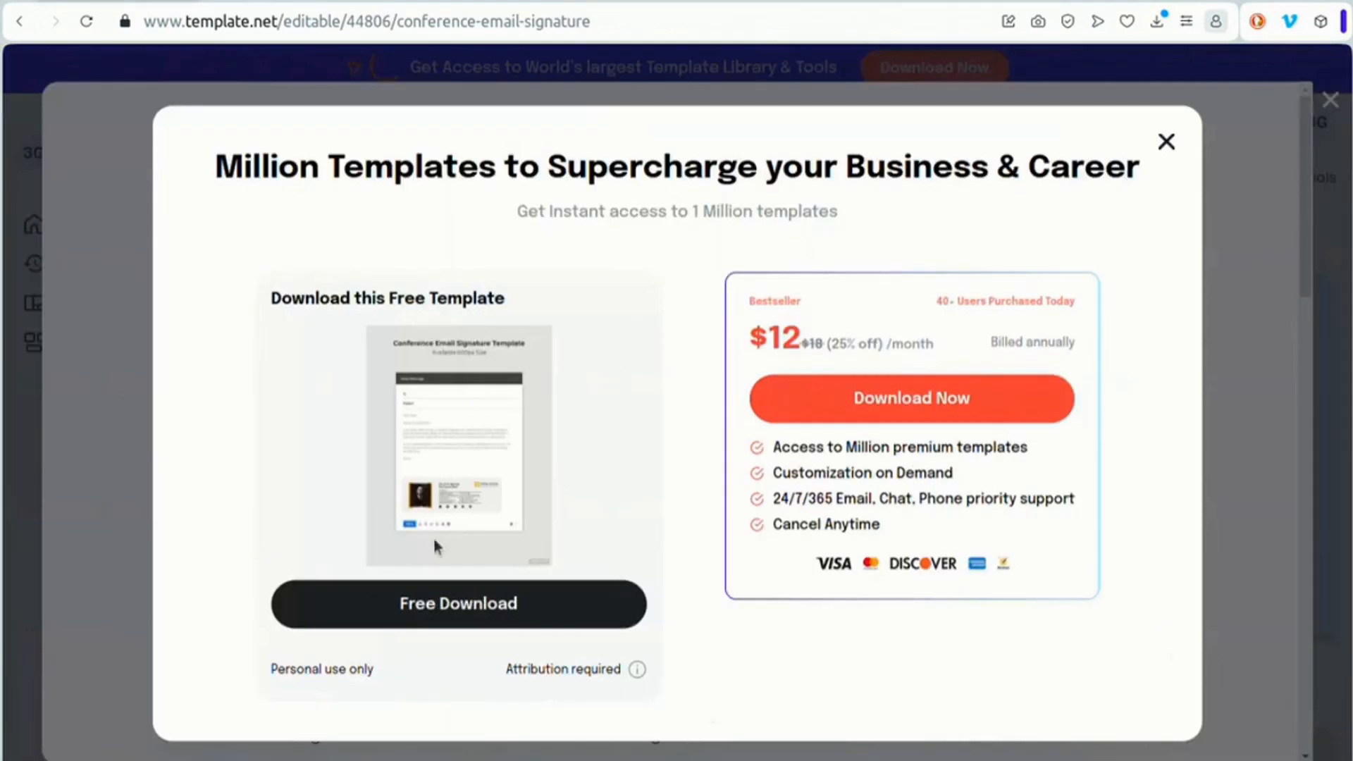
Open the free Conference Email Signature template with PSD and HTML5 downloads, then close it
click(458, 603)
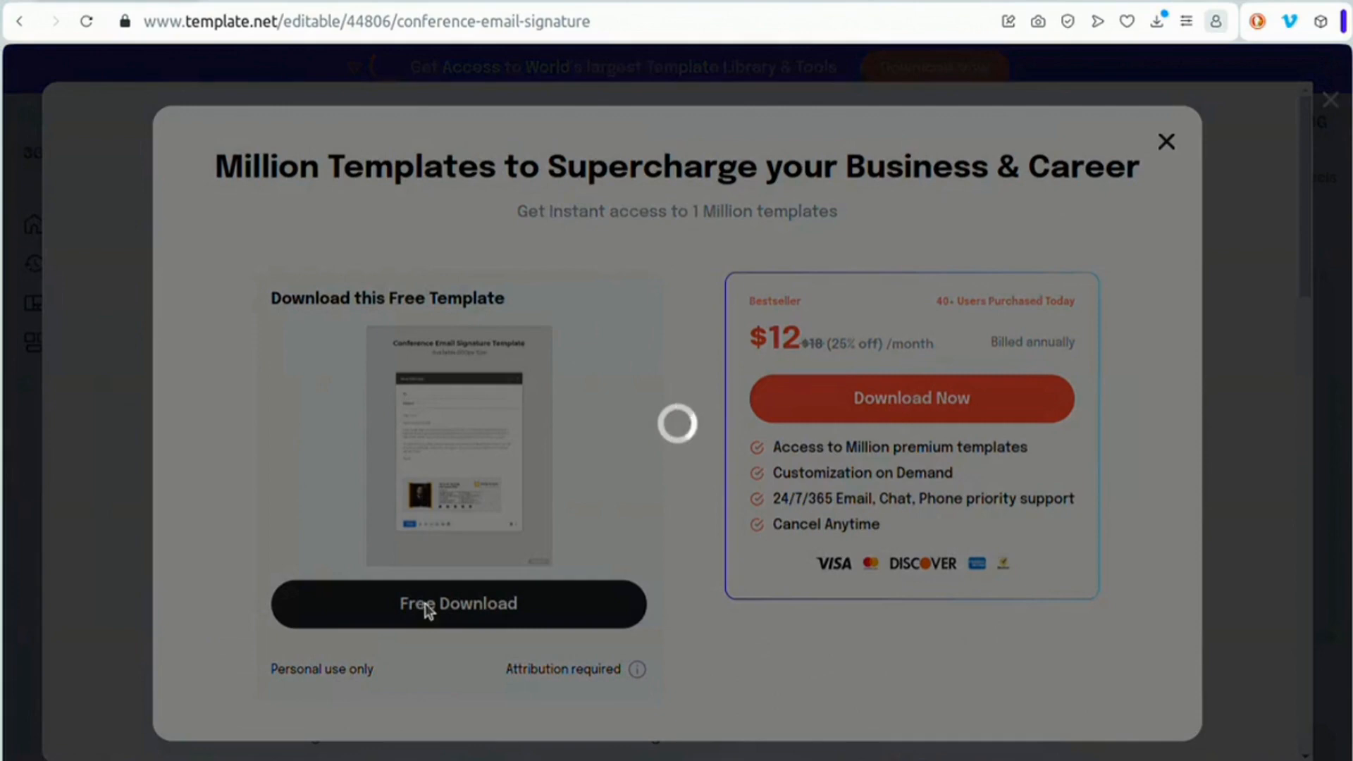
click(458, 604)
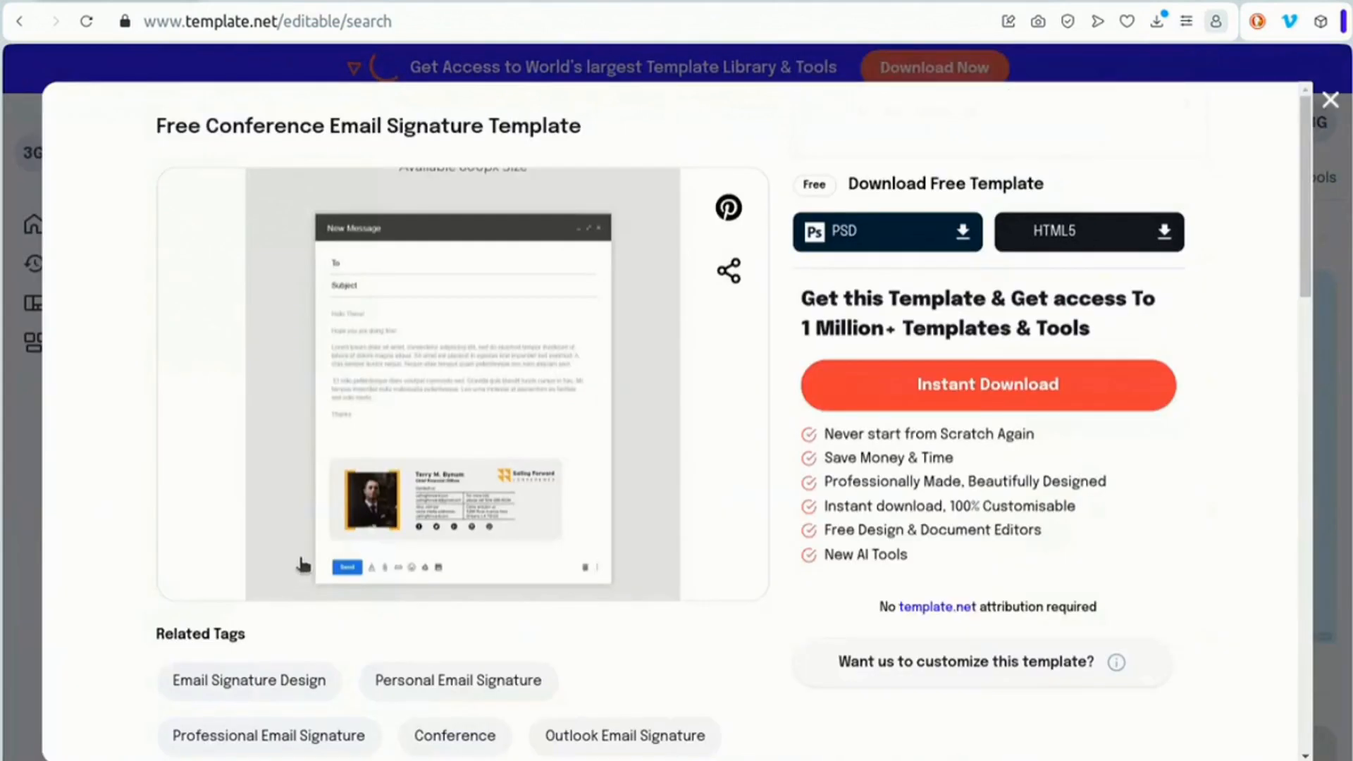
click(1333, 99)
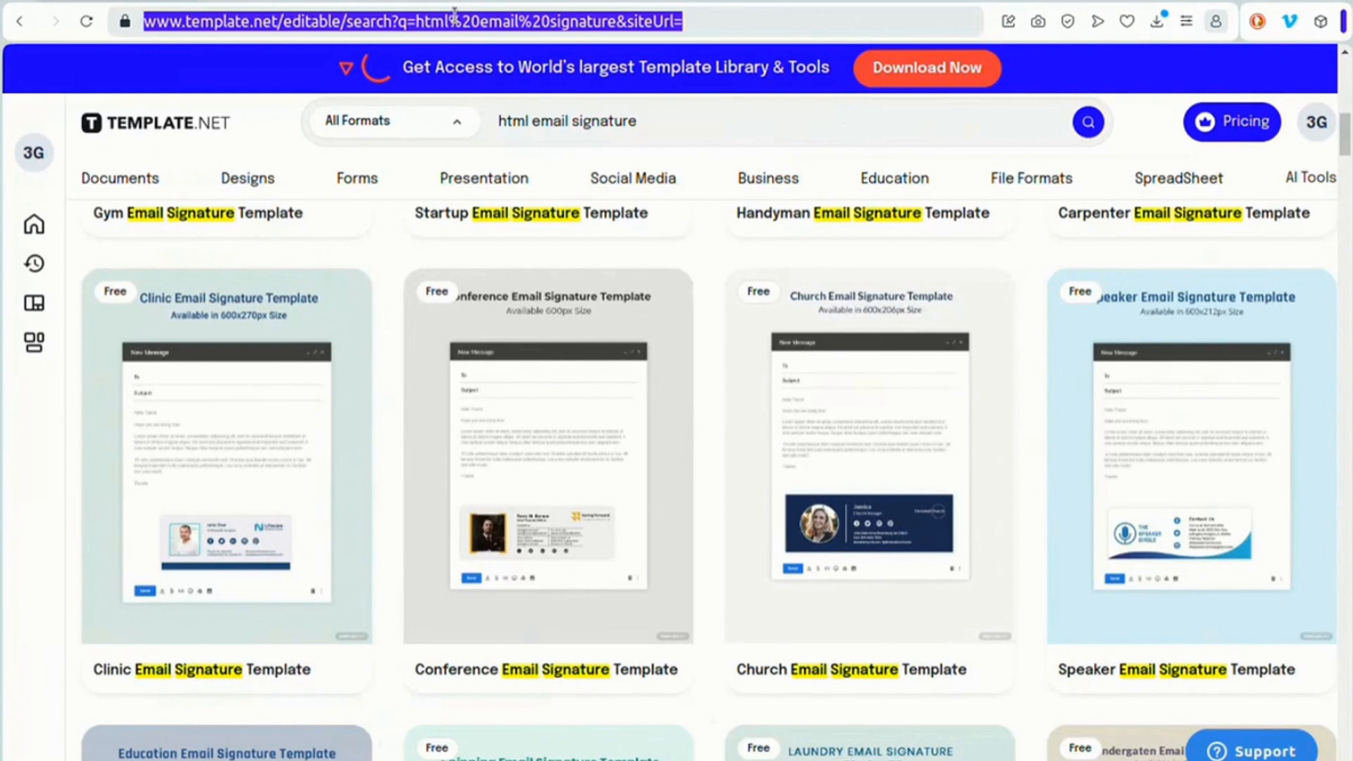
mouse_move(427, 20)
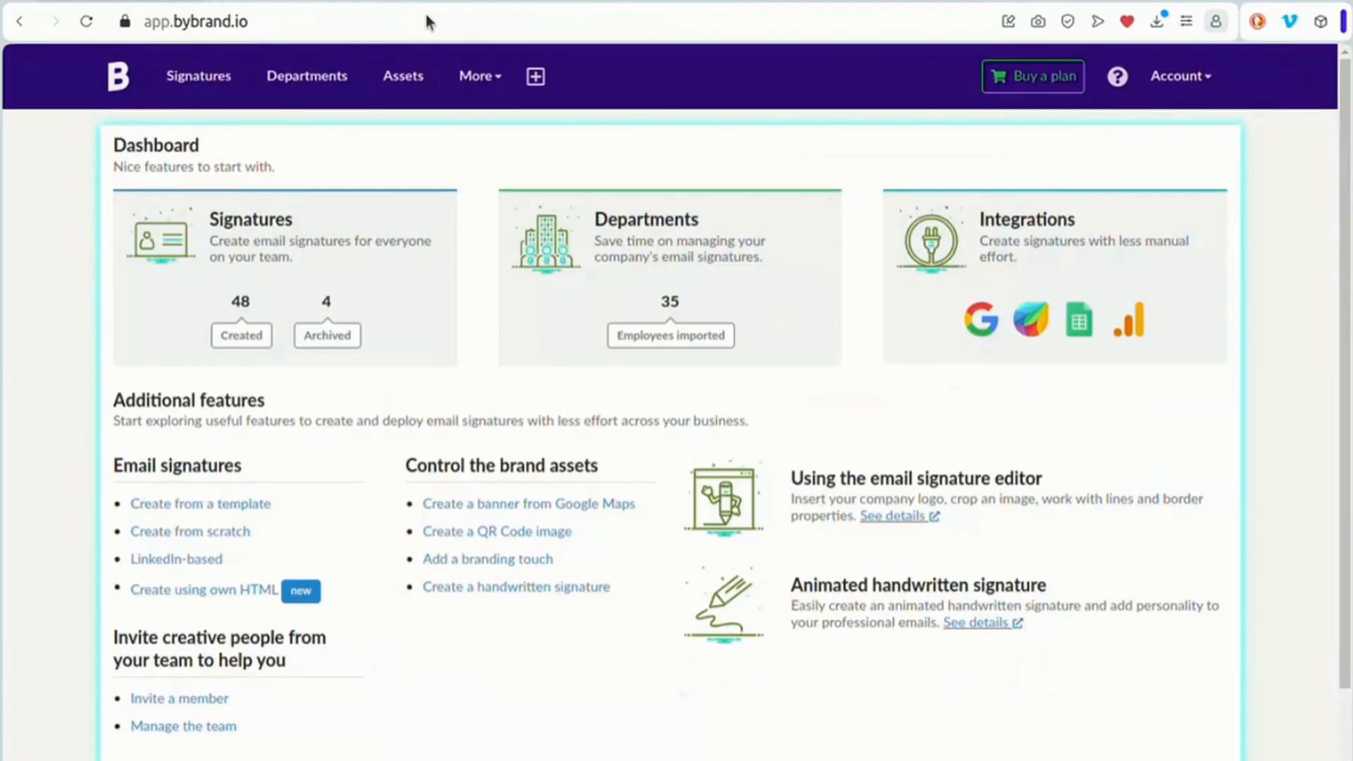
mouse_move(237, 583)
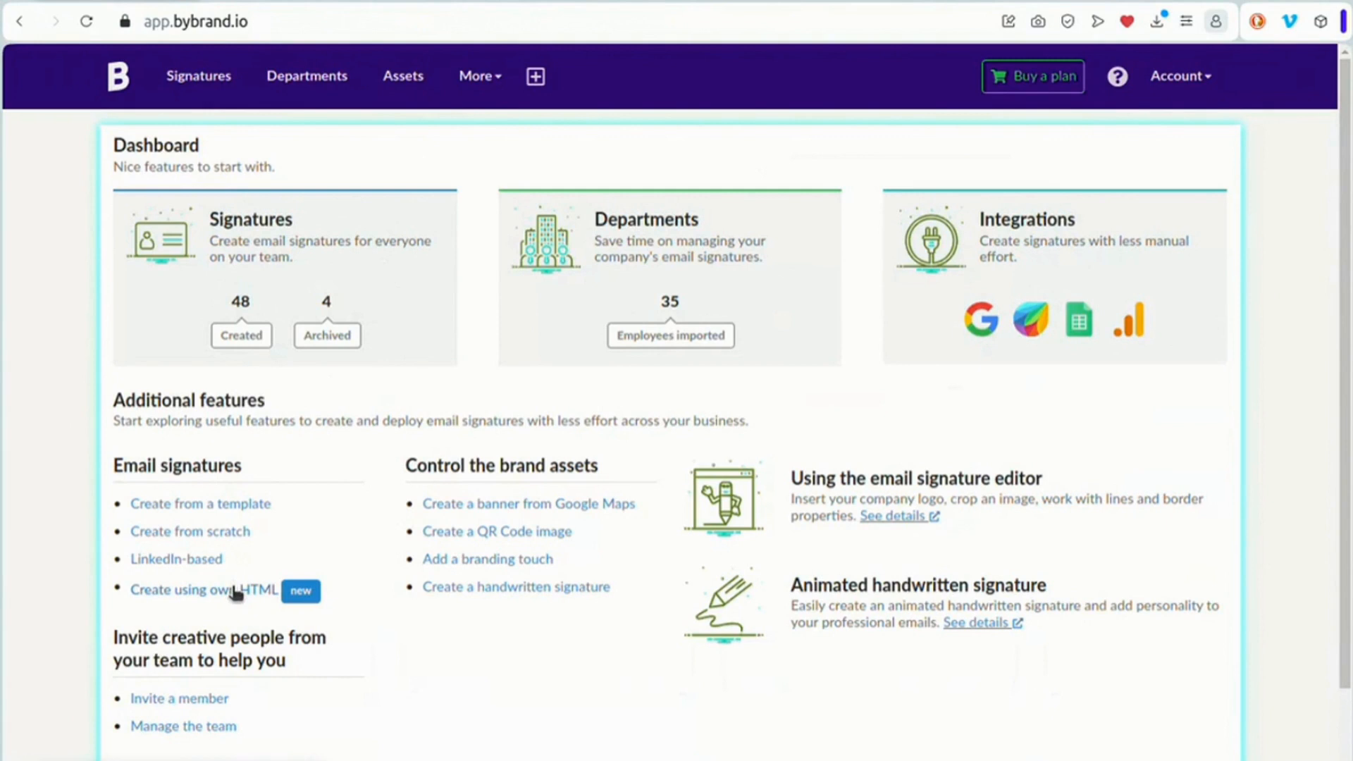
Start a new Own HTML email signature from the Bybrand dashboard
click(201, 592)
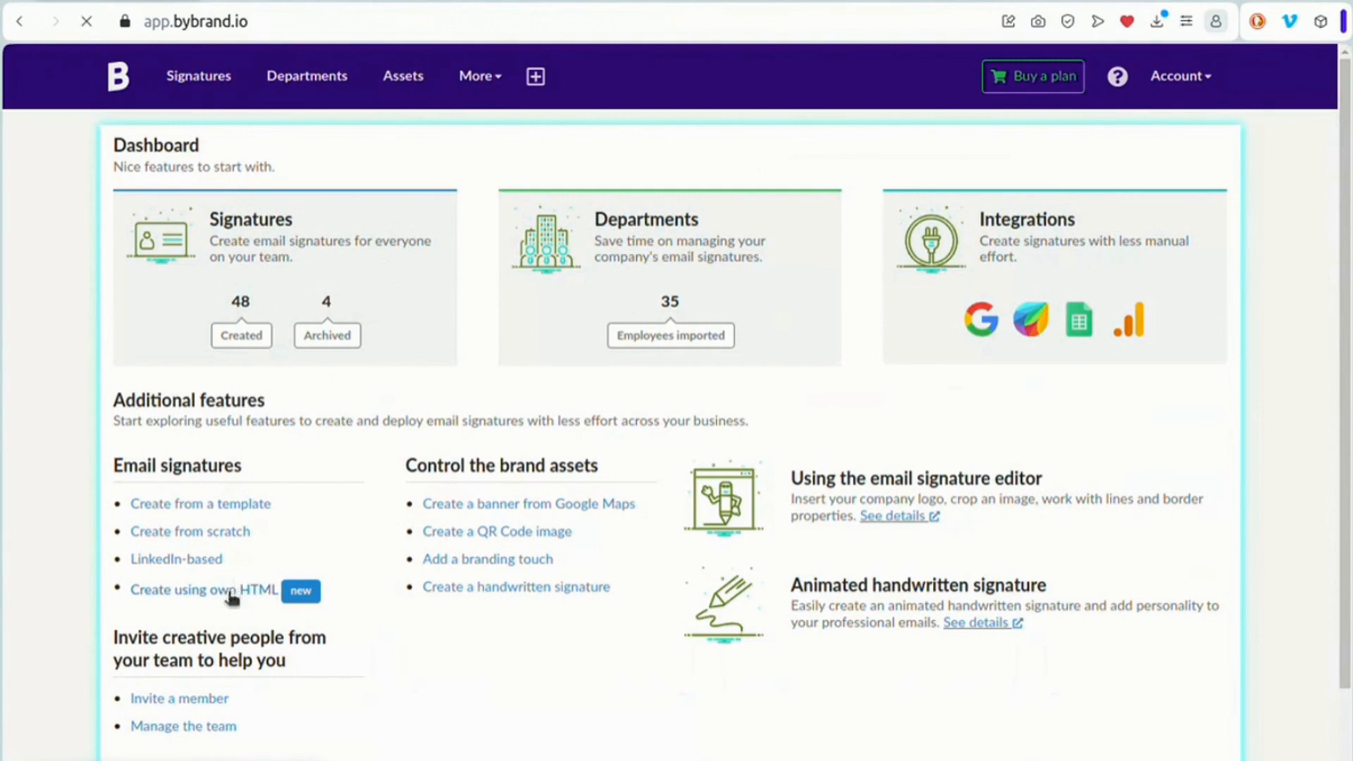
click(201, 590)
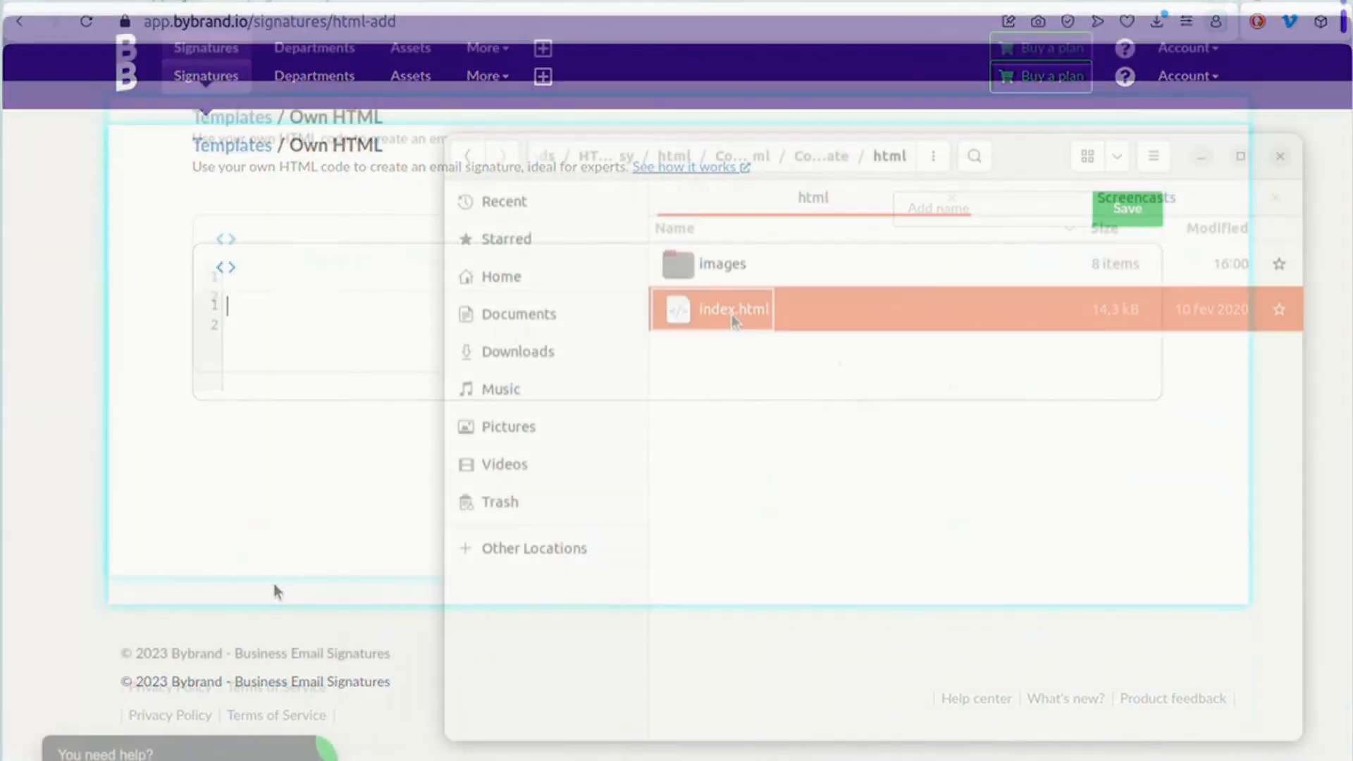
Preview index.html in a browser, then load its Conference Email Signature HTML into the editor
right_click(733, 308)
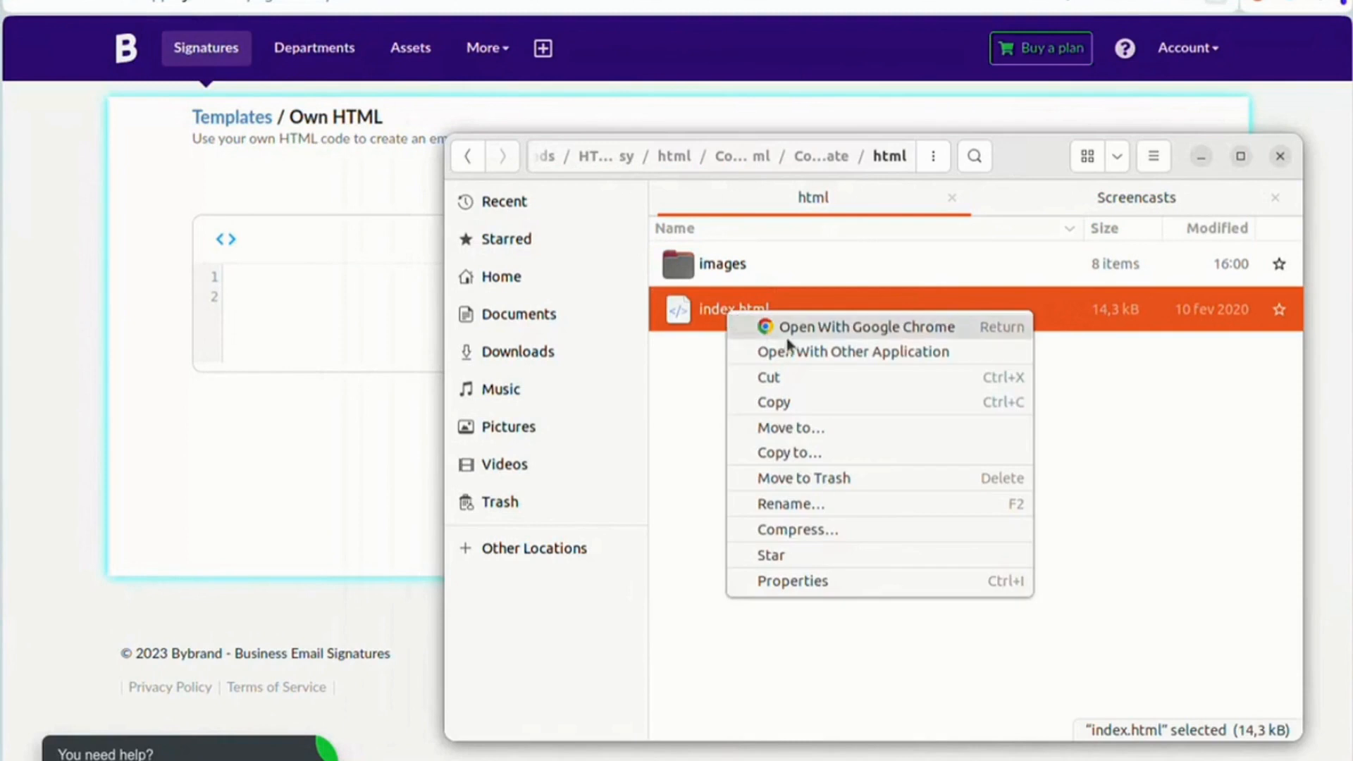
click(852, 350)
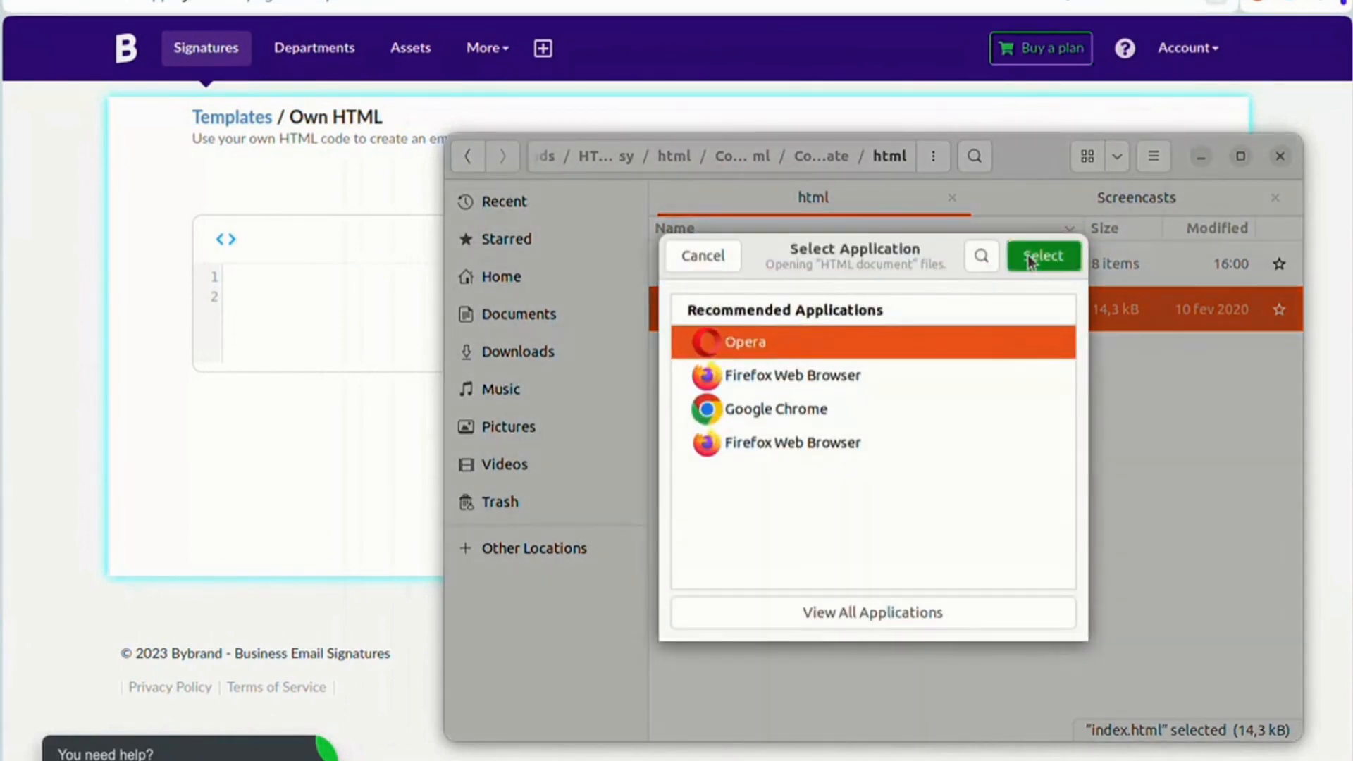
click(1041, 255)
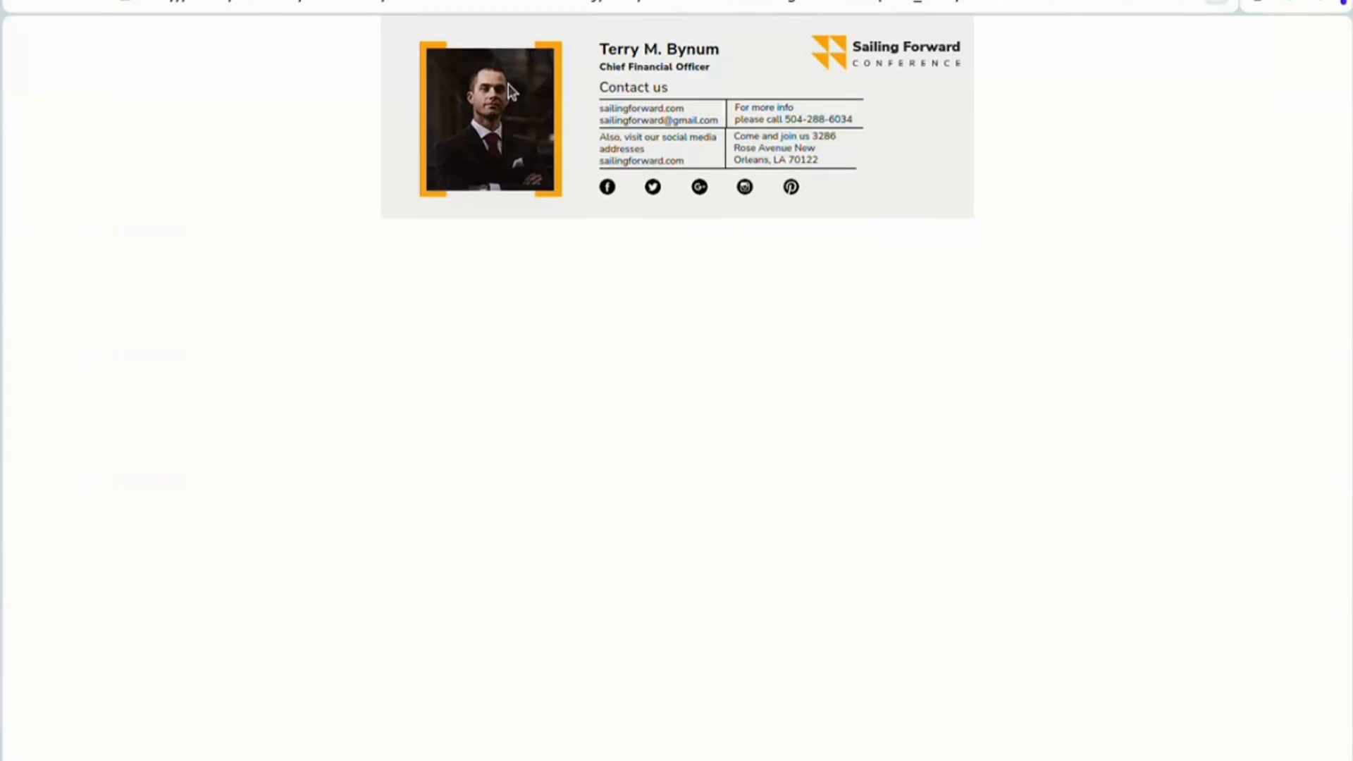
mouse_move(458, 292)
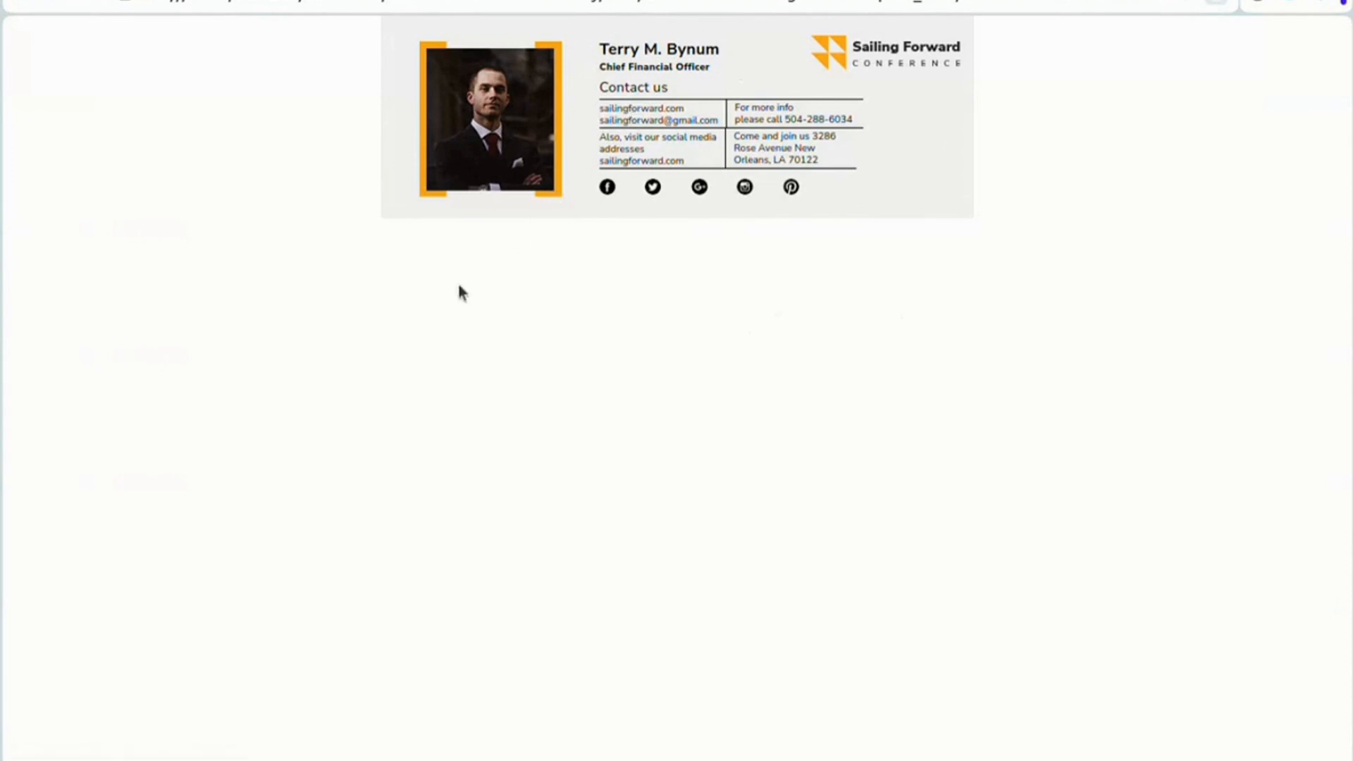
click(733, 309)
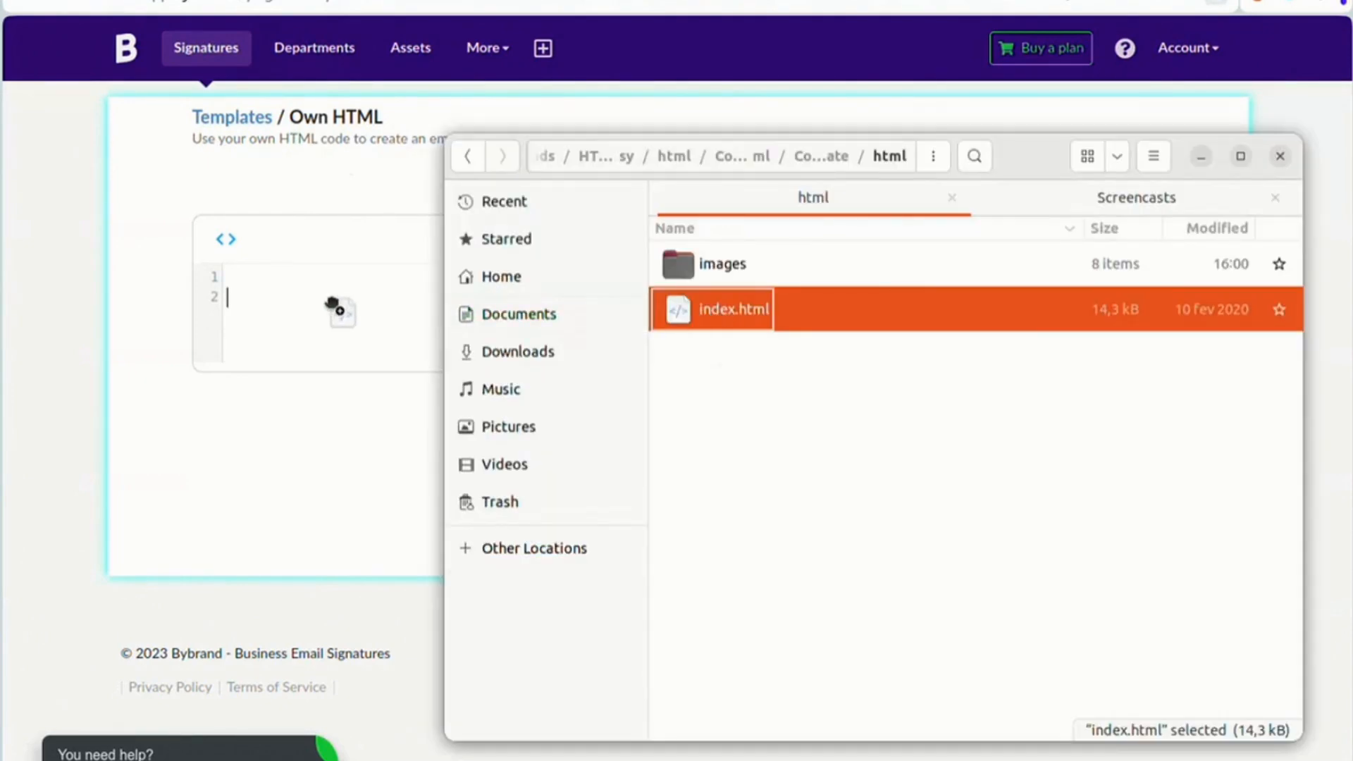
double_click(733, 309)
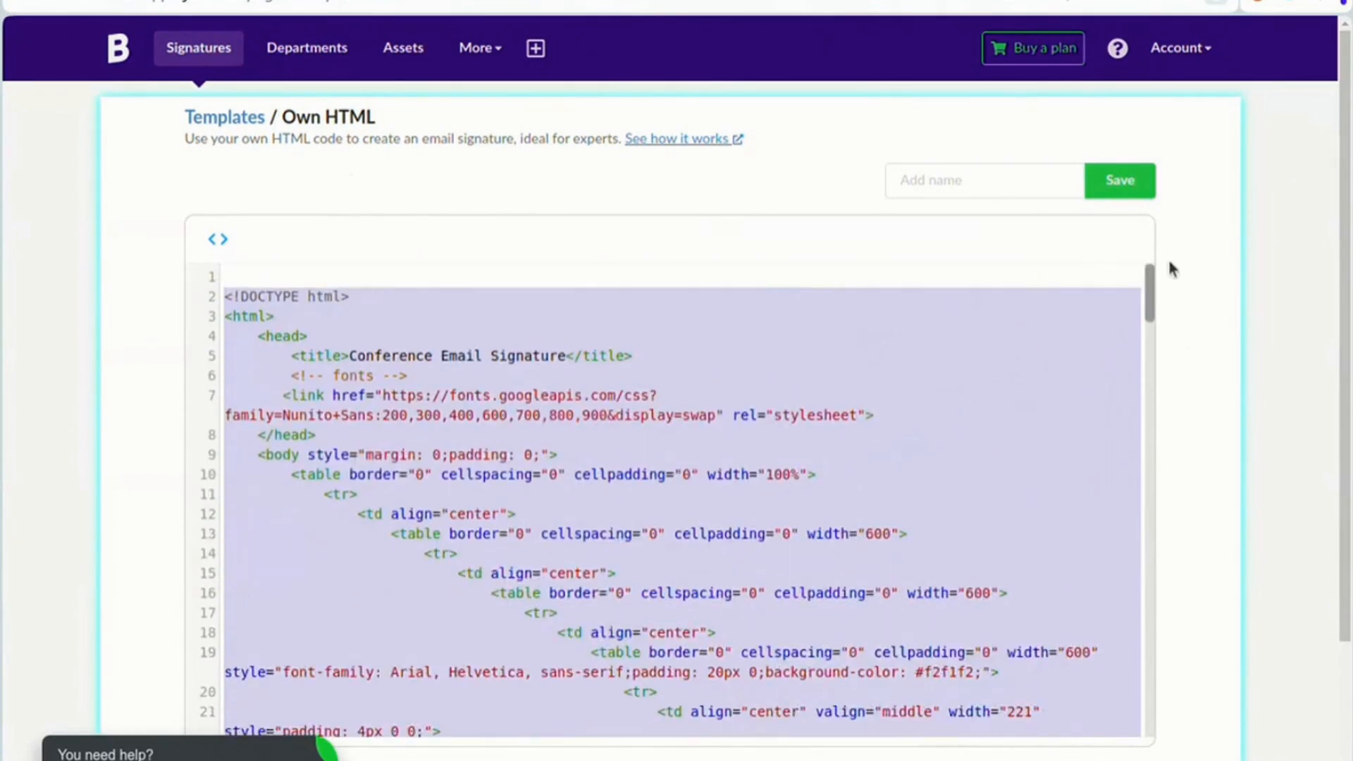
In visual view, replace the photo placeholder with the Olivia Madson logo from the Image Gallery
click(220, 239)
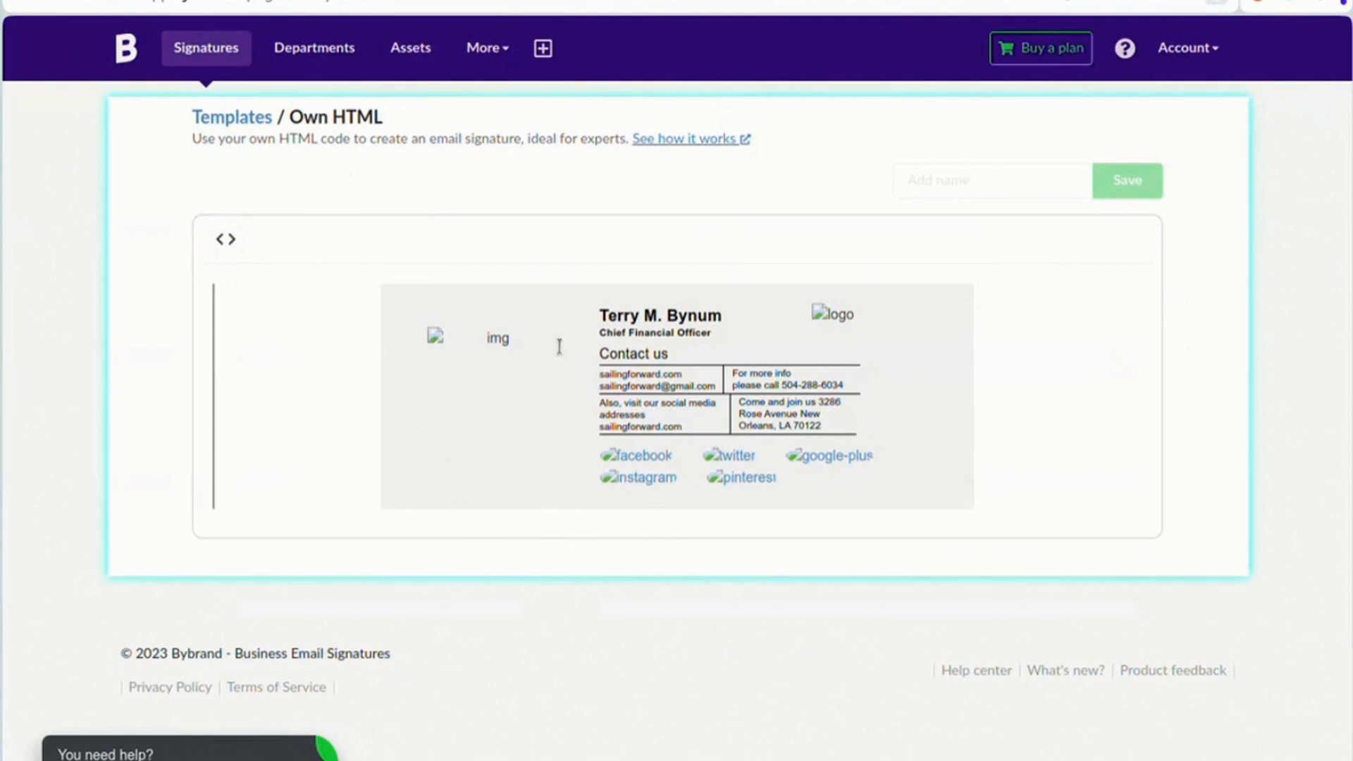
click(496, 337)
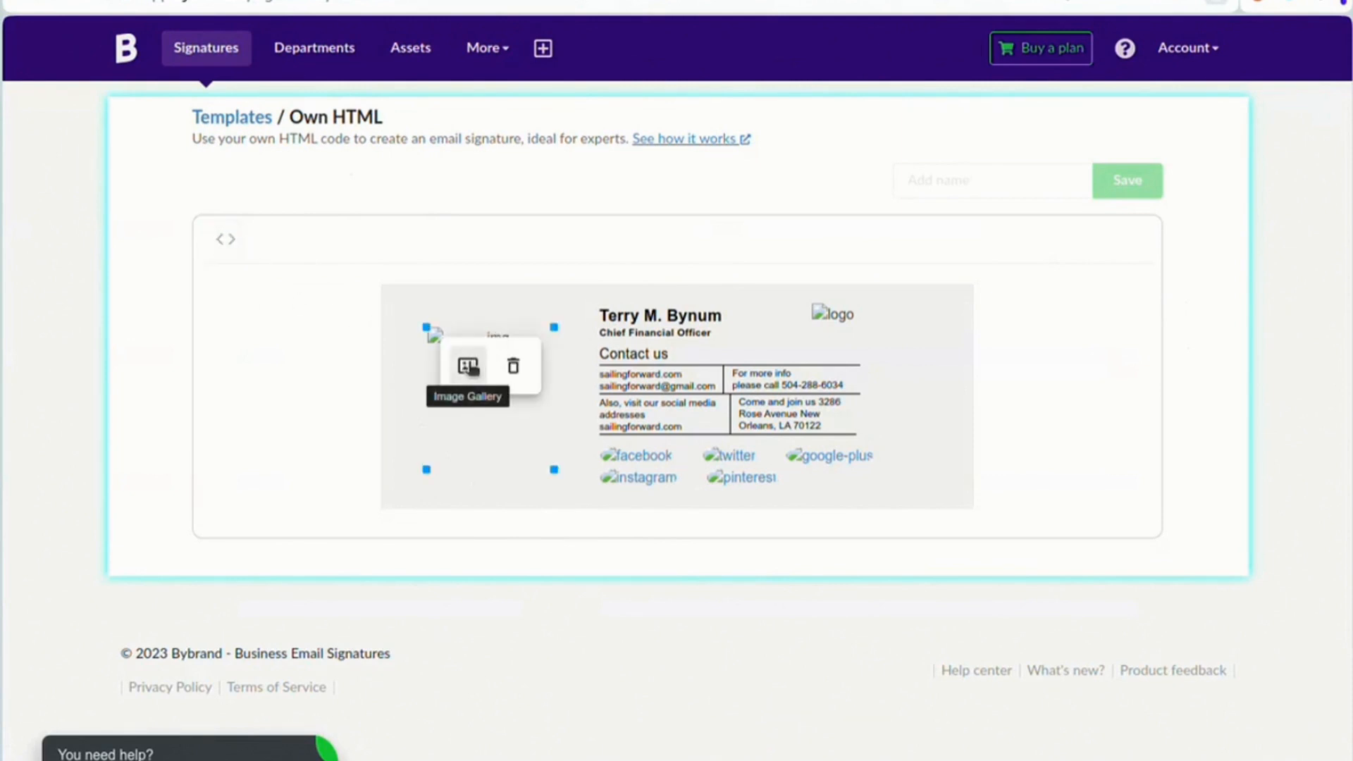
click(468, 364)
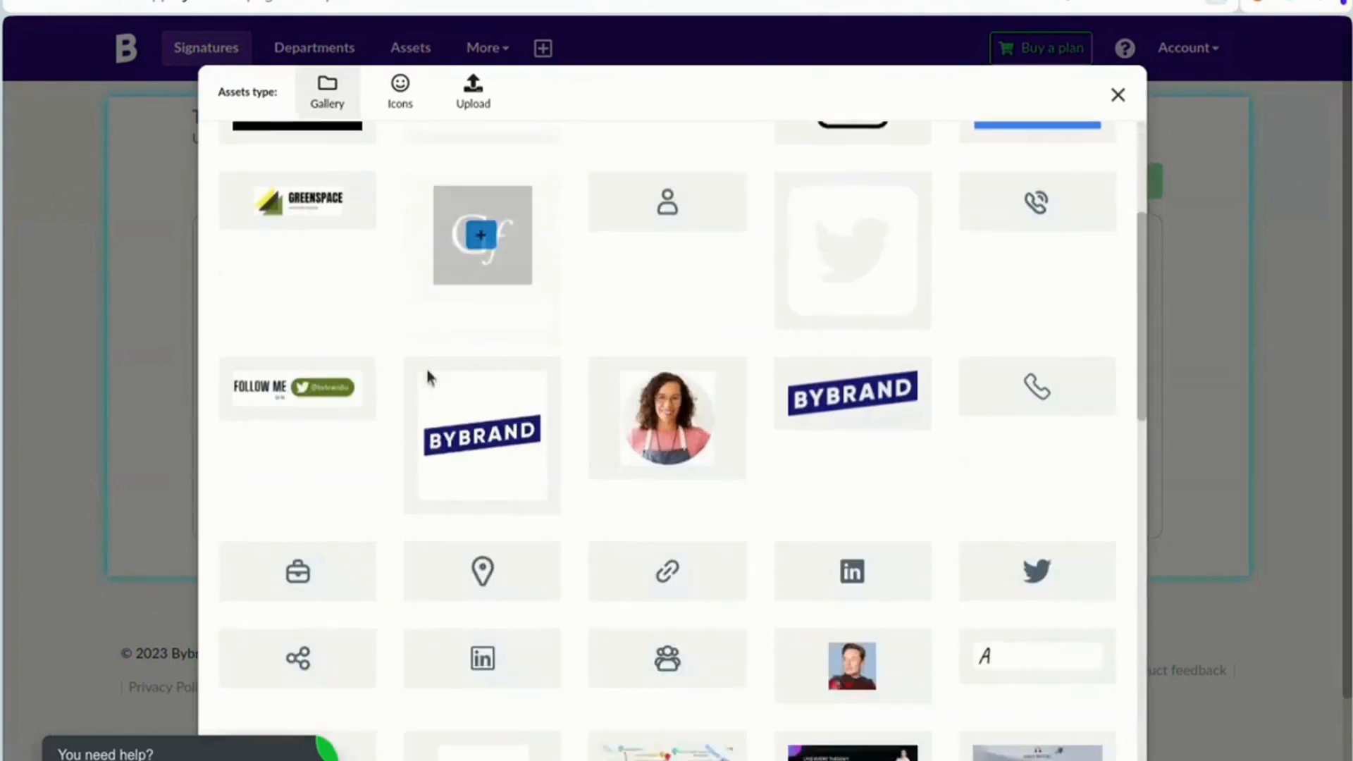
scroll(down, 3)
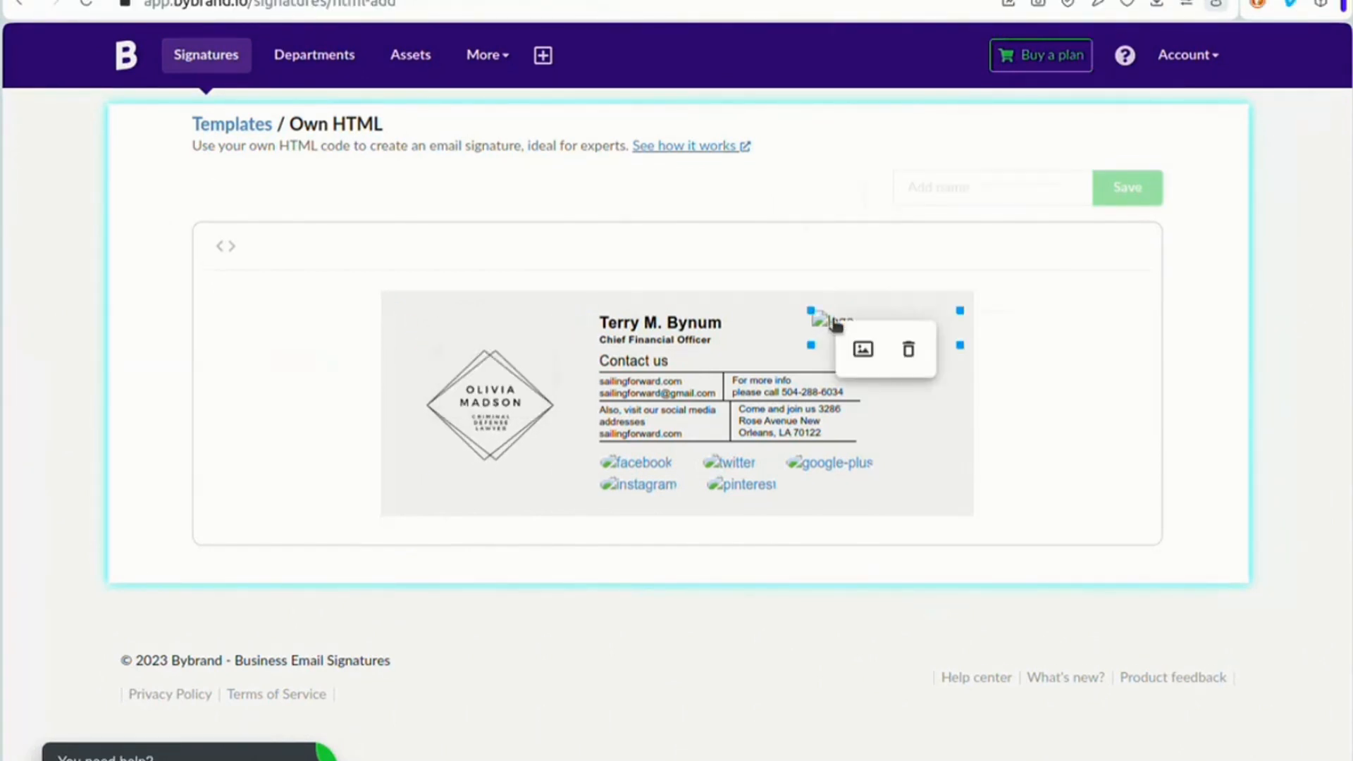
Swap the logo placeholder for the LinkedIn icon and select the name text
click(861, 349)
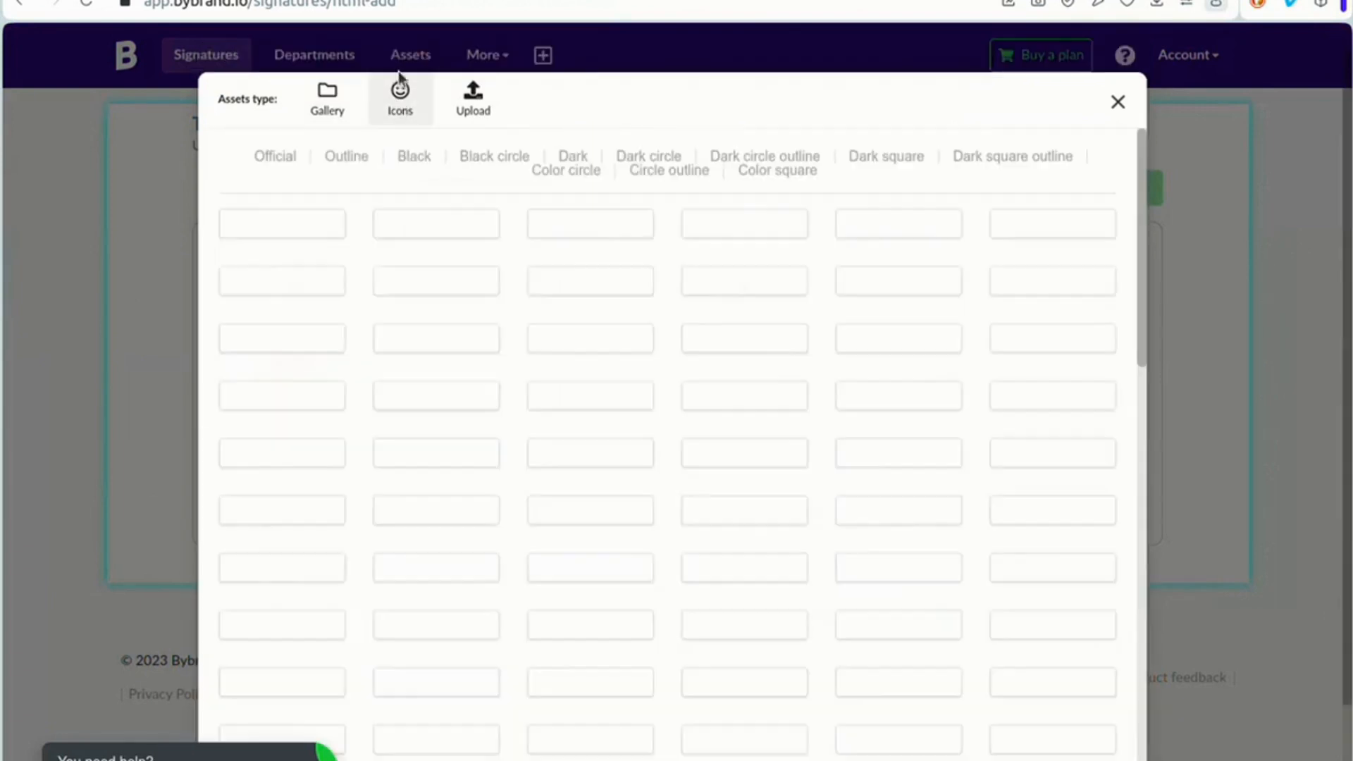
click(1118, 101)
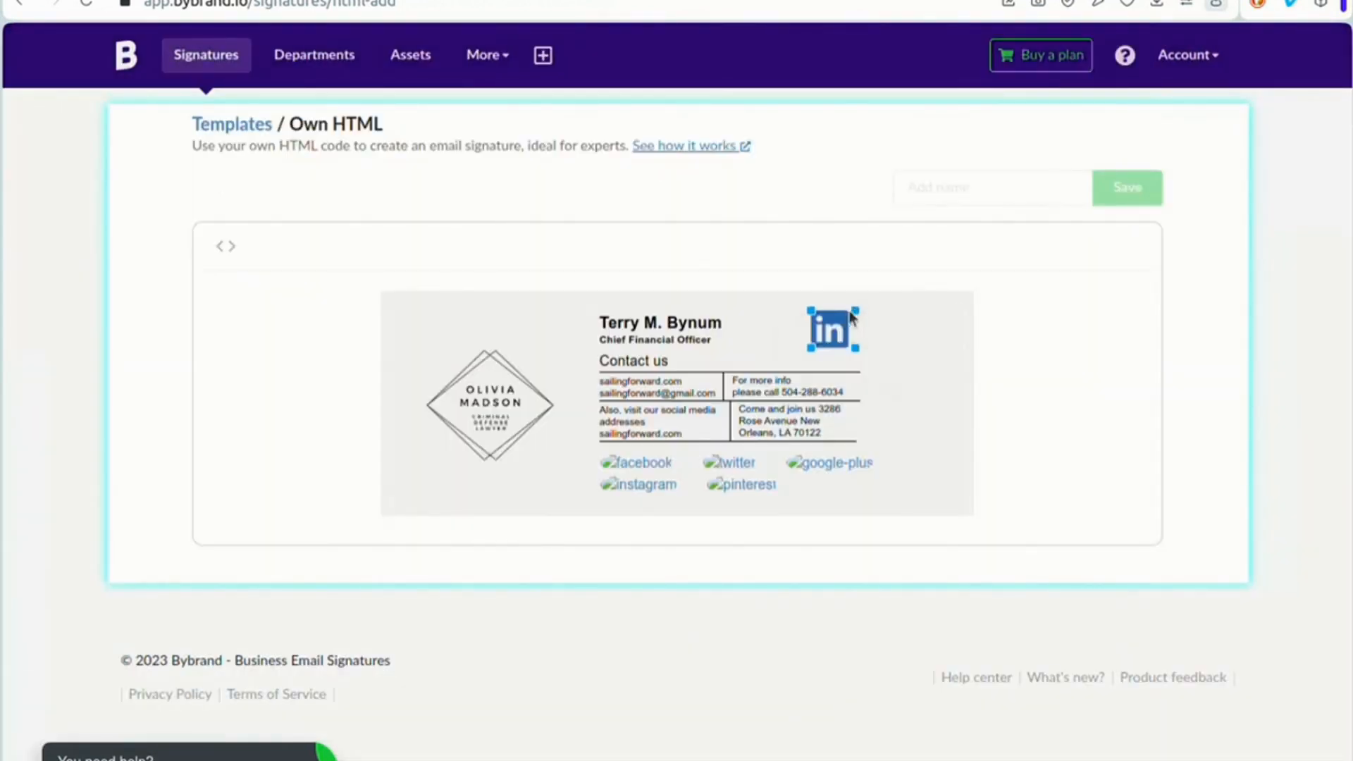
click(831, 330)
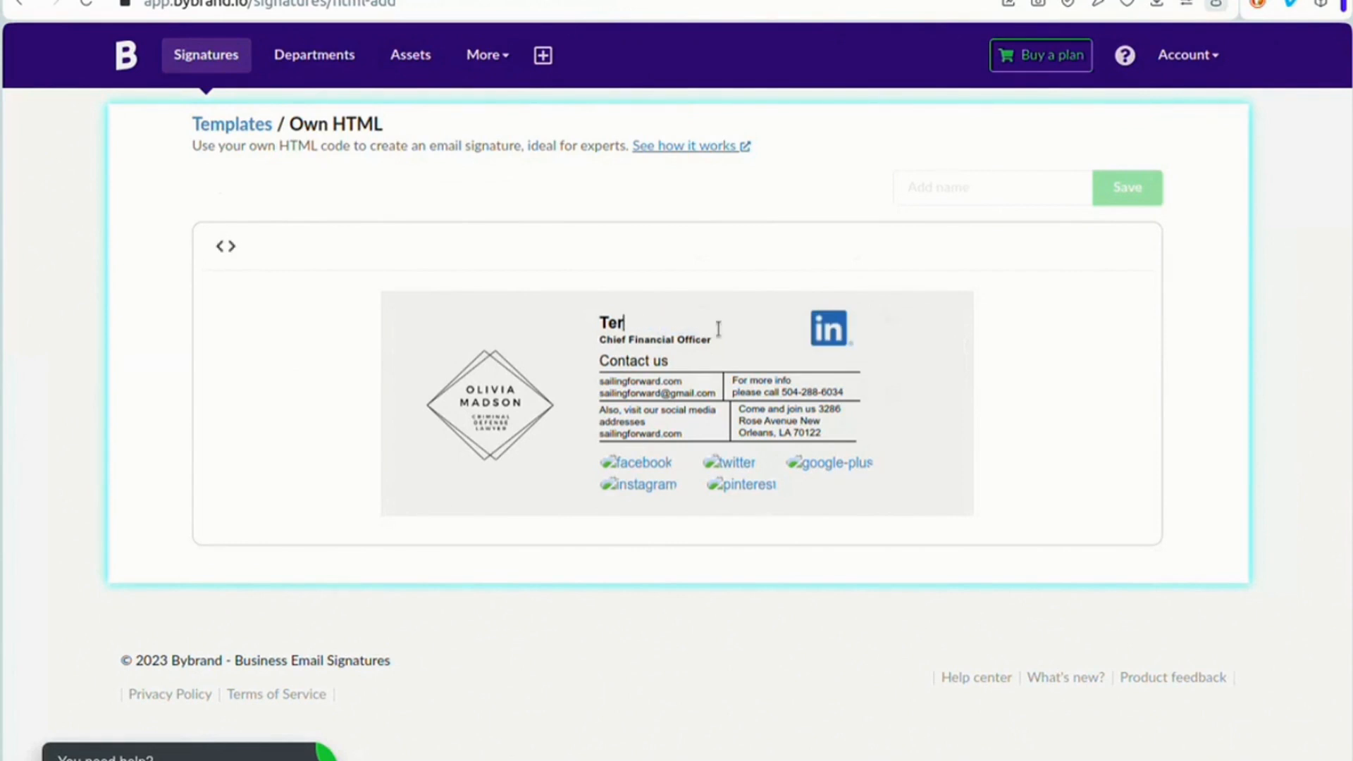
text(James)
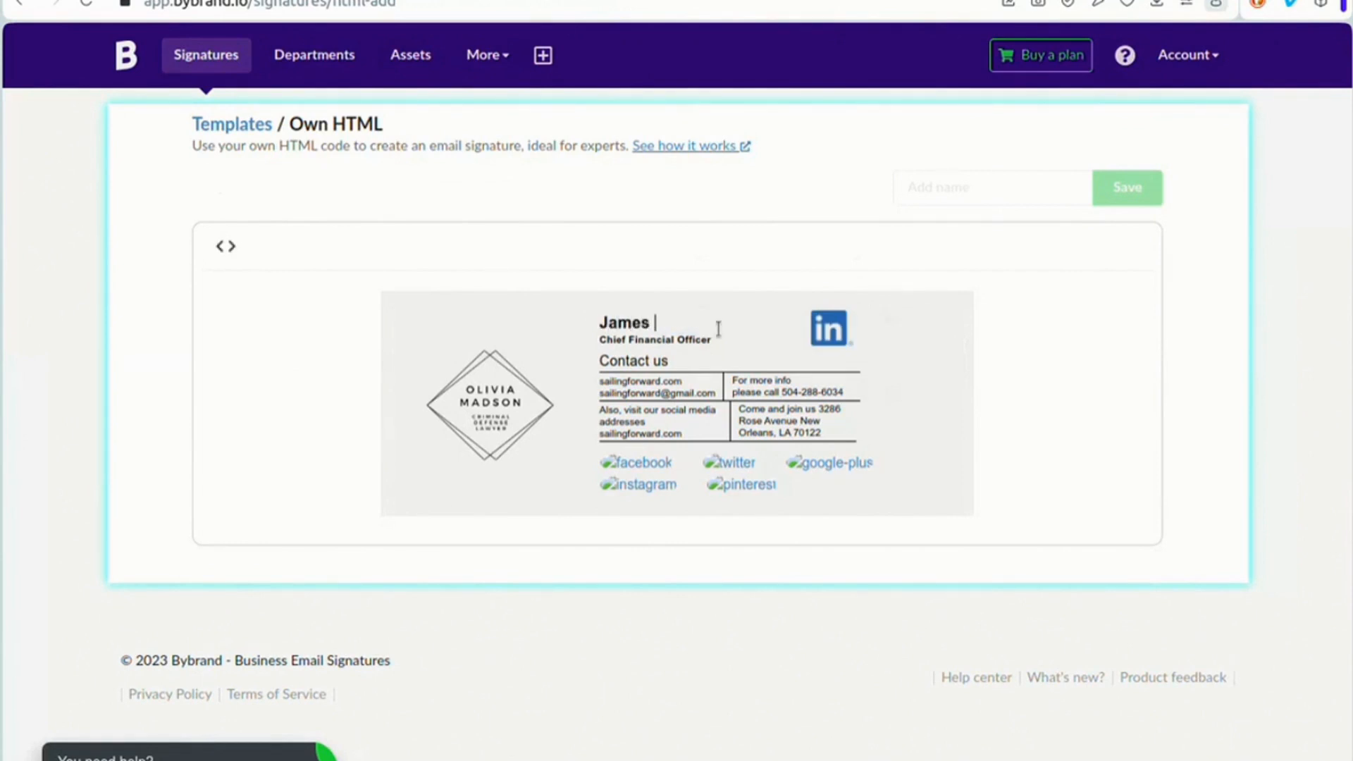
text(Mariam)
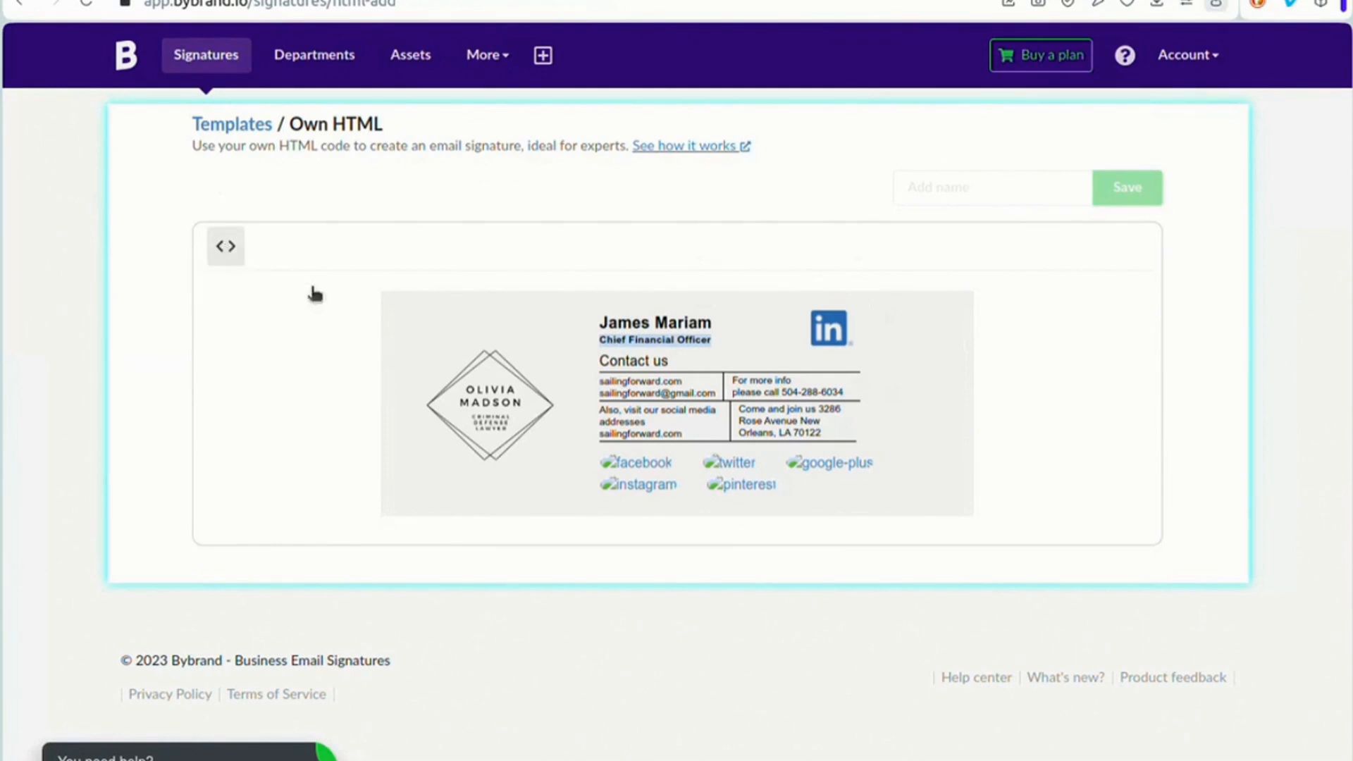
click(225, 246)
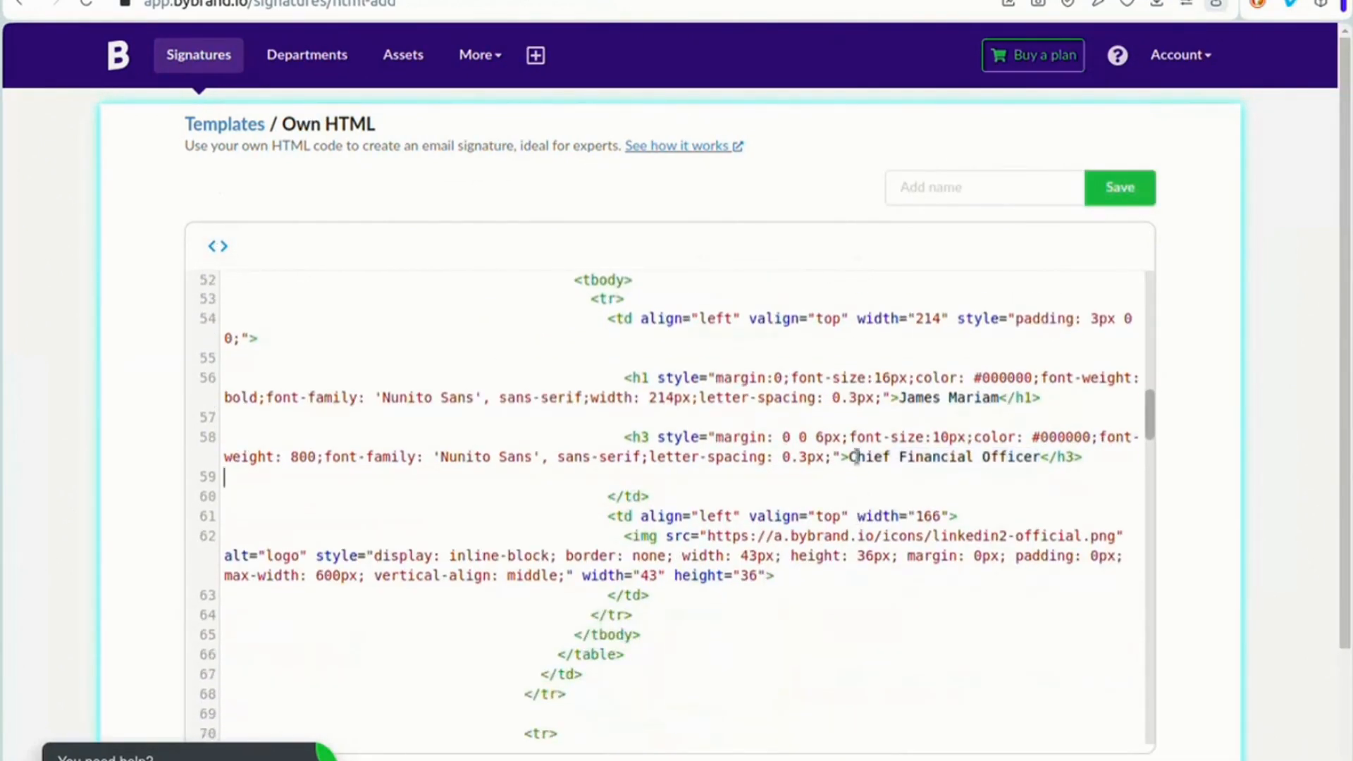
Change the job title in the code to 'IT Manager at Olivia Madson' and view the rendered signature
double_click(941, 456)
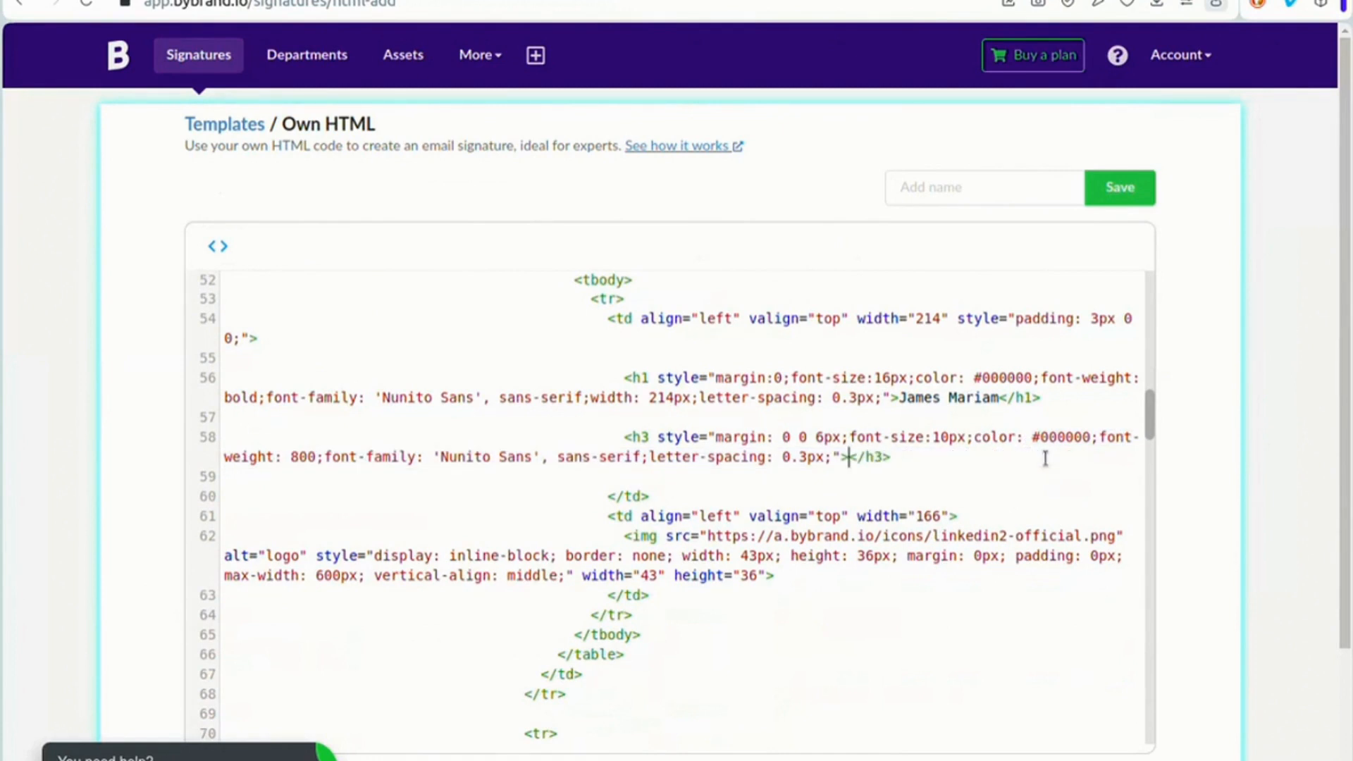
text(IT Manager at)
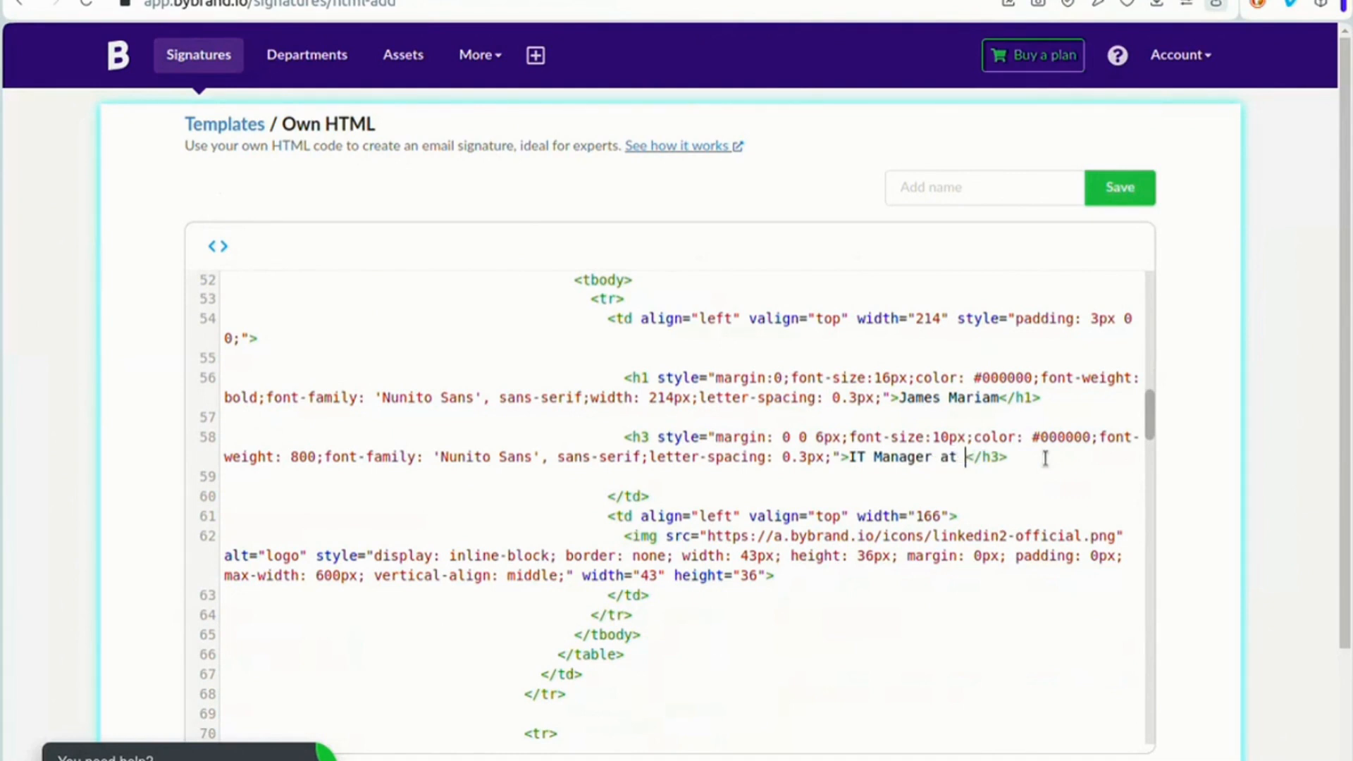
text(0)
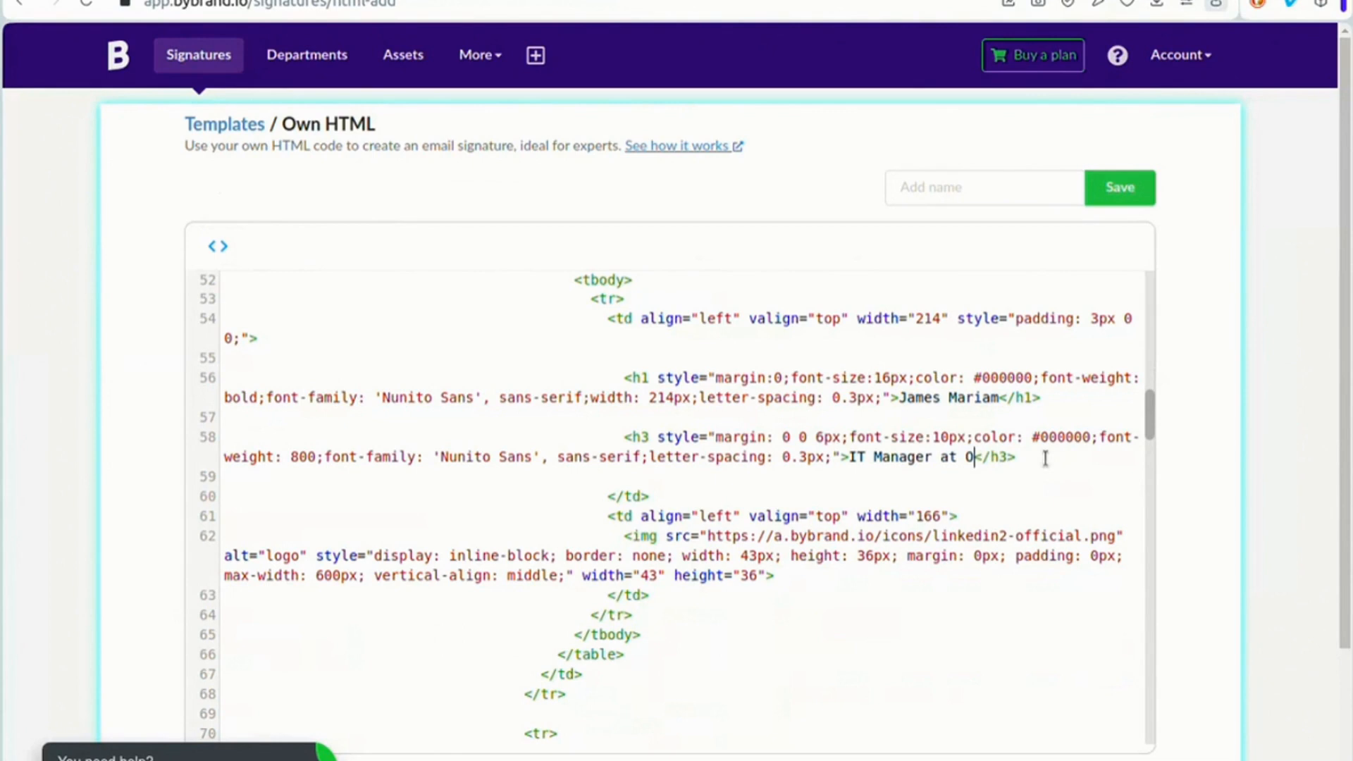
text(Olivia M)
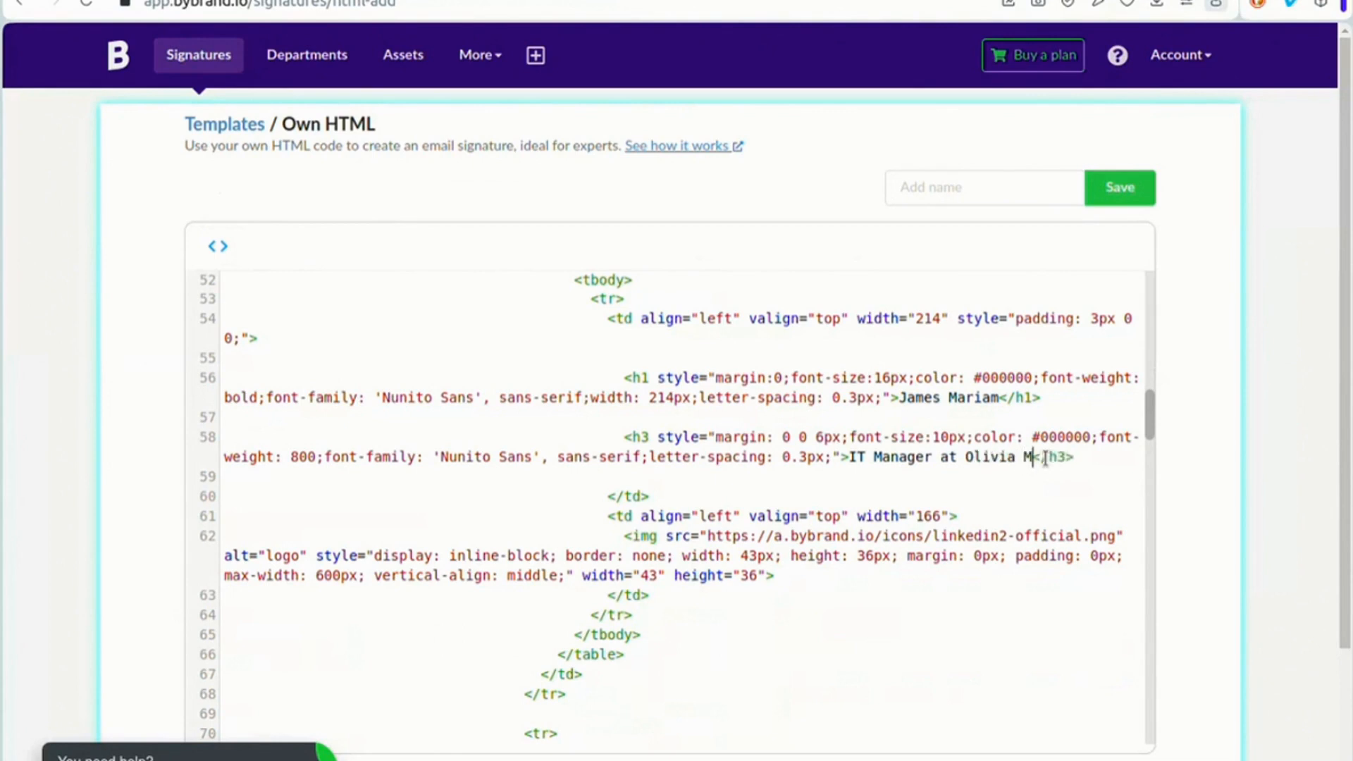
text(adson)
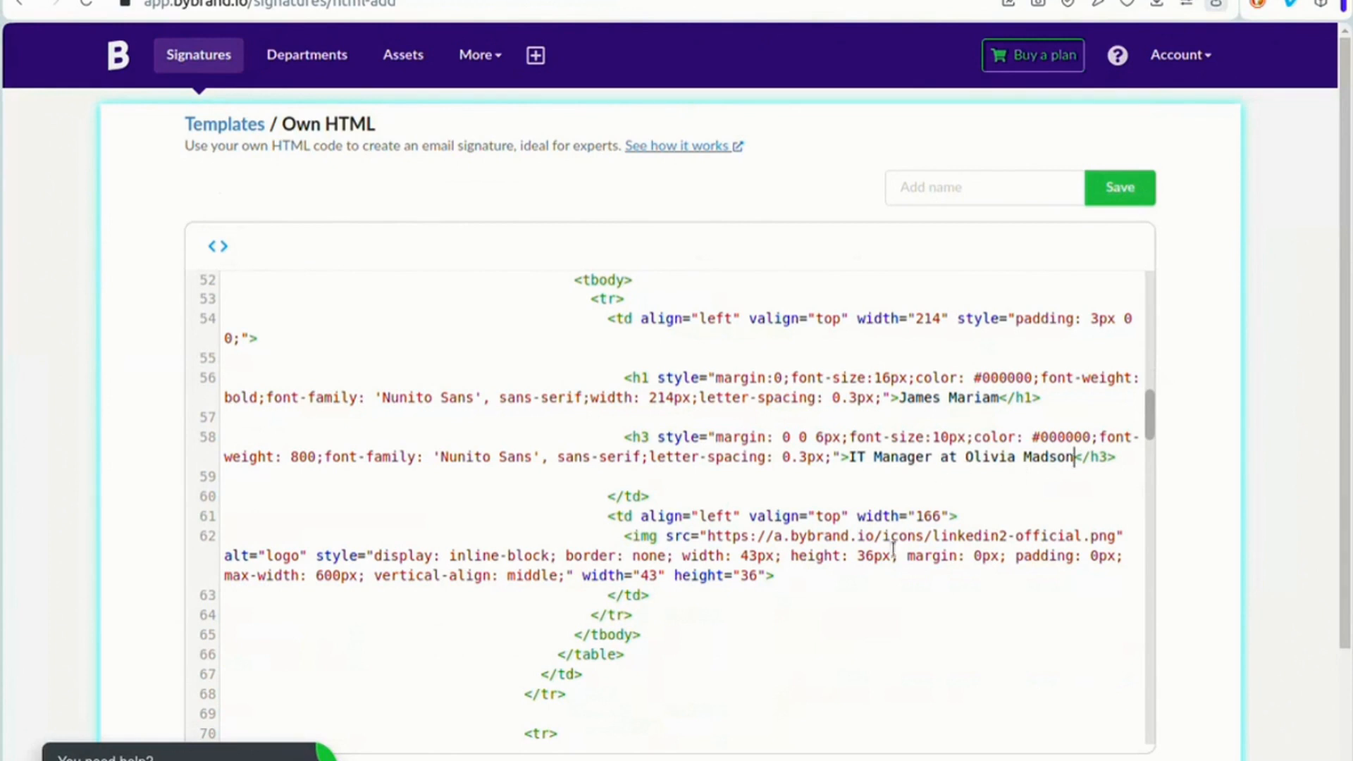
click(227, 246)
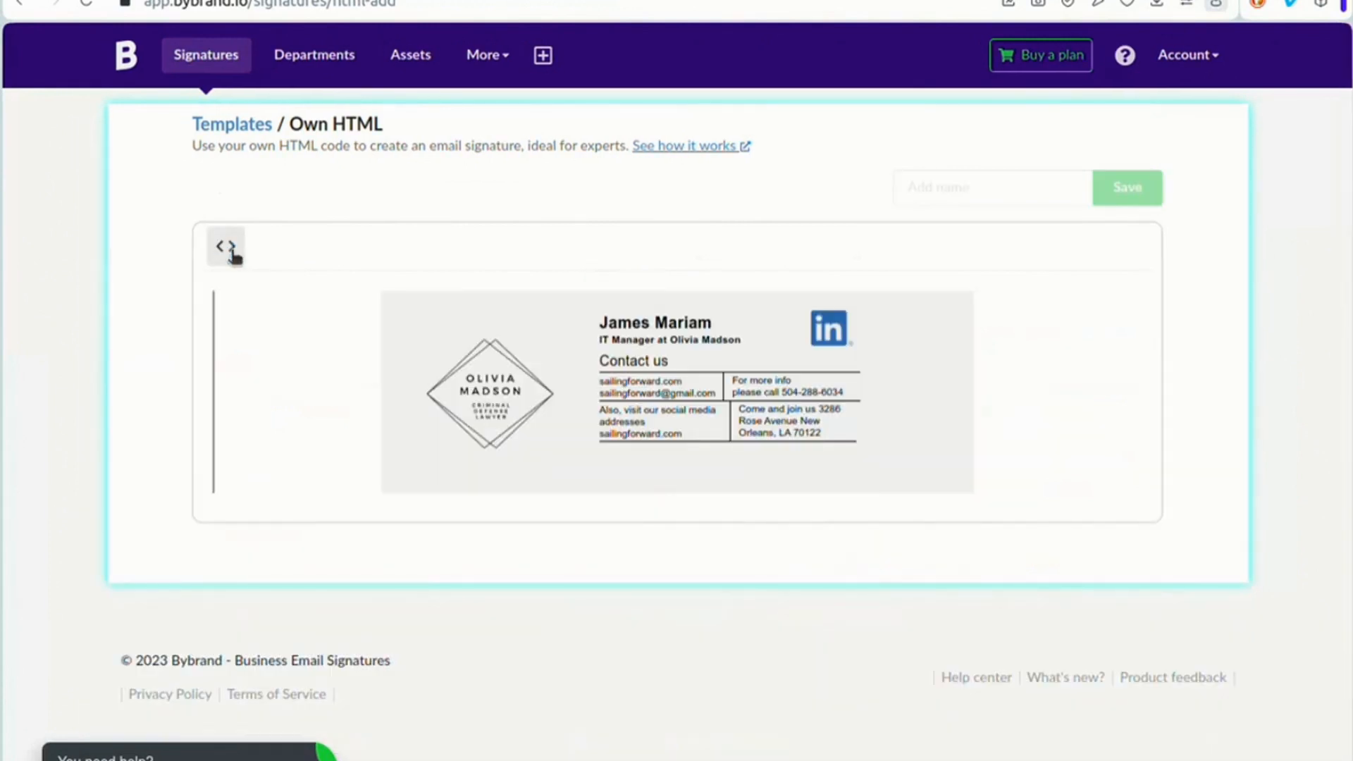
Replace a broken social image with the dark square outline Twitter icon
click(226, 247)
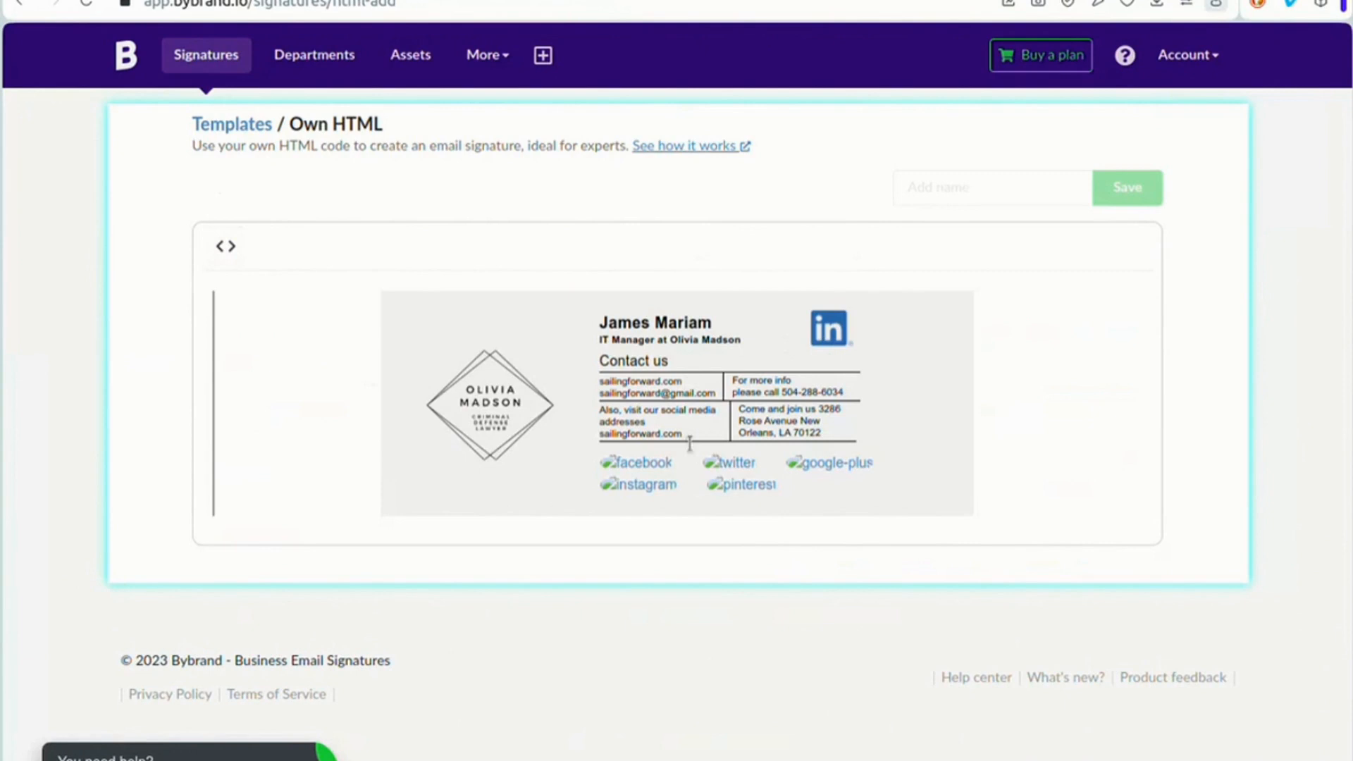
click(639, 462)
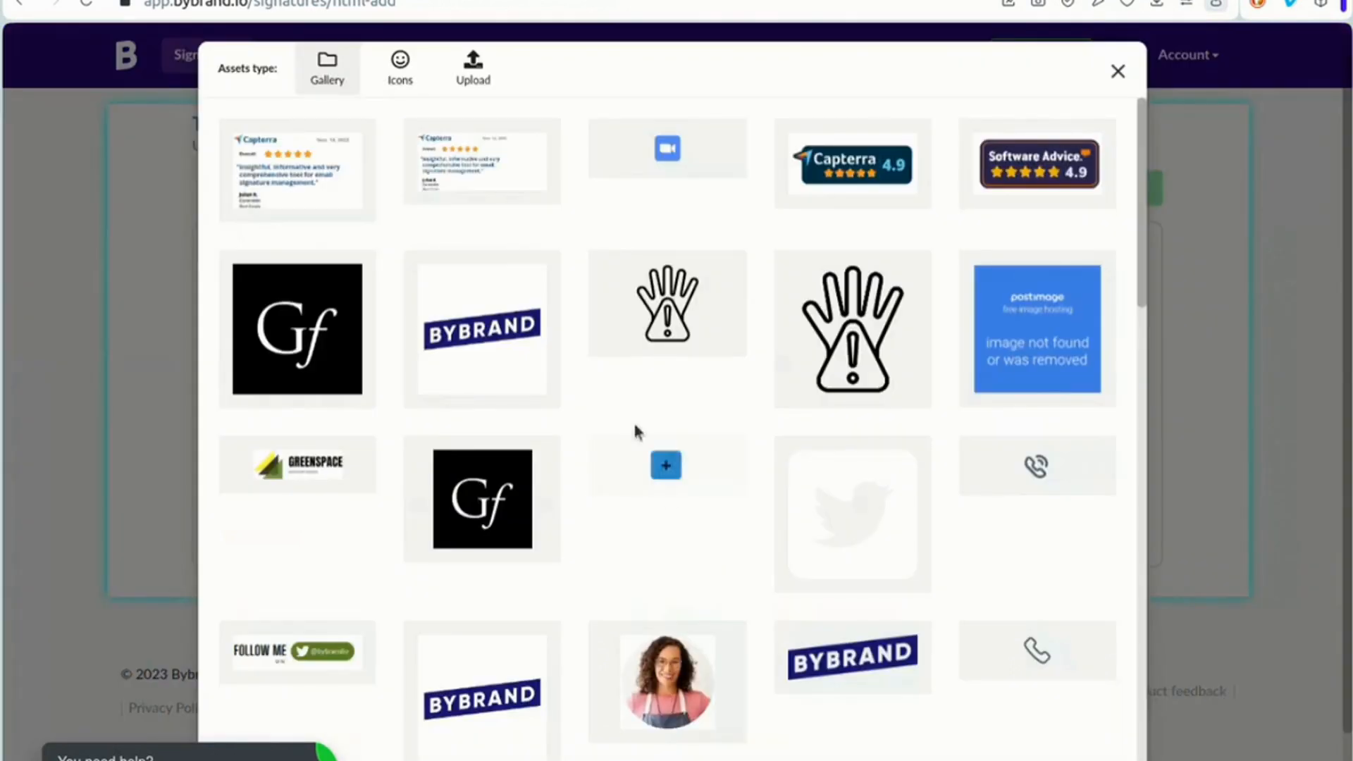
click(398, 68)
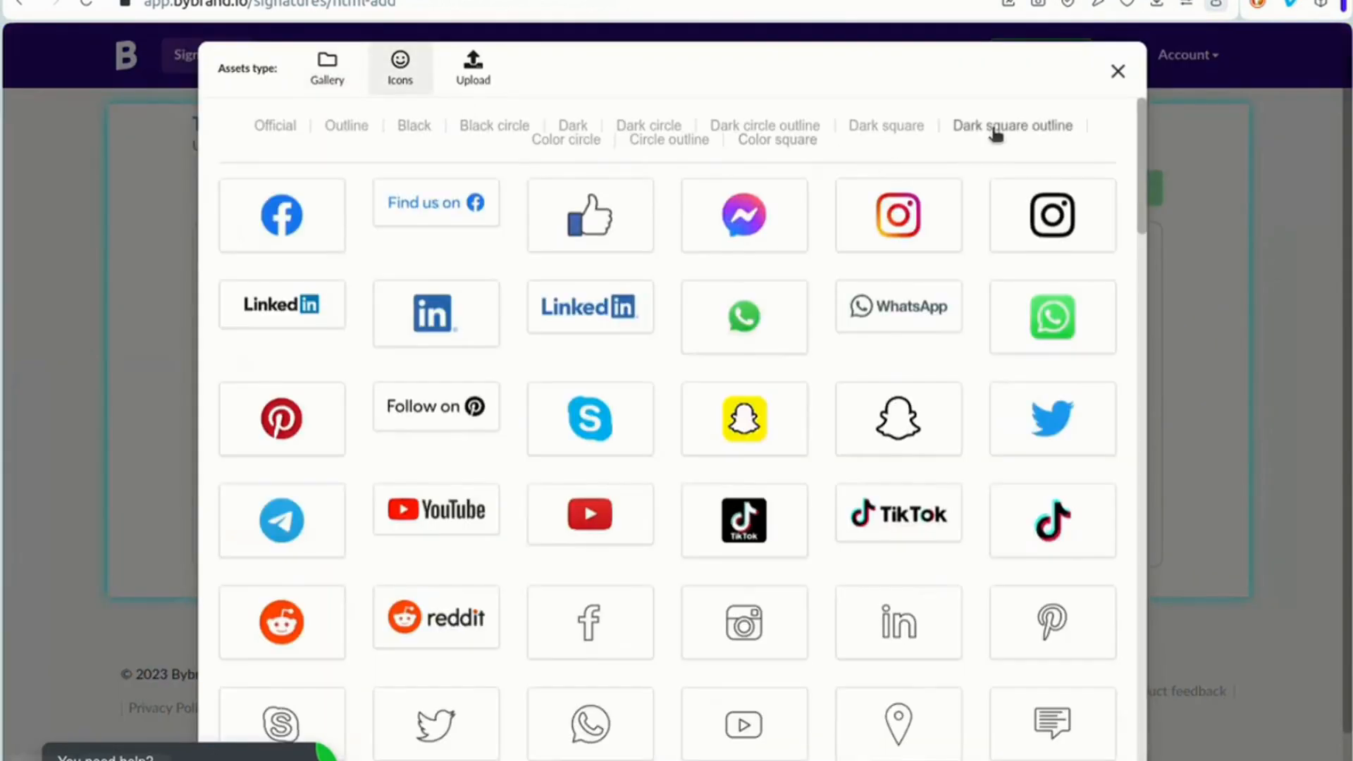
click(1011, 125)
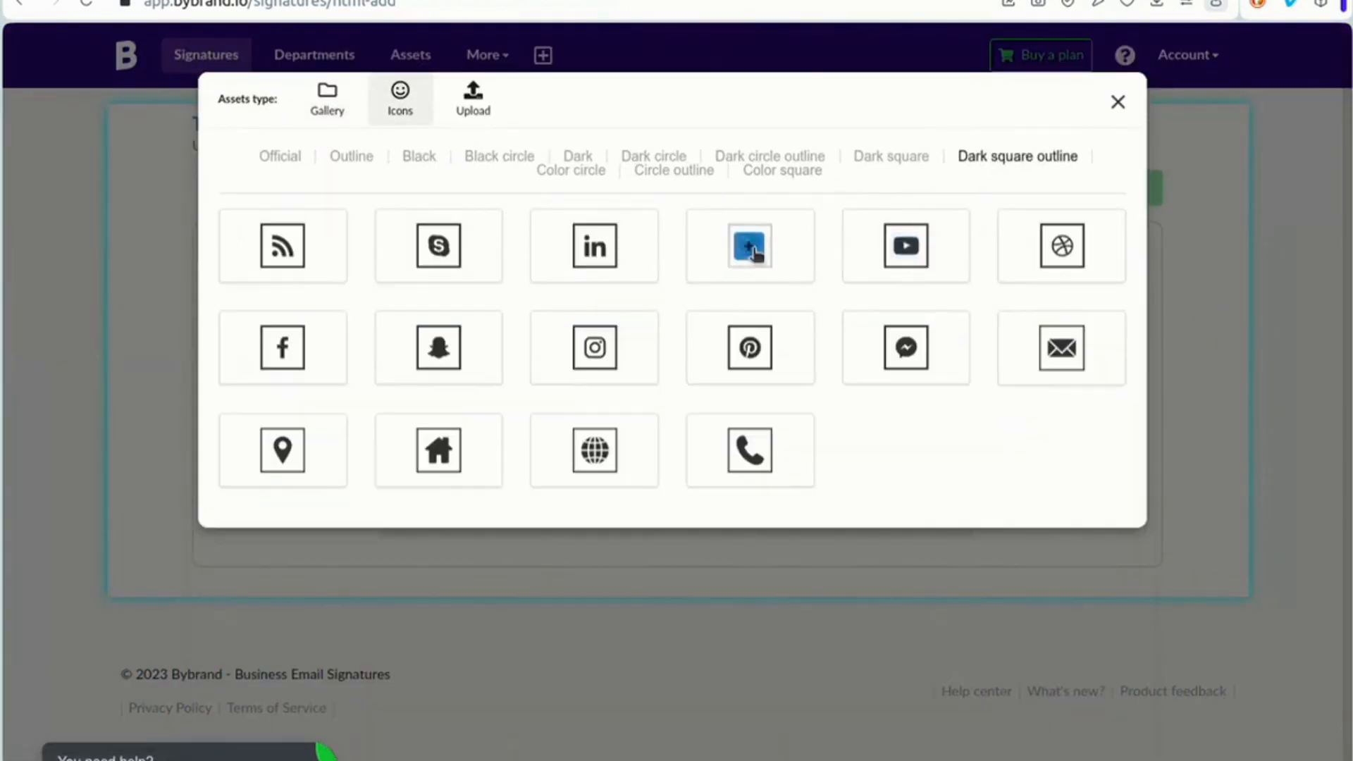
click(749, 246)
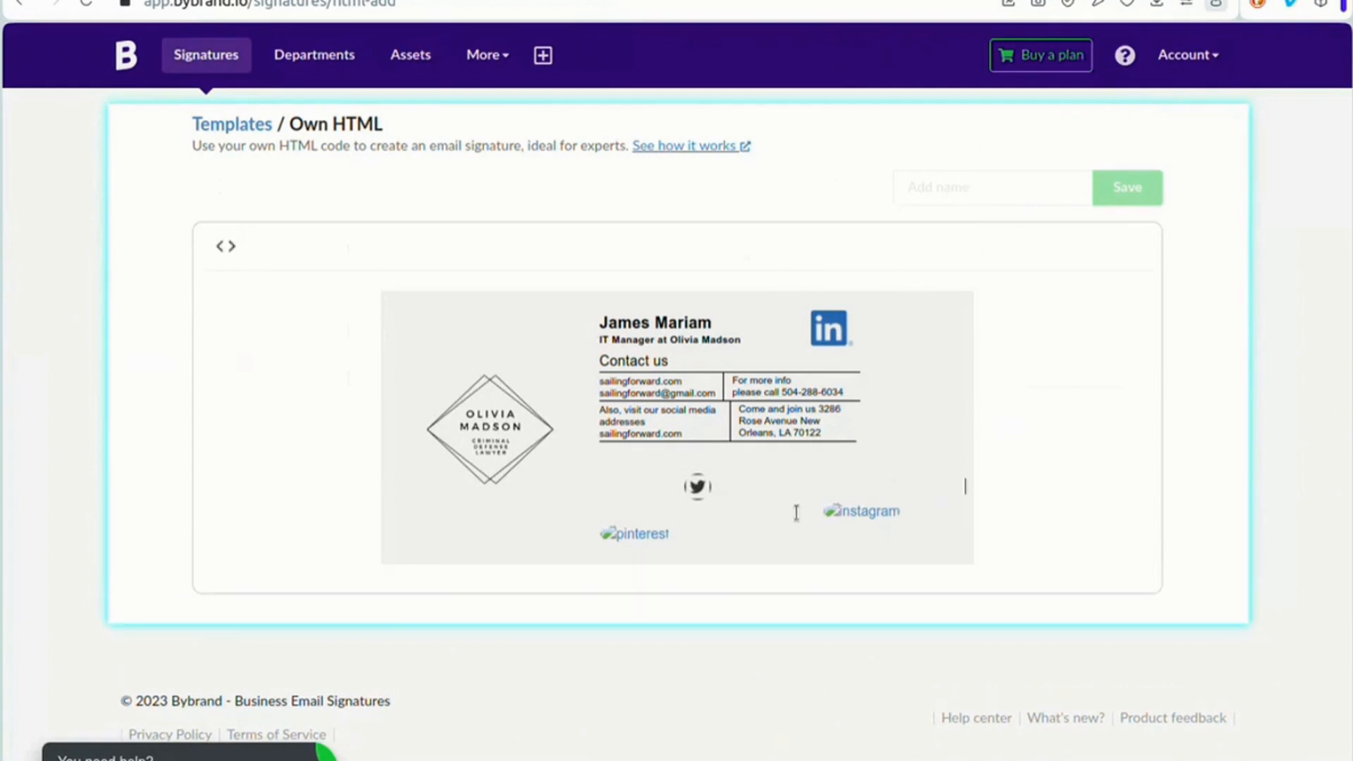
Open the dark square outline icon gallery for the broken Instagram image
click(861, 510)
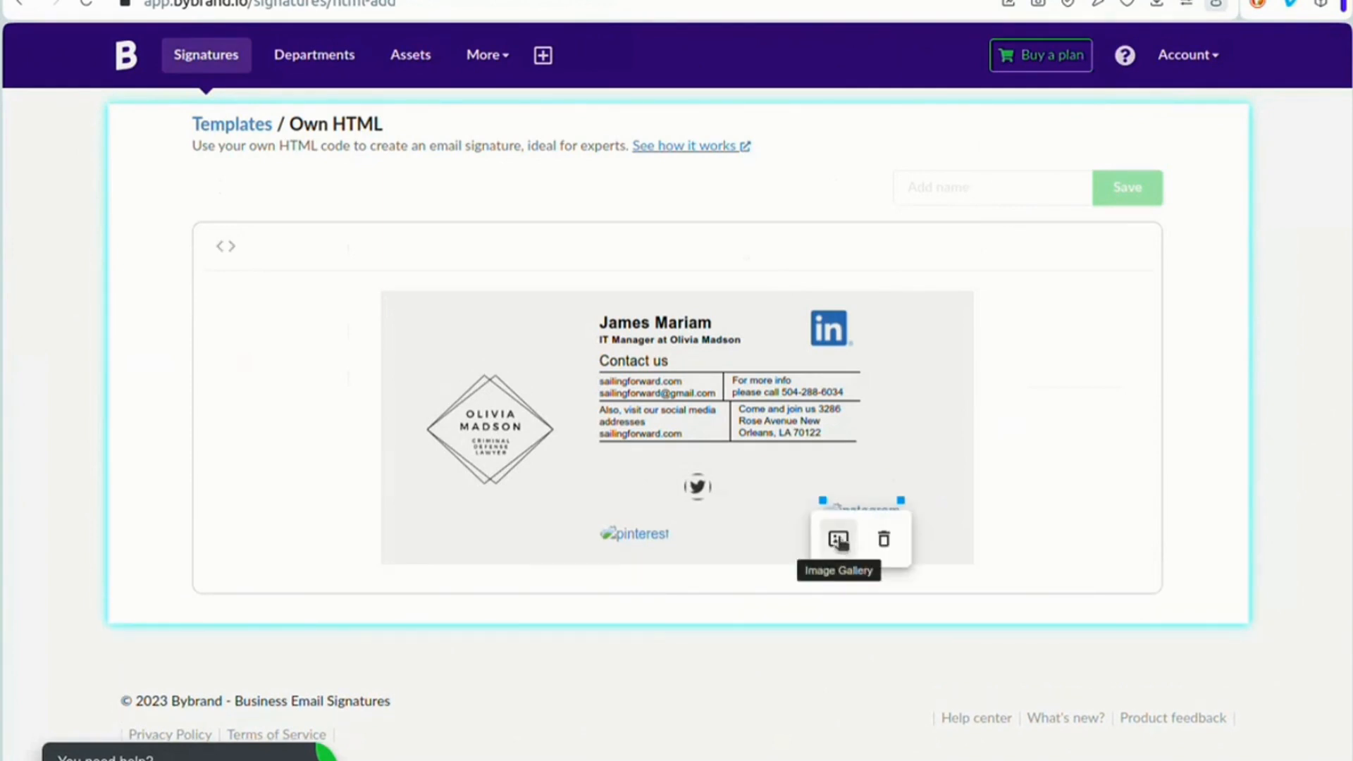
click(837, 538)
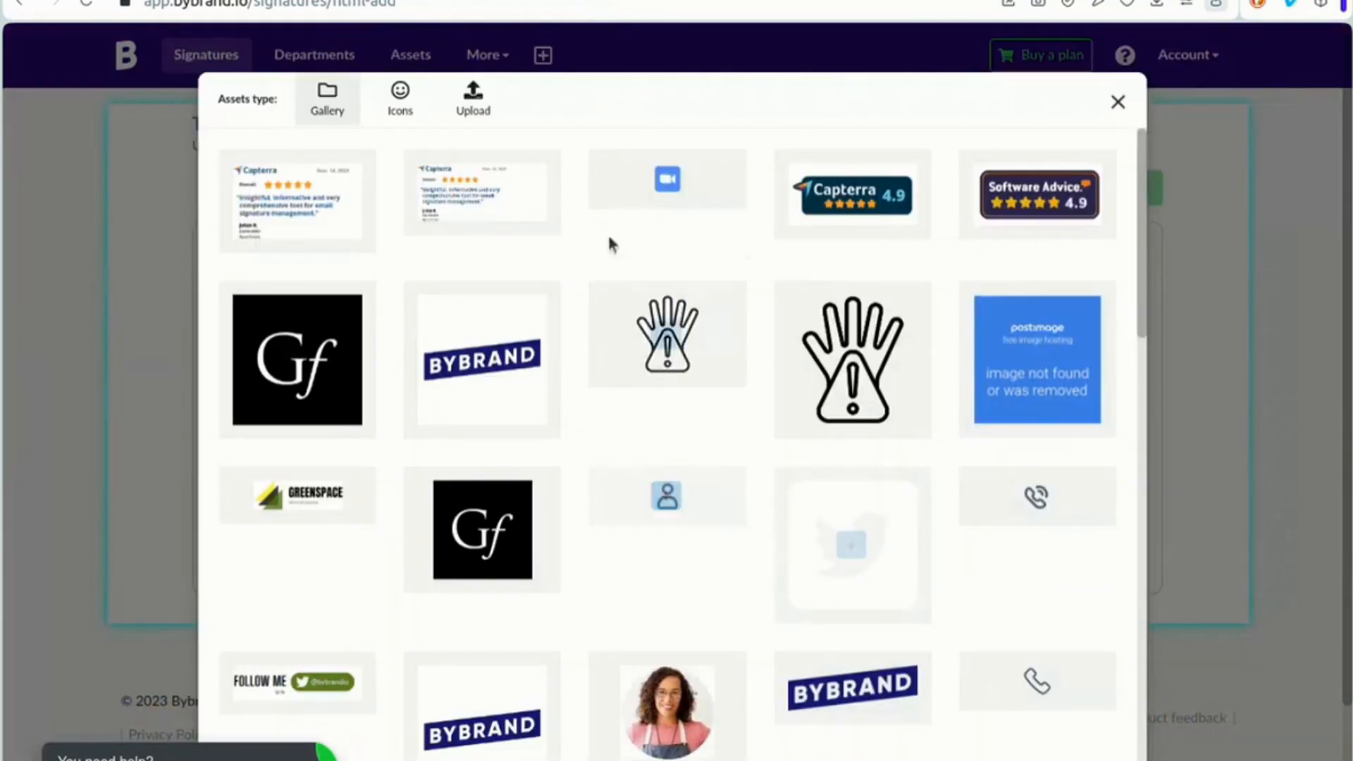
click(400, 97)
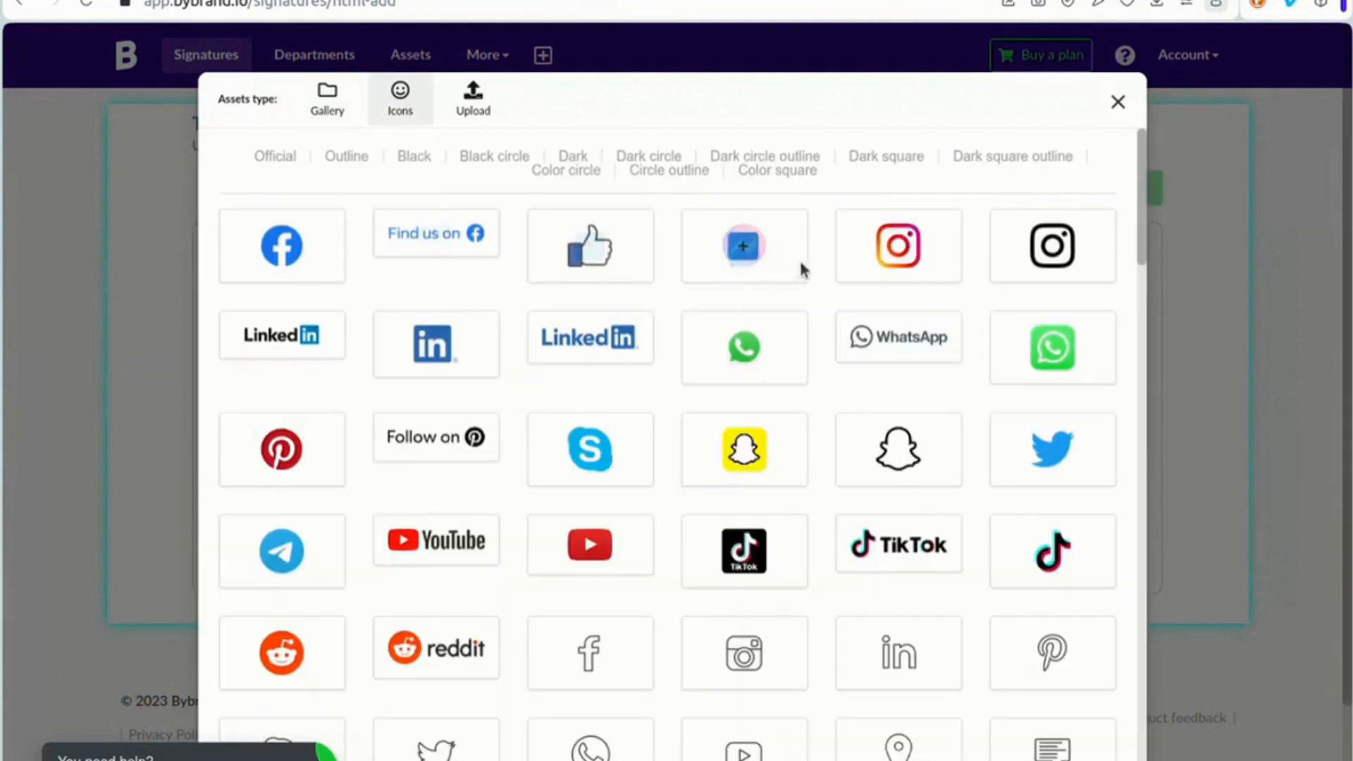
click(1016, 156)
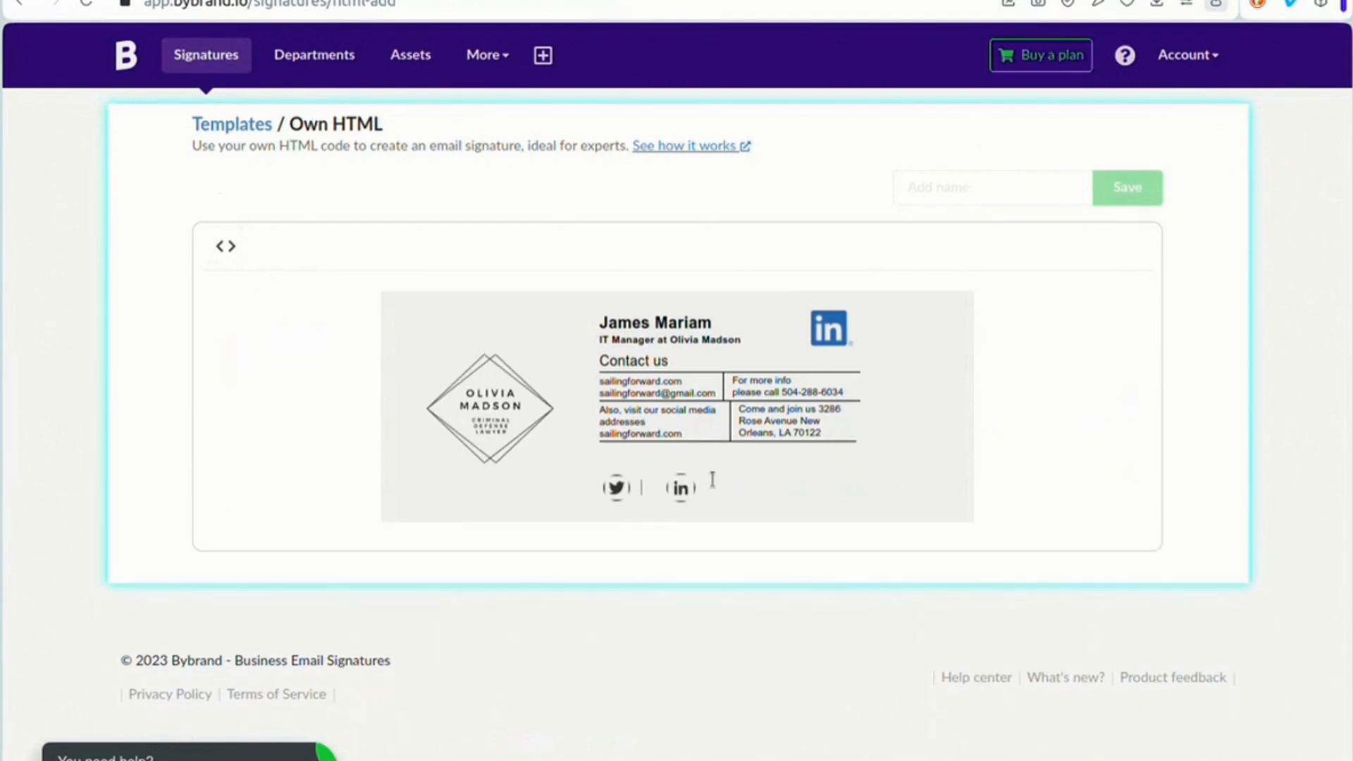
Set line 4's outer td align attribute to left and begin typing the signature name
click(226, 246)
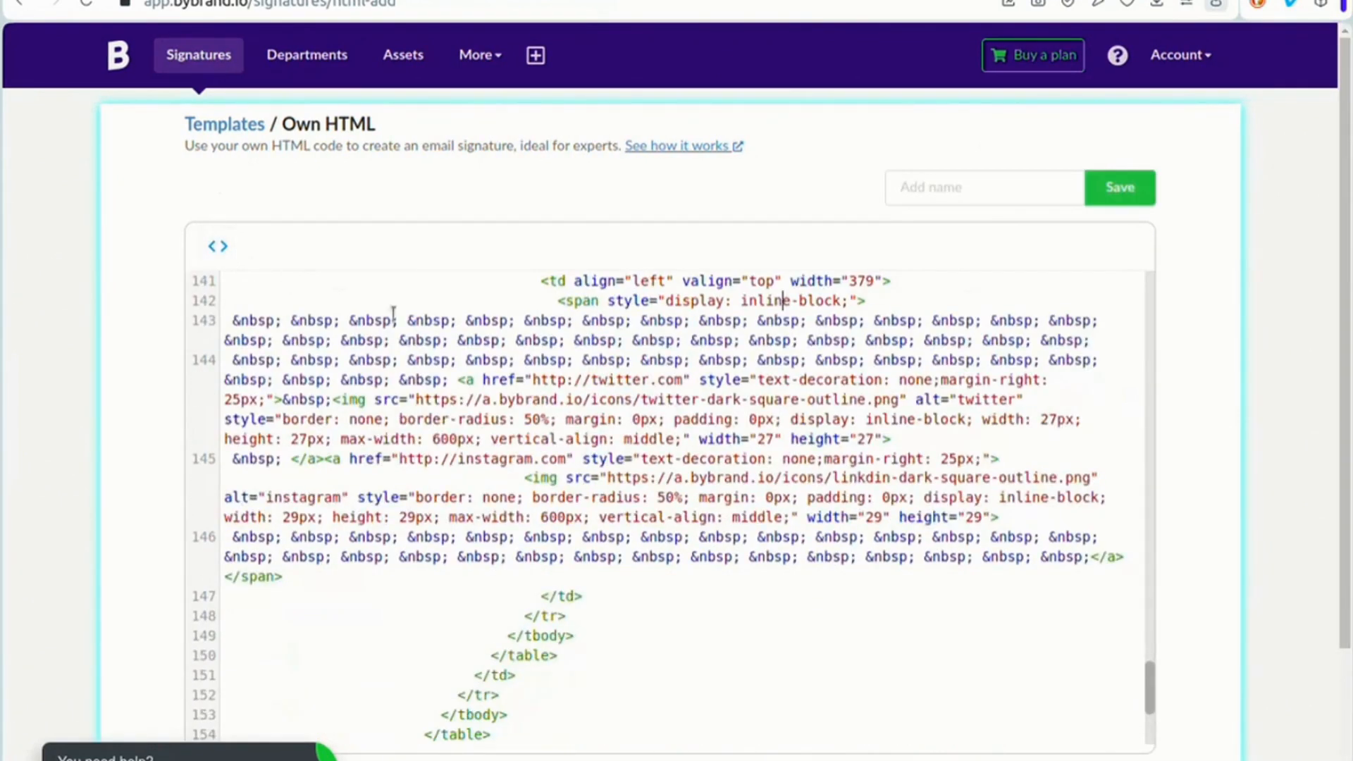
click(218, 247)
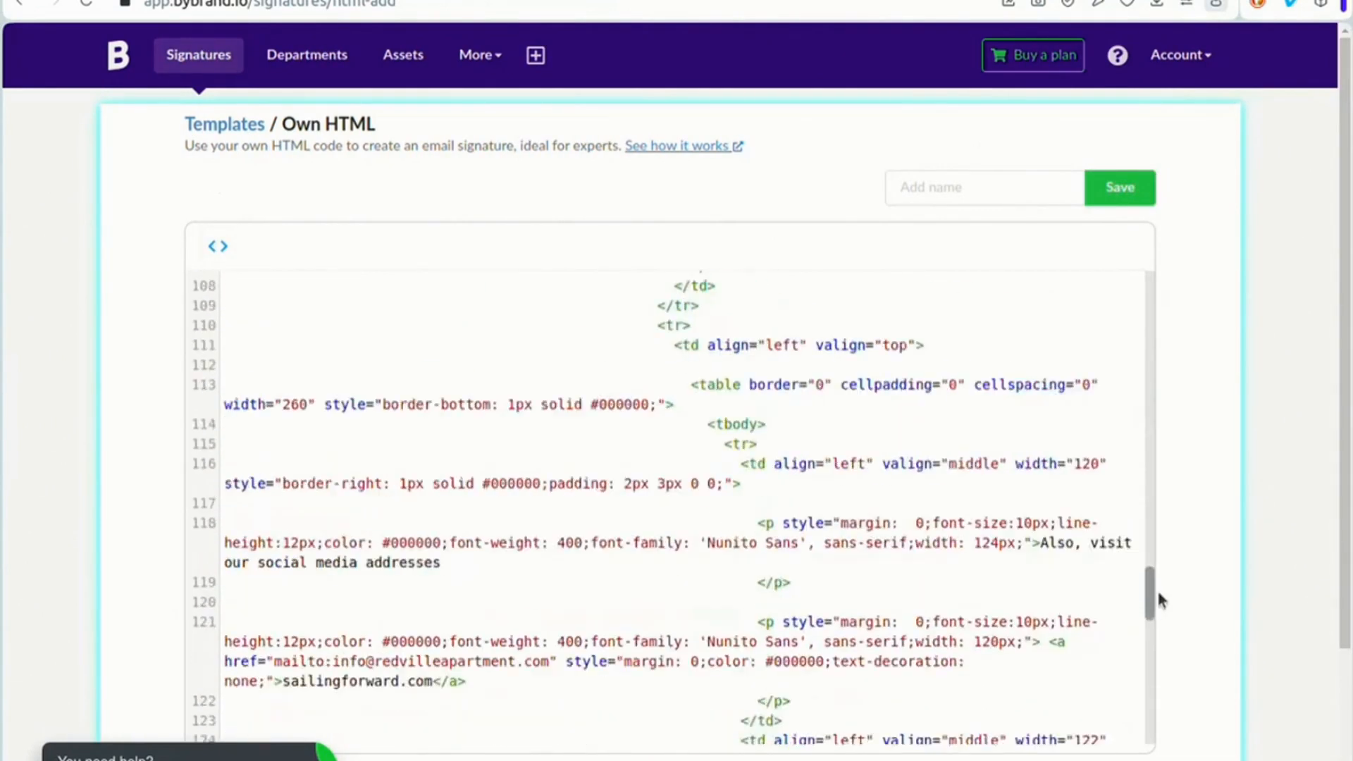
scroll(down, 3)
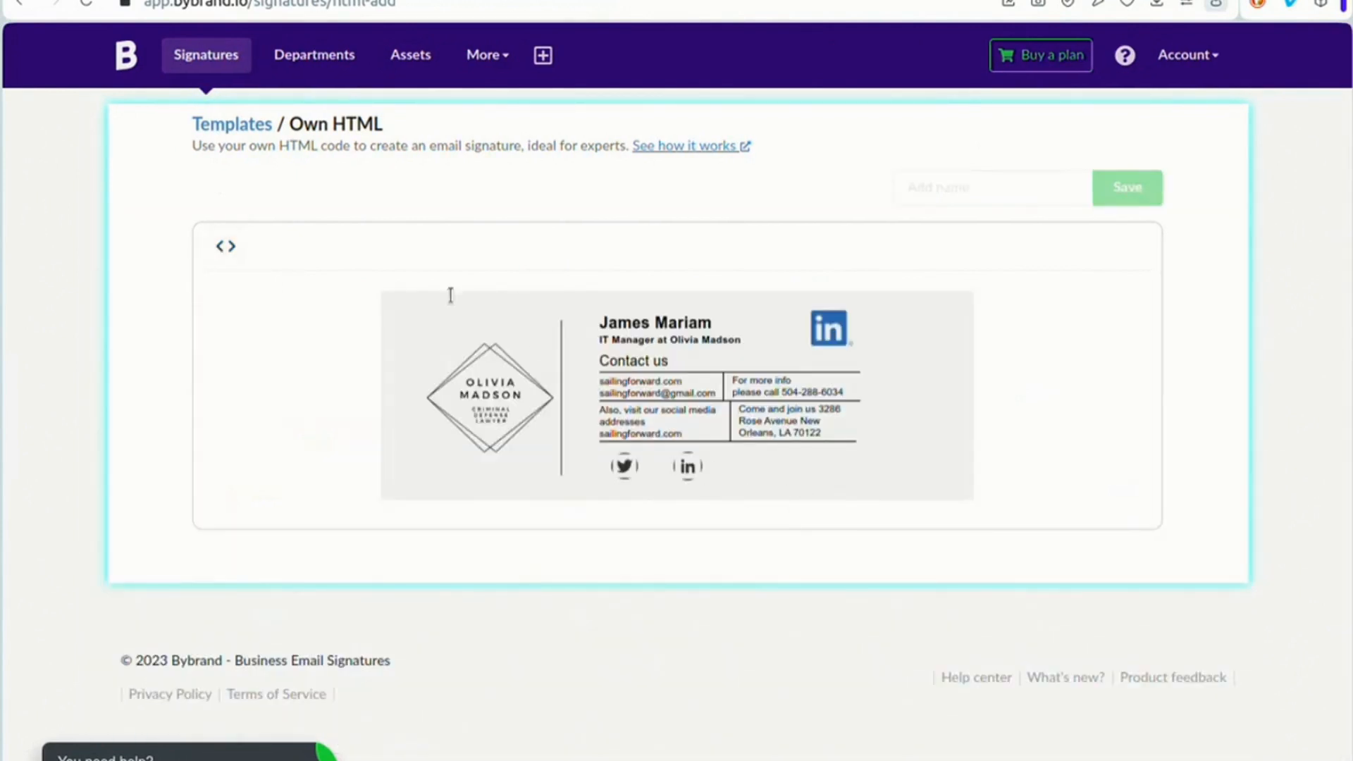
click(220, 246)
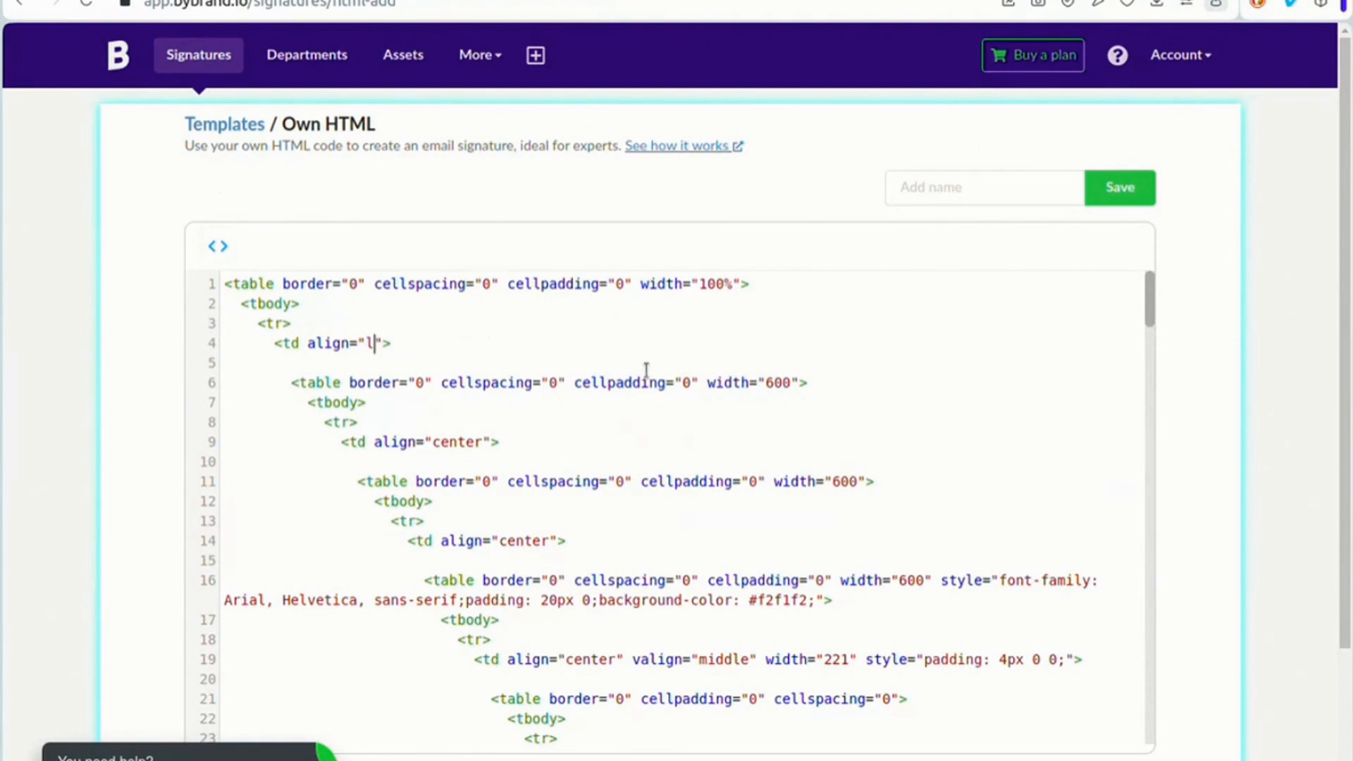
click(226, 246)
text(eft)
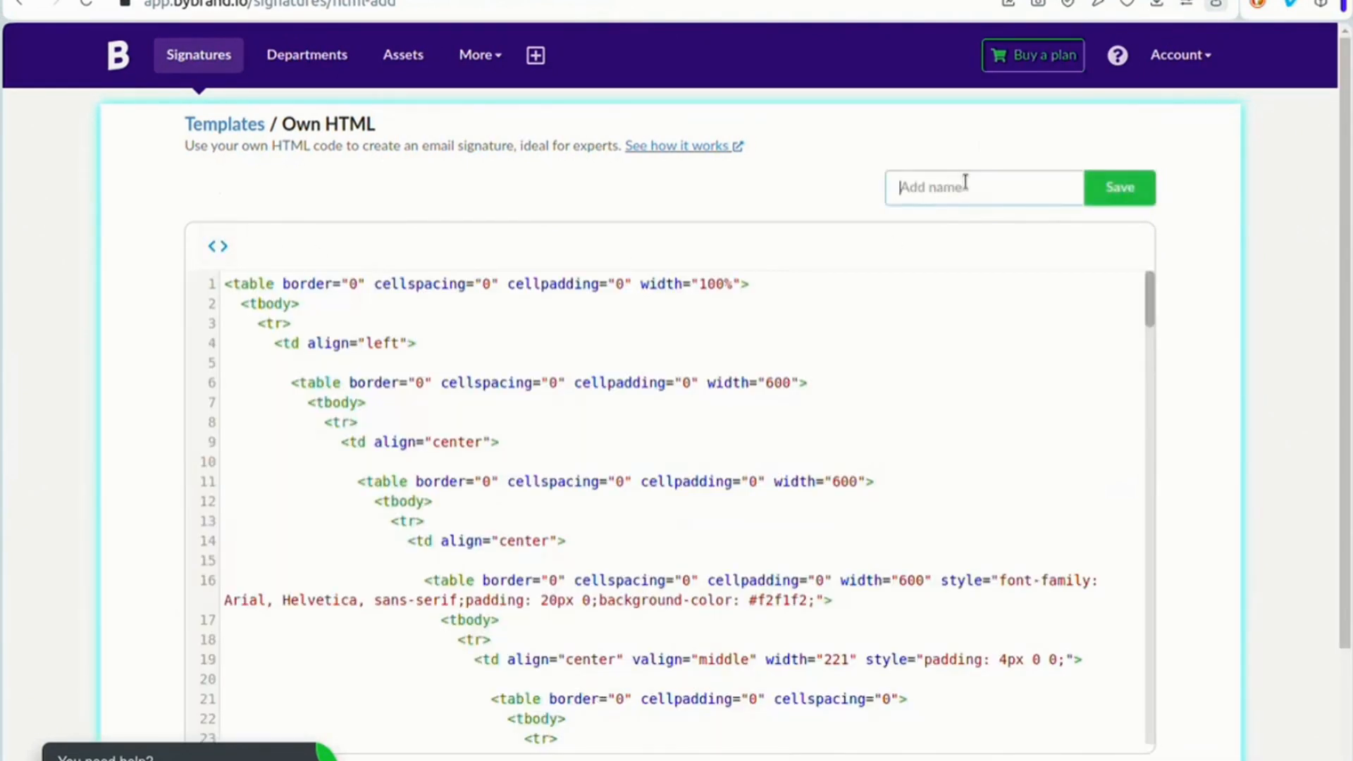
text(Signature HTML One)
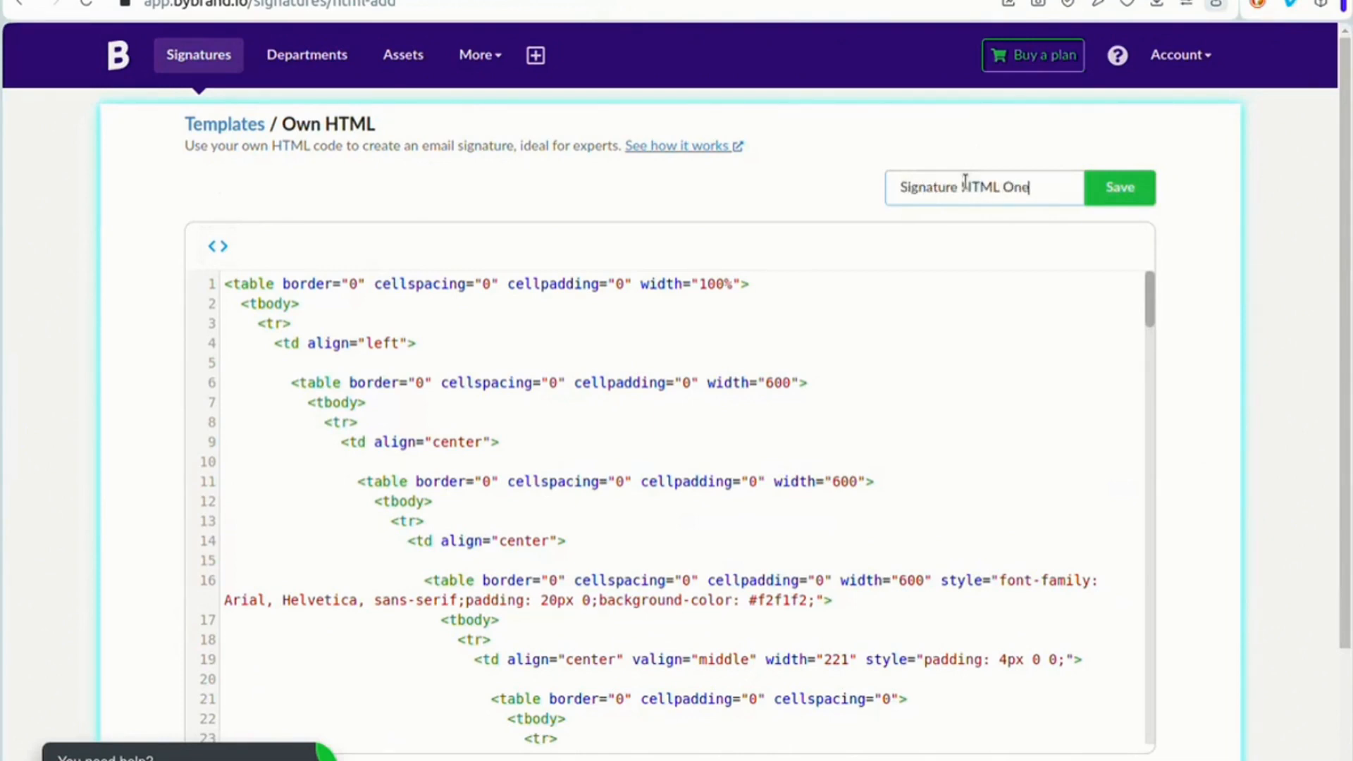
Save as 'Signature HTML One', check its left-aligned preview, then return to code
click(1119, 187)
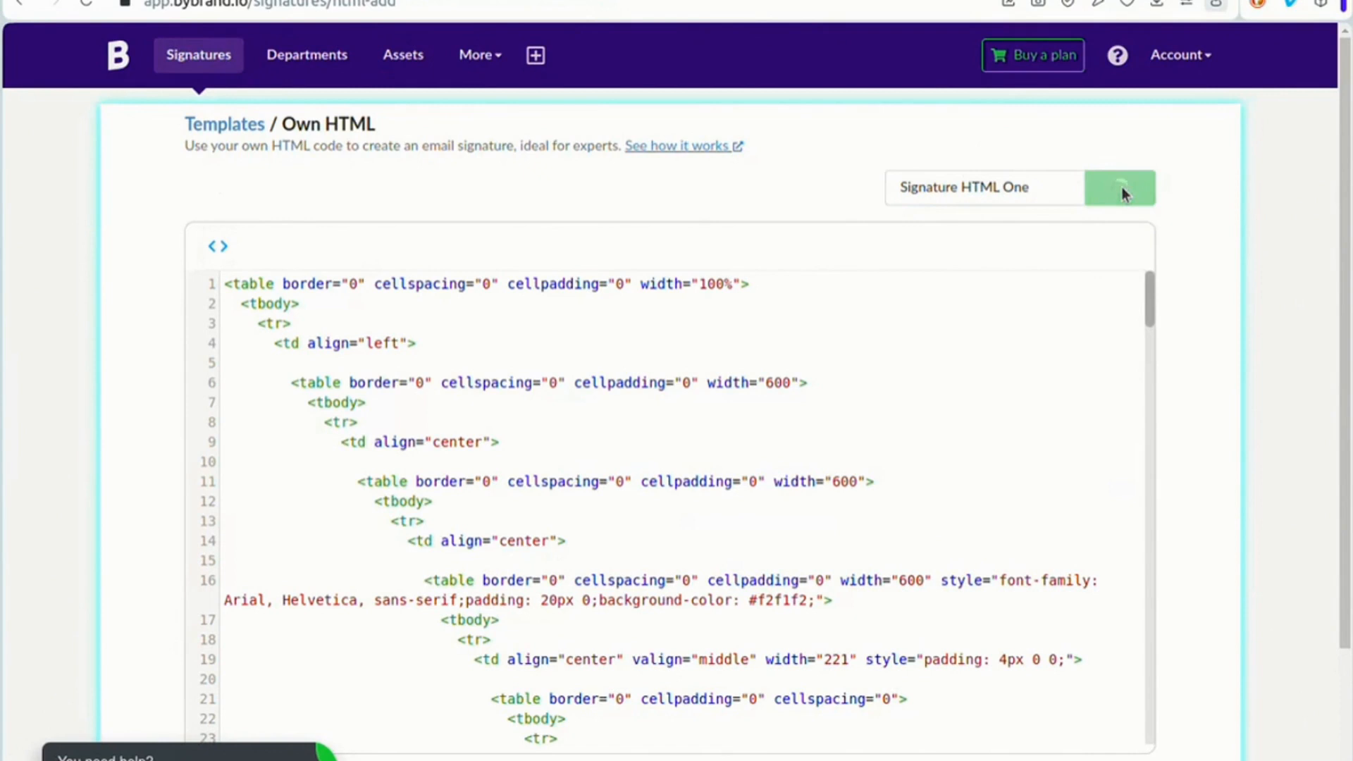
click(1119, 188)
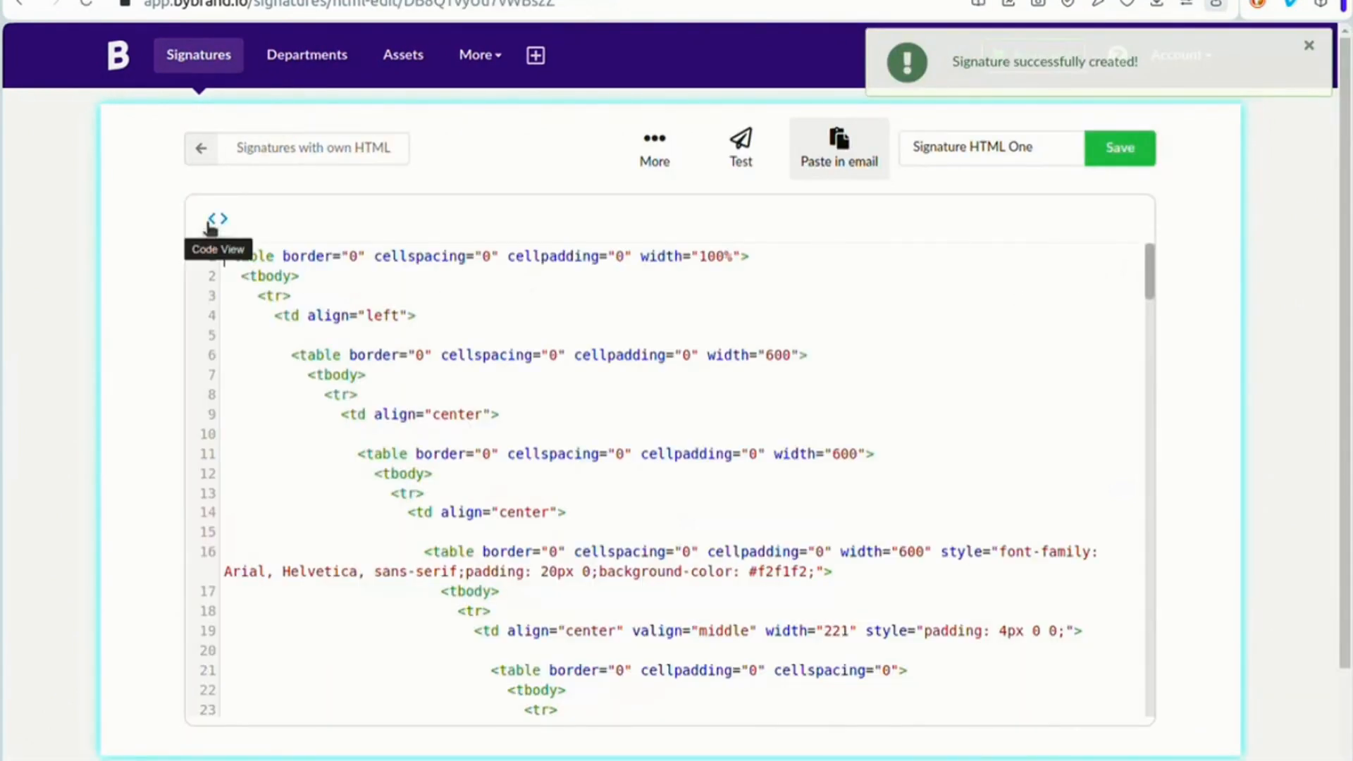
click(219, 218)
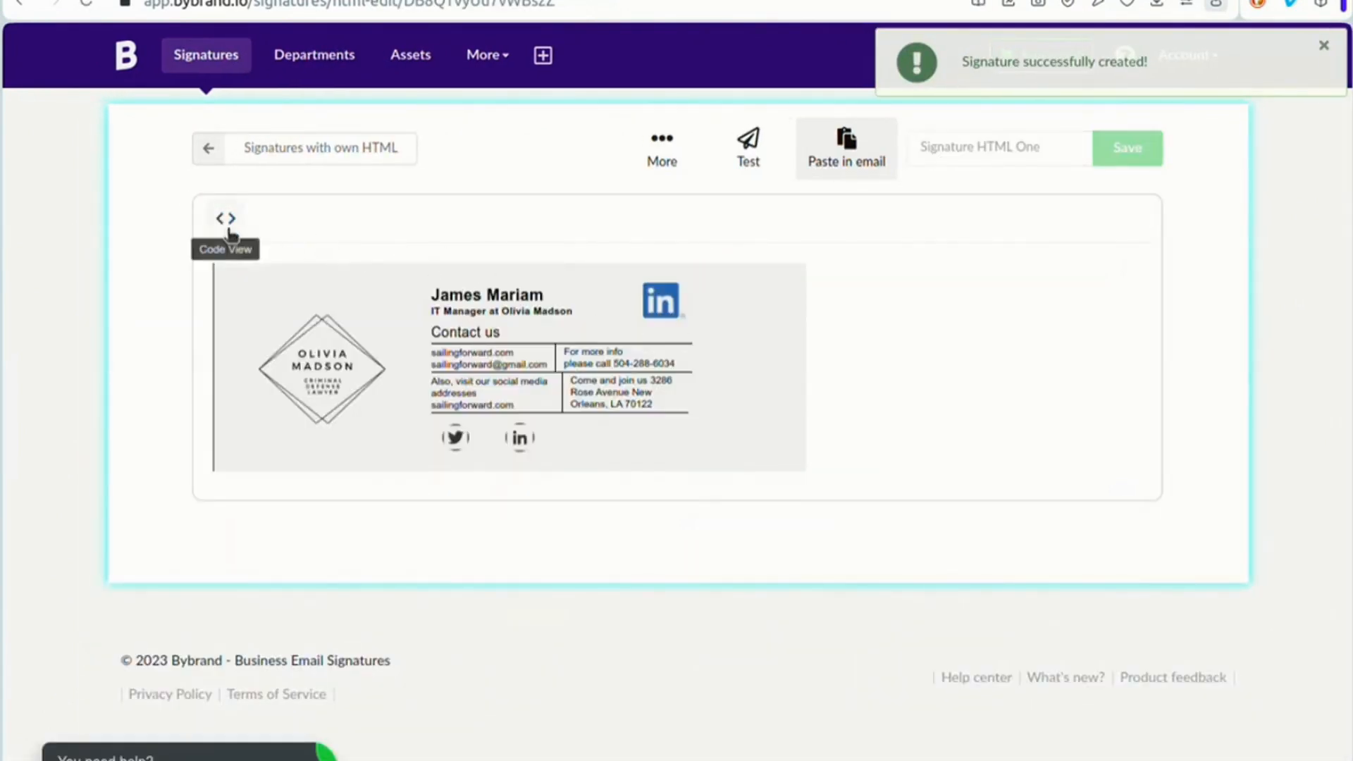
click(224, 218)
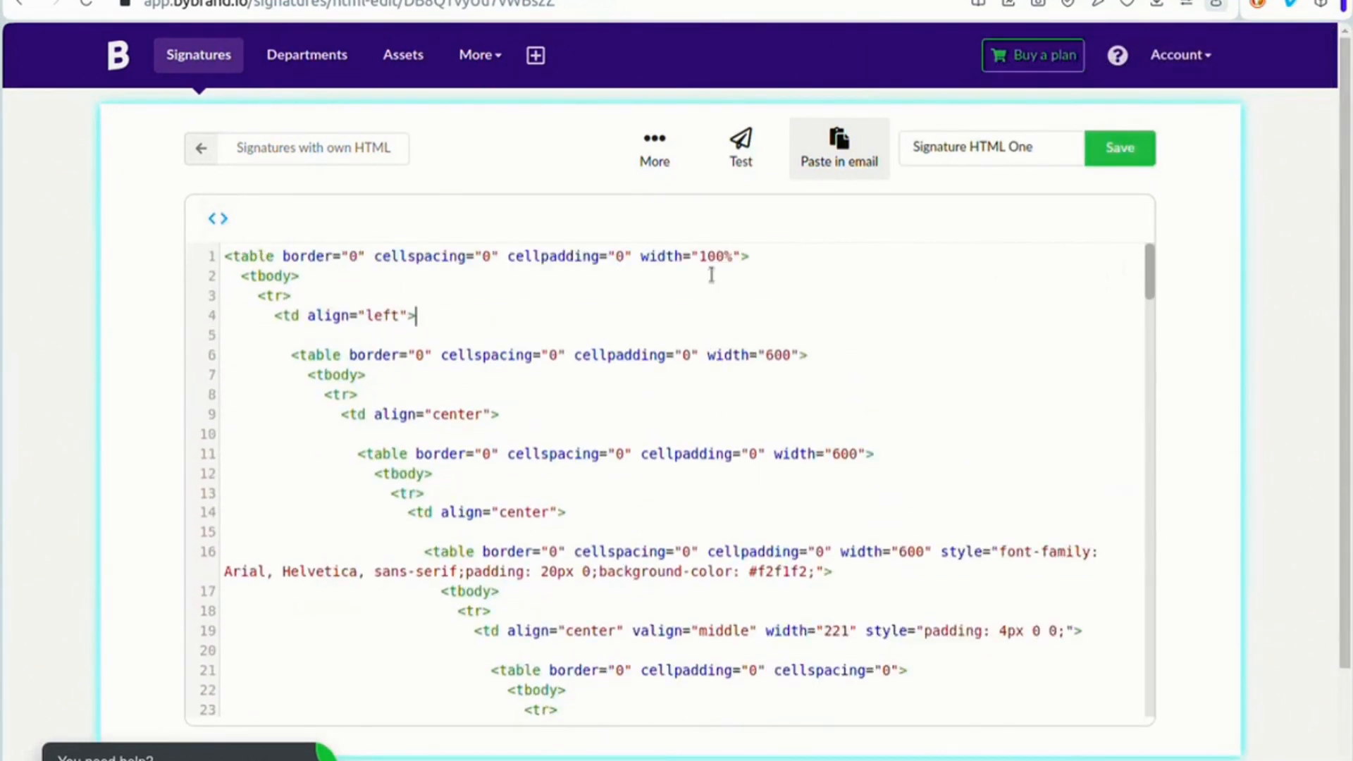
Preview the signature at phone, tablet and full desktop widths, then close the preview
click(739, 146)
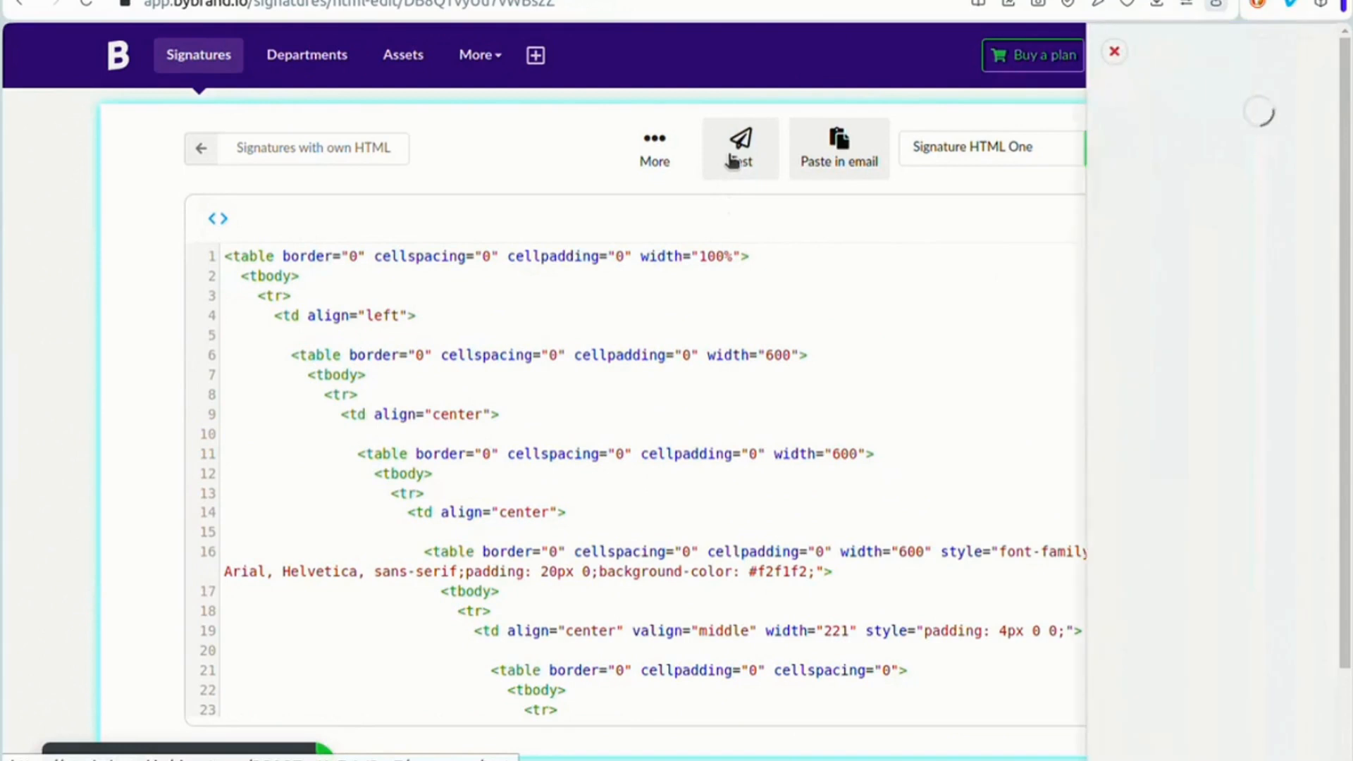
click(740, 146)
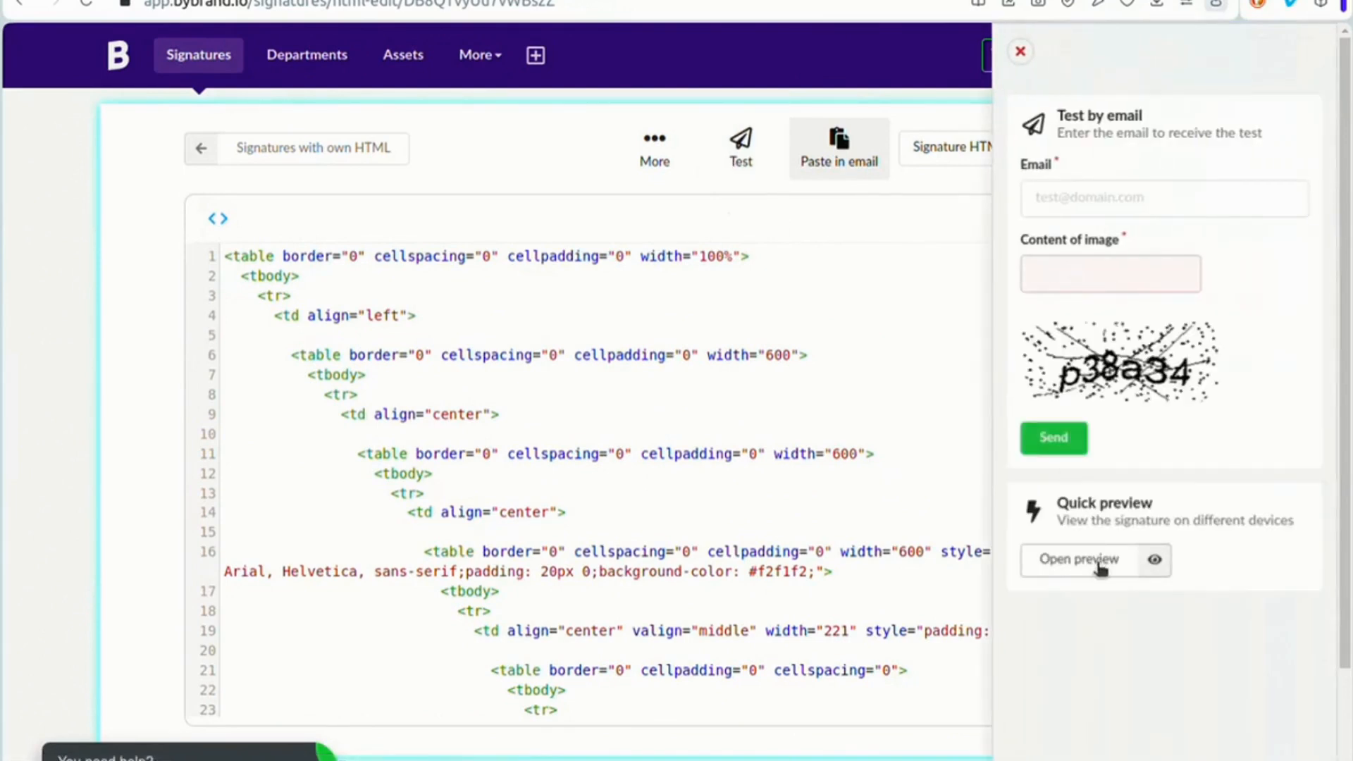
click(1076, 559)
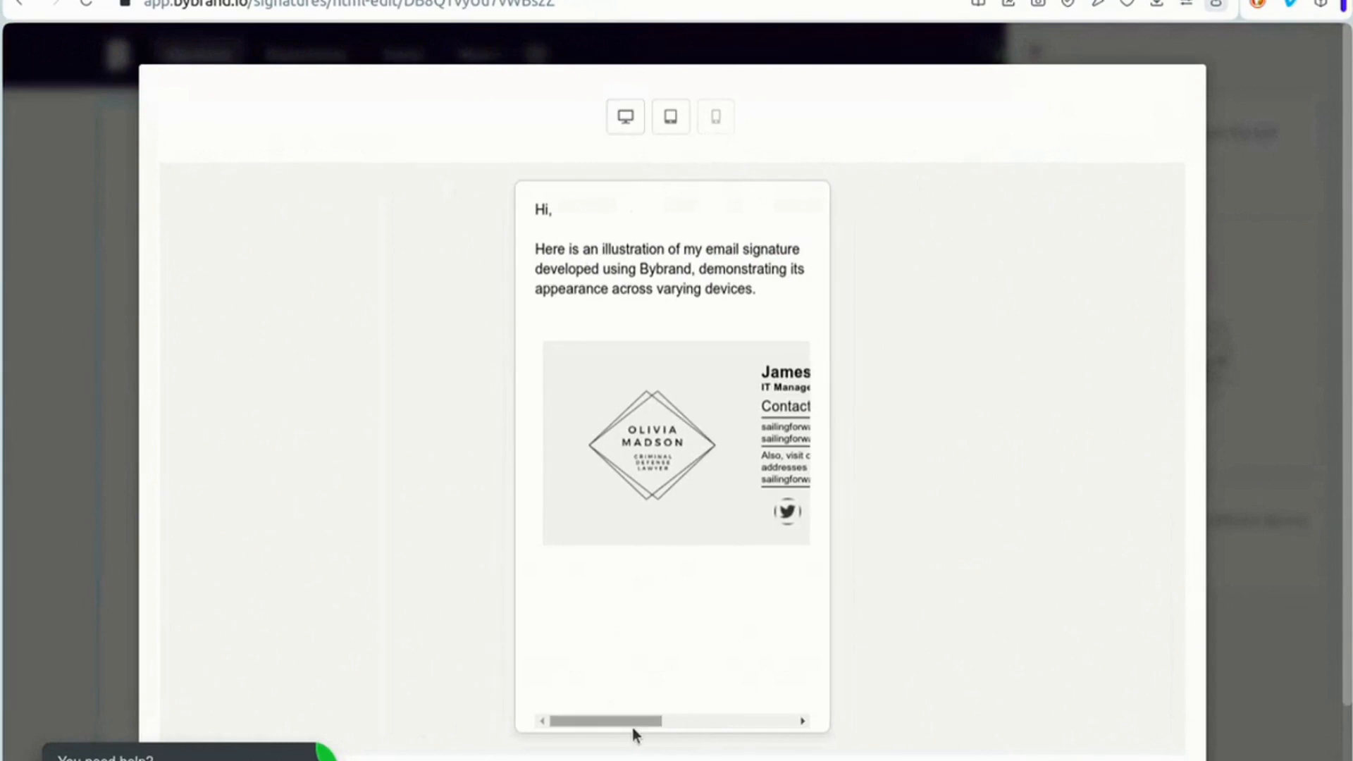
drag(634, 720, 749, 721)
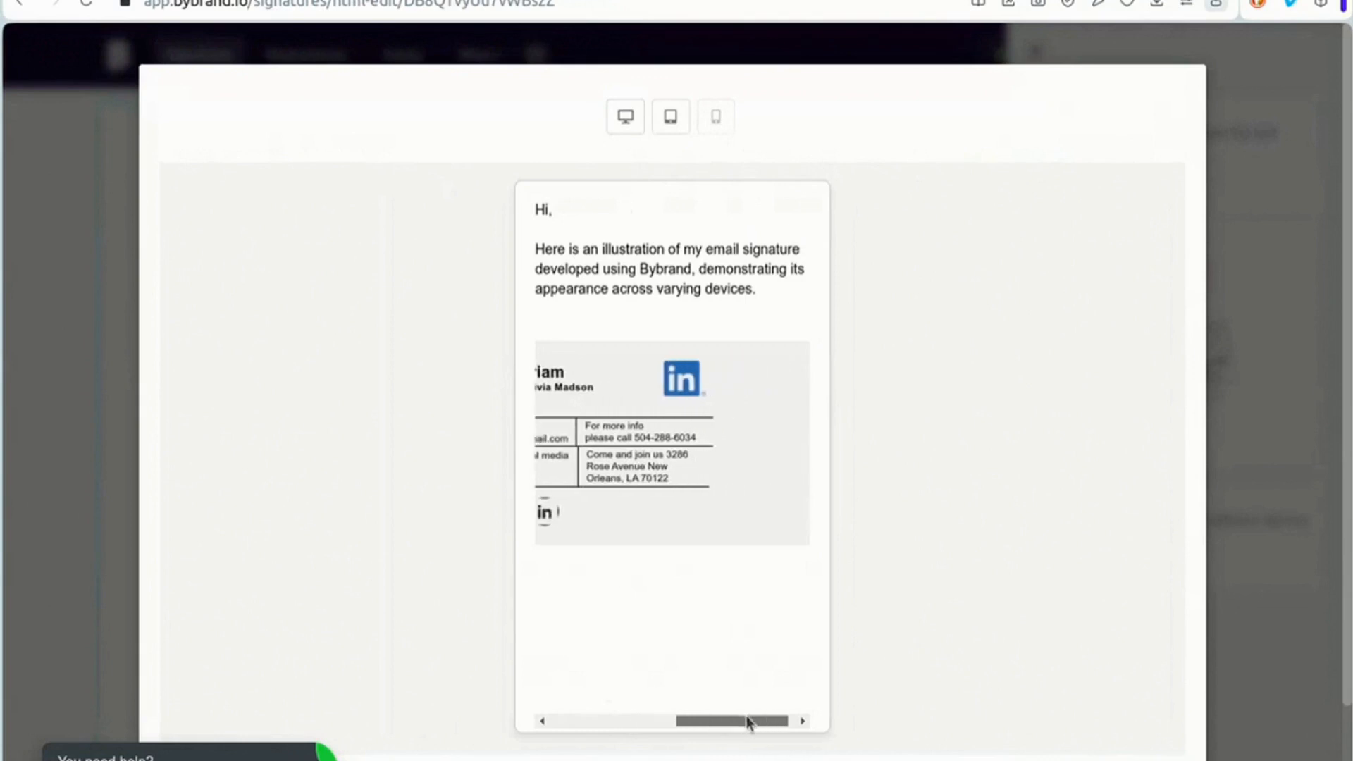
click(669, 116)
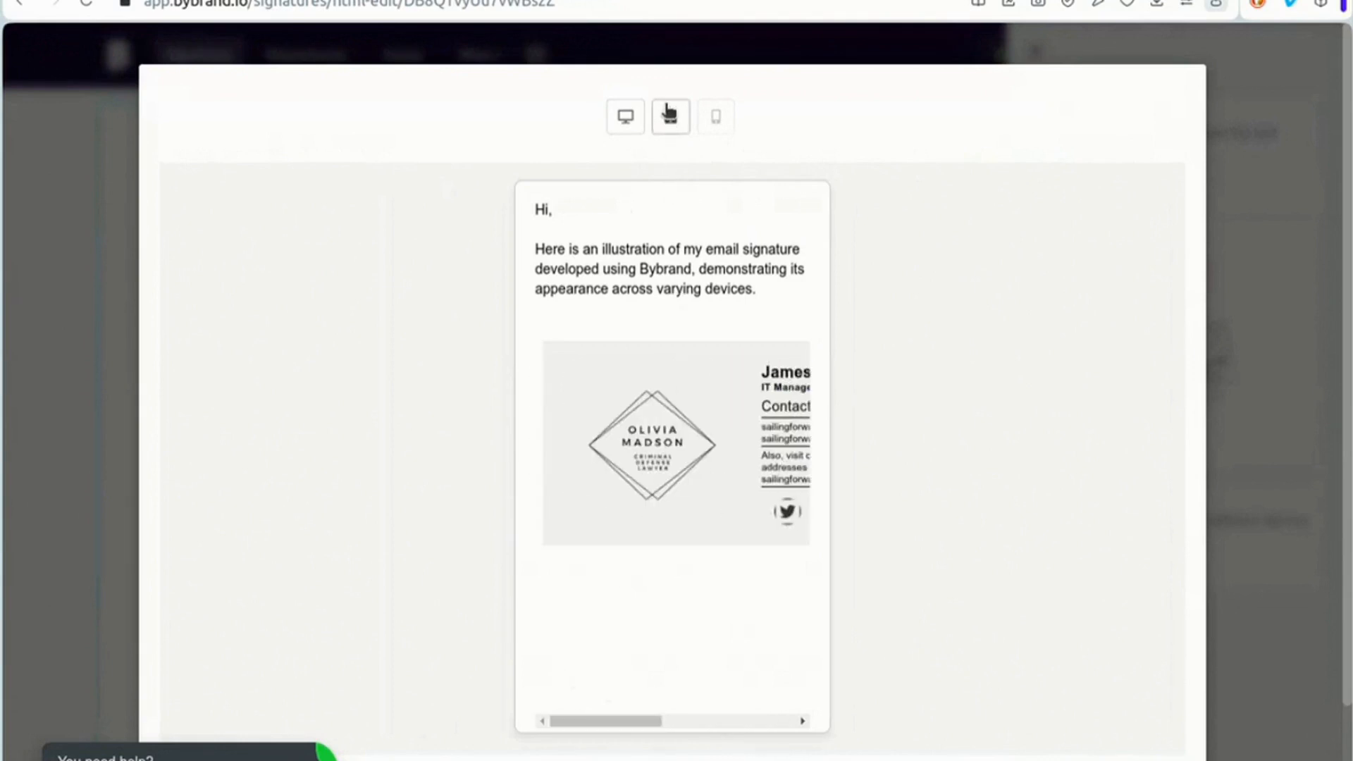
click(625, 117)
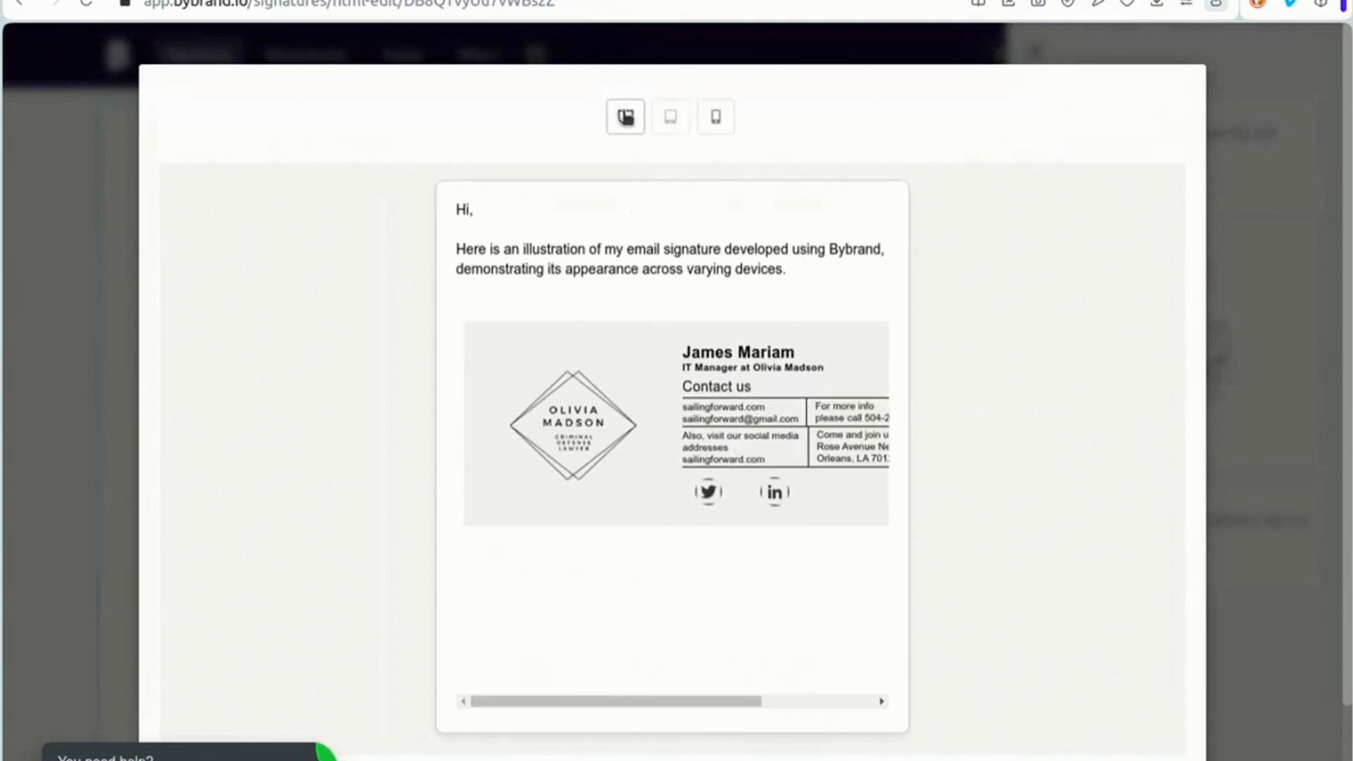
click(669, 116)
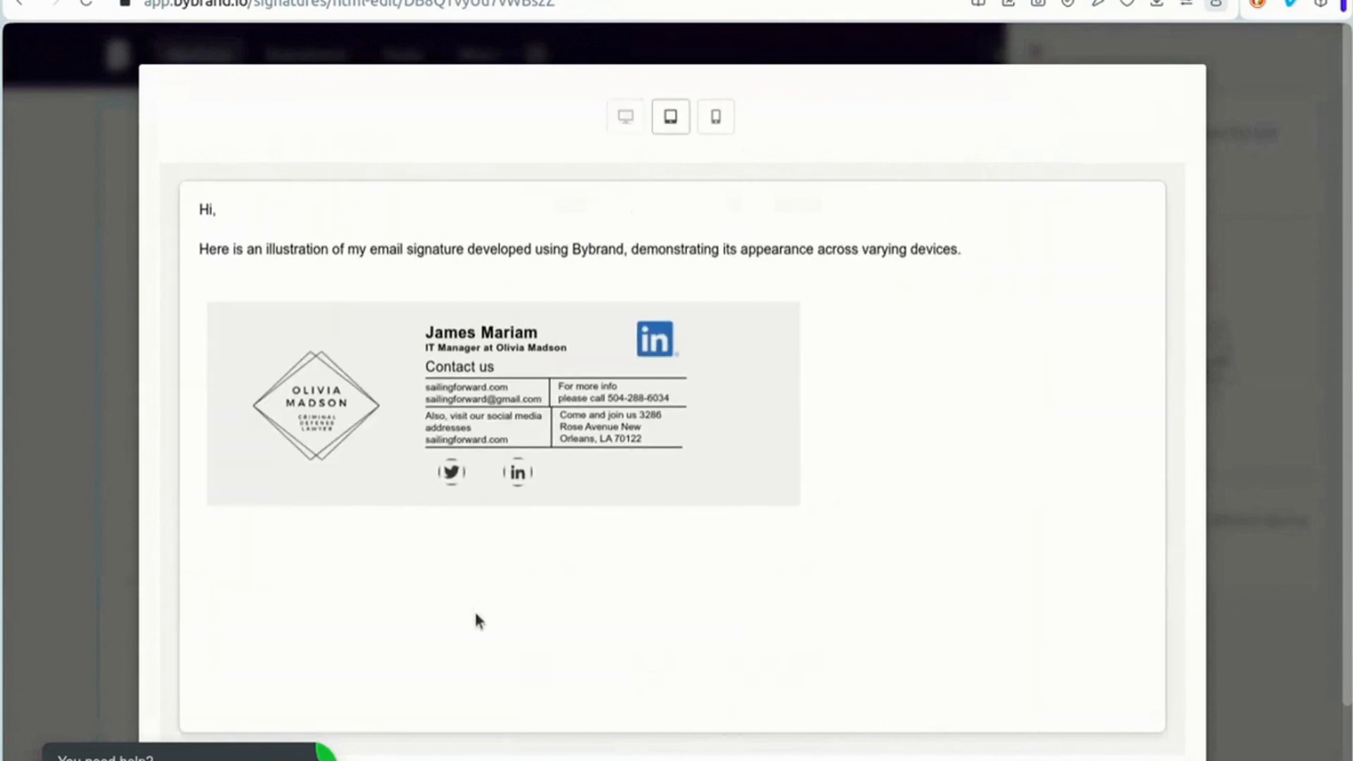
click(740, 147)
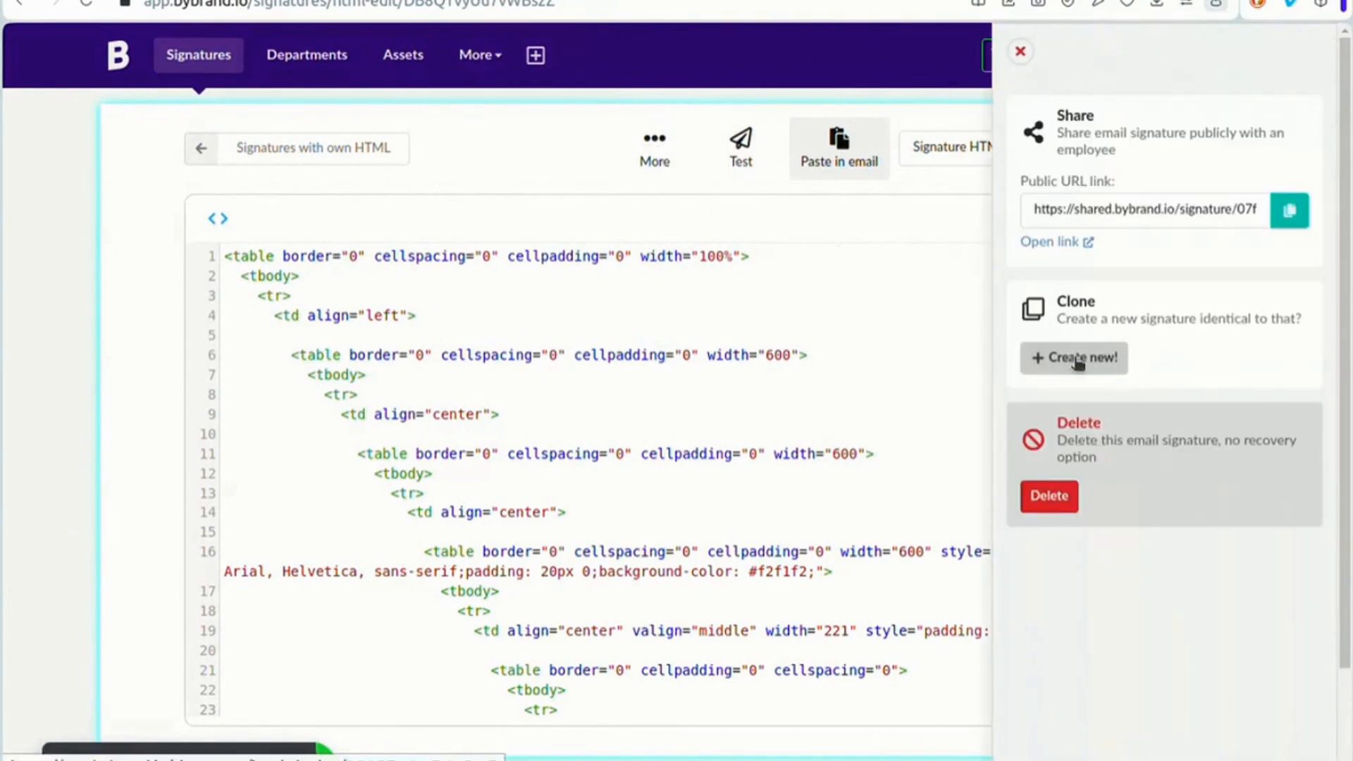
Clone Signature HTML One, save the copy, and show it in the visual editor
click(1073, 357)
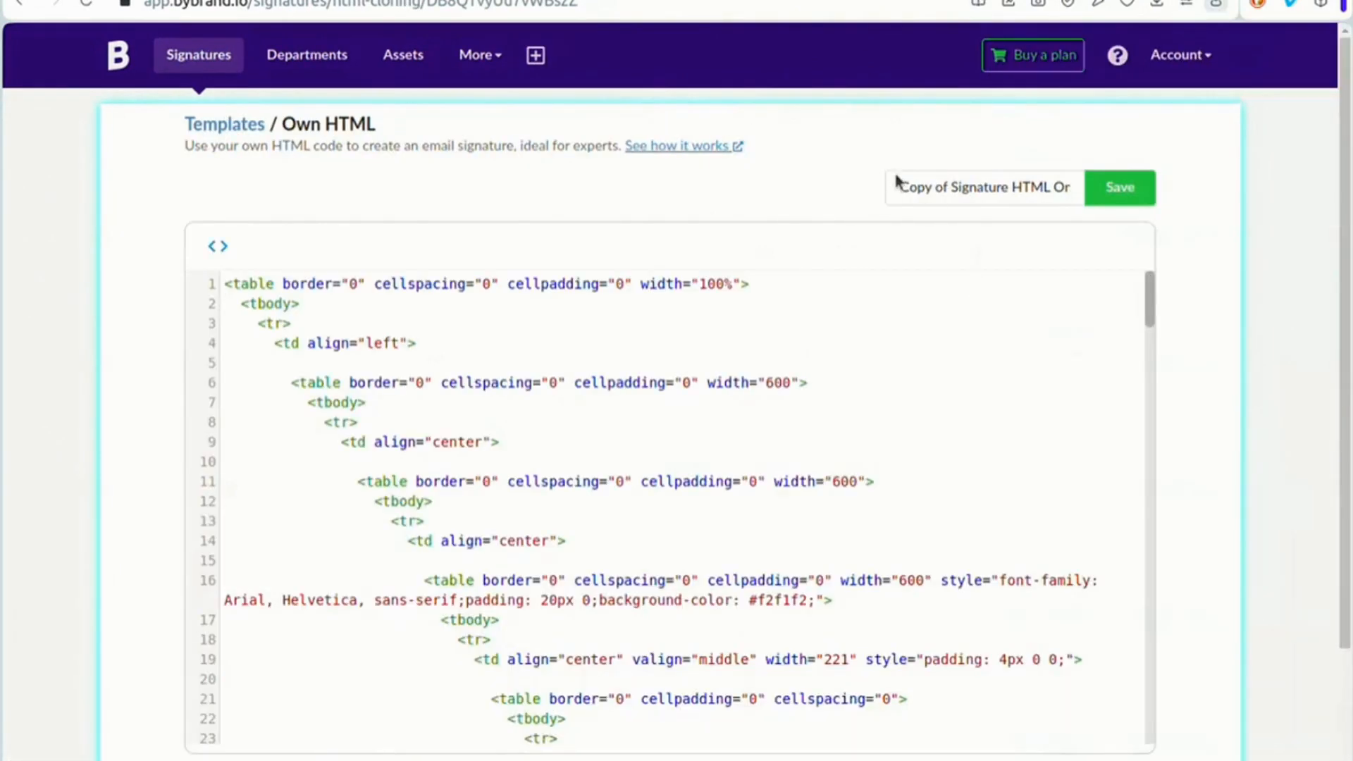
click(1118, 187)
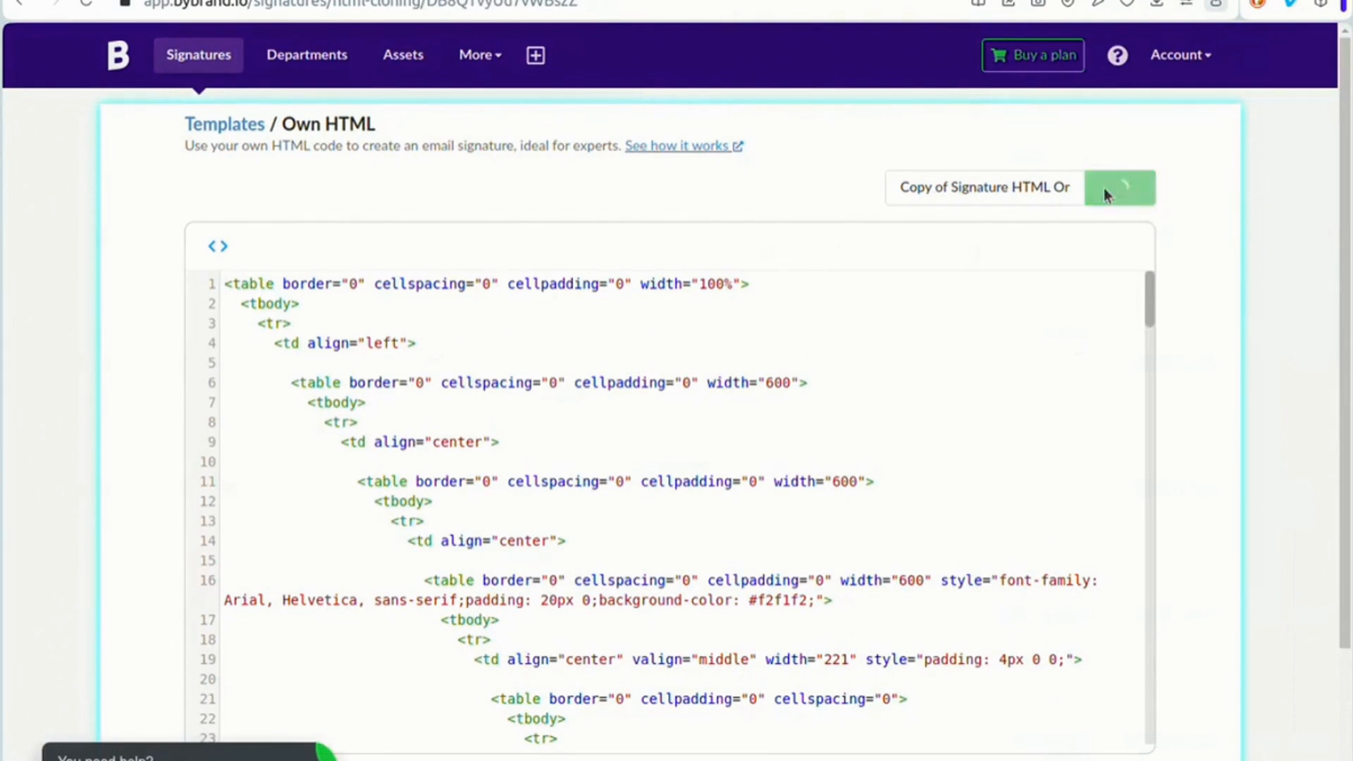
click(1118, 188)
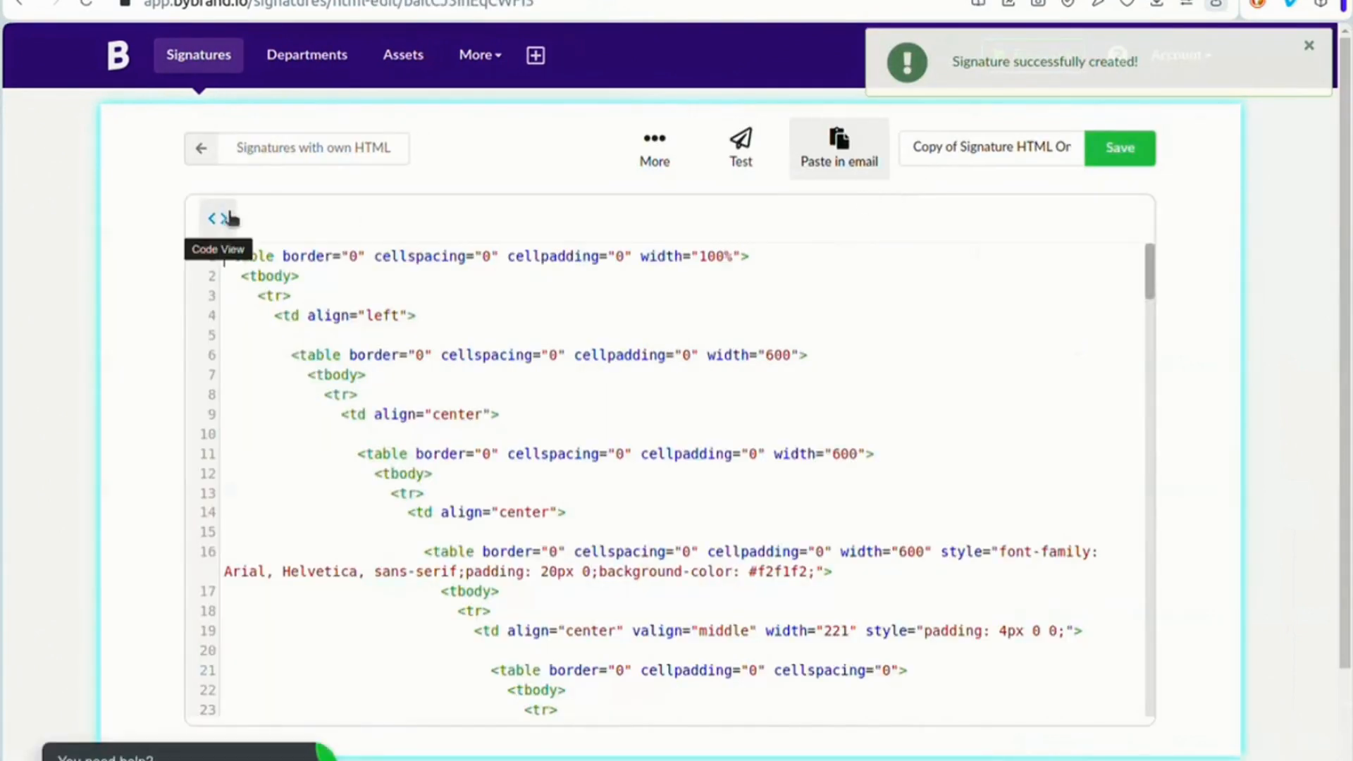
click(222, 218)
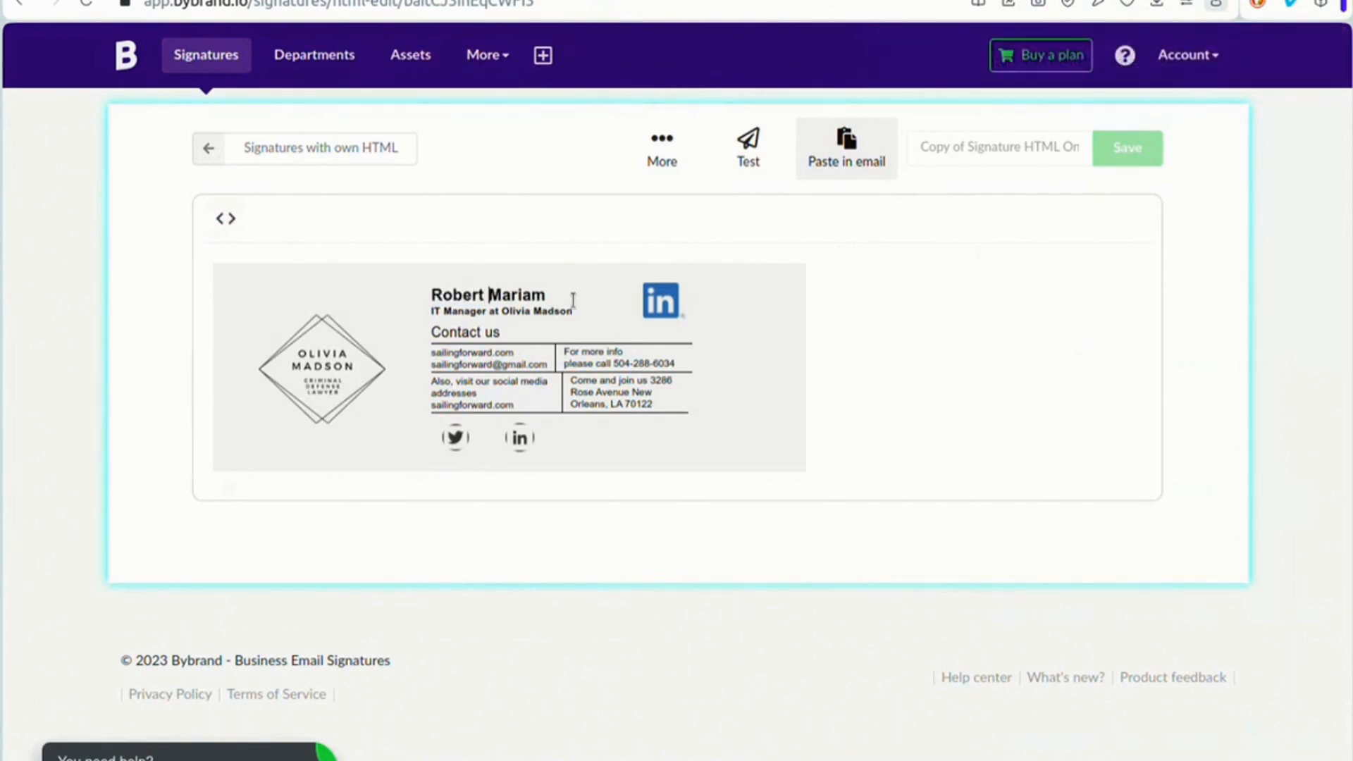
Change the surname from Mariam to Dias
double_click(507, 295)
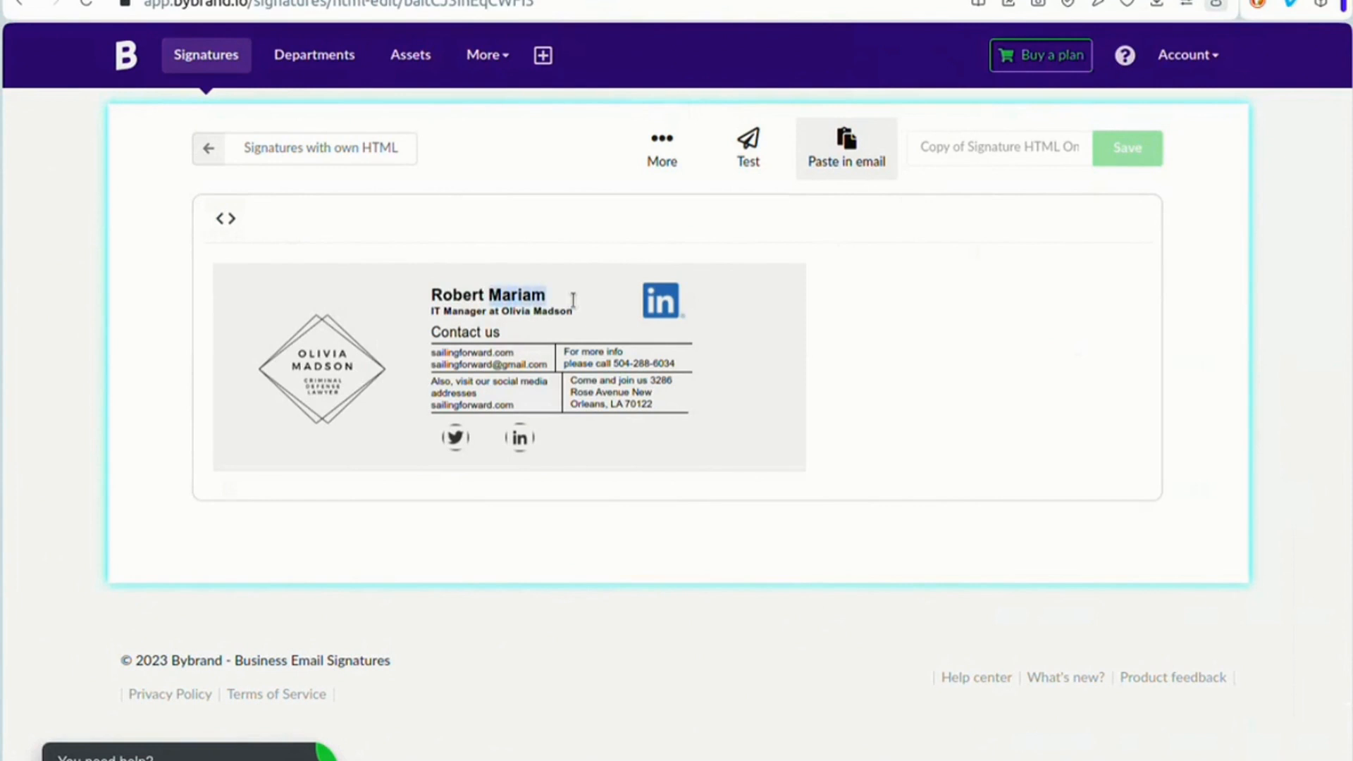
text(RobertDIny)
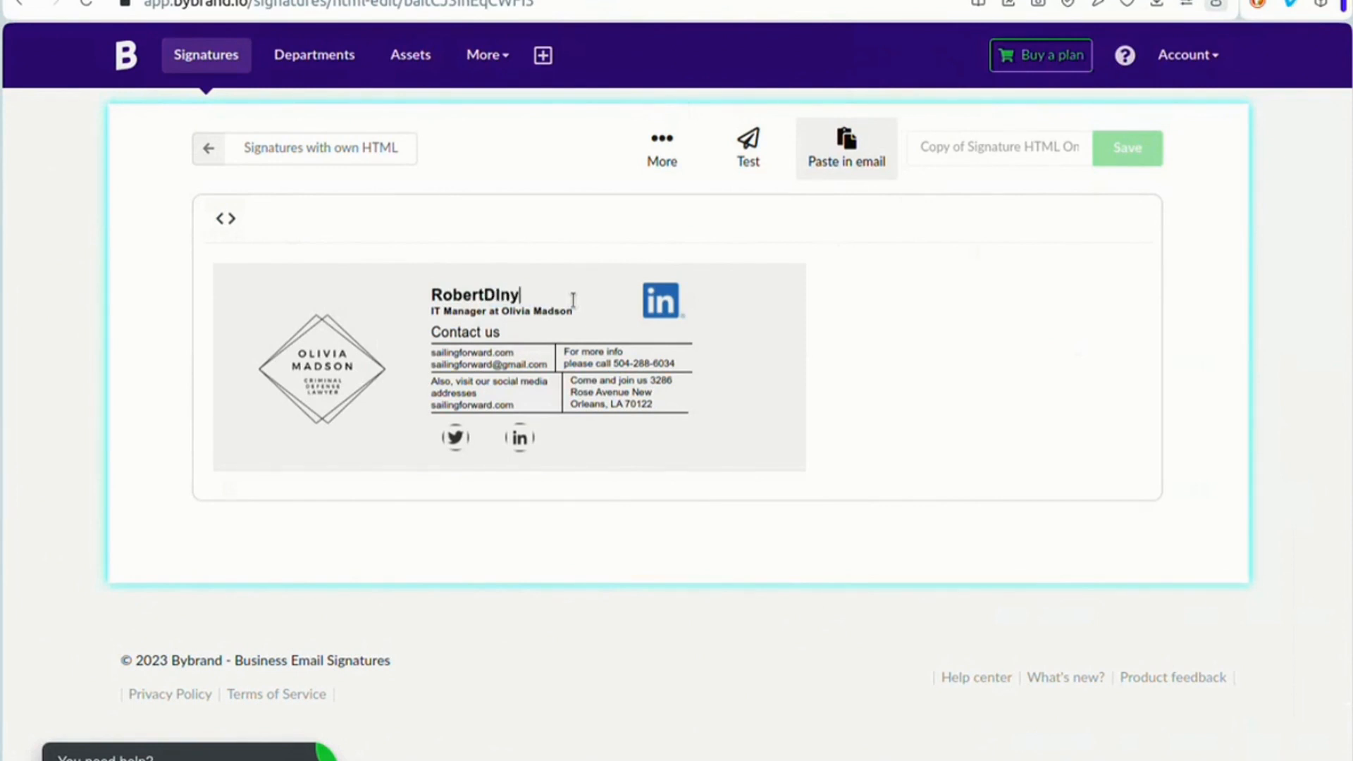
key(Backspace)
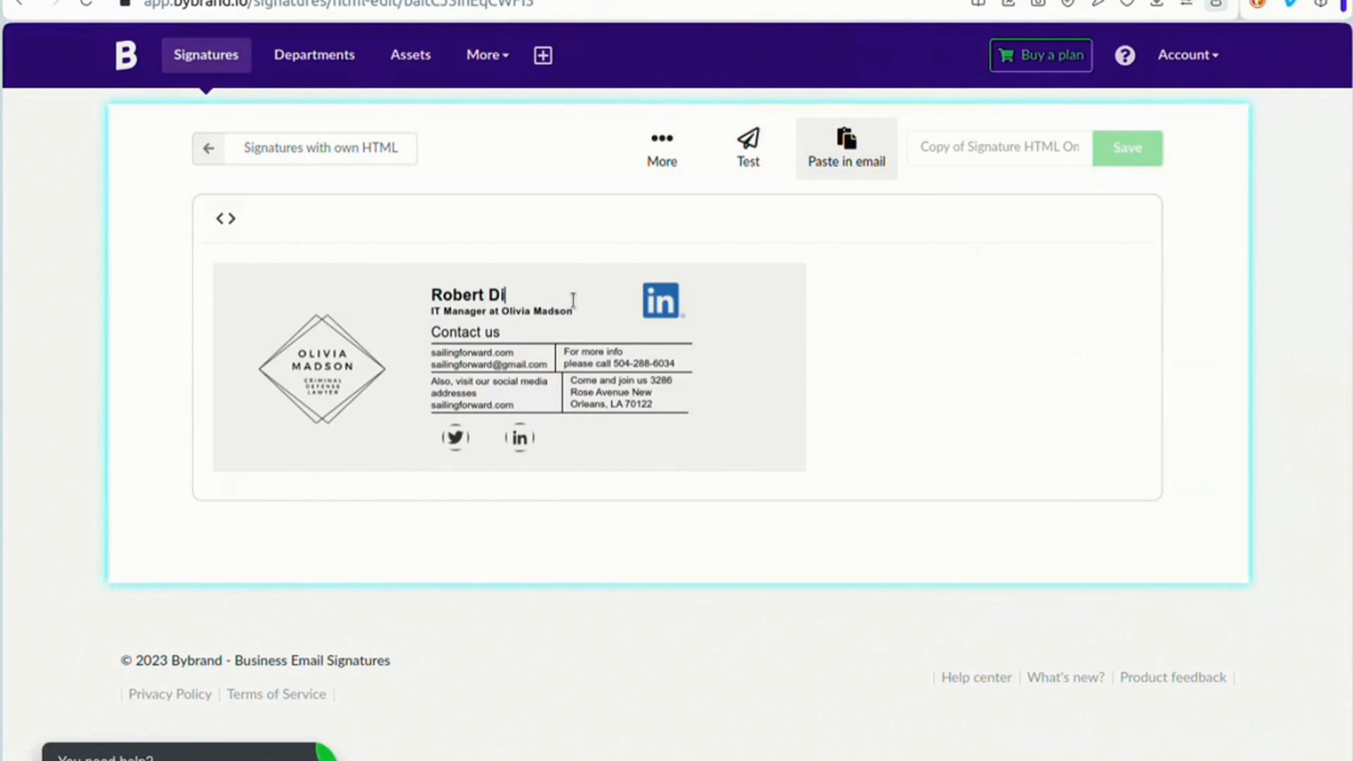
text(as)
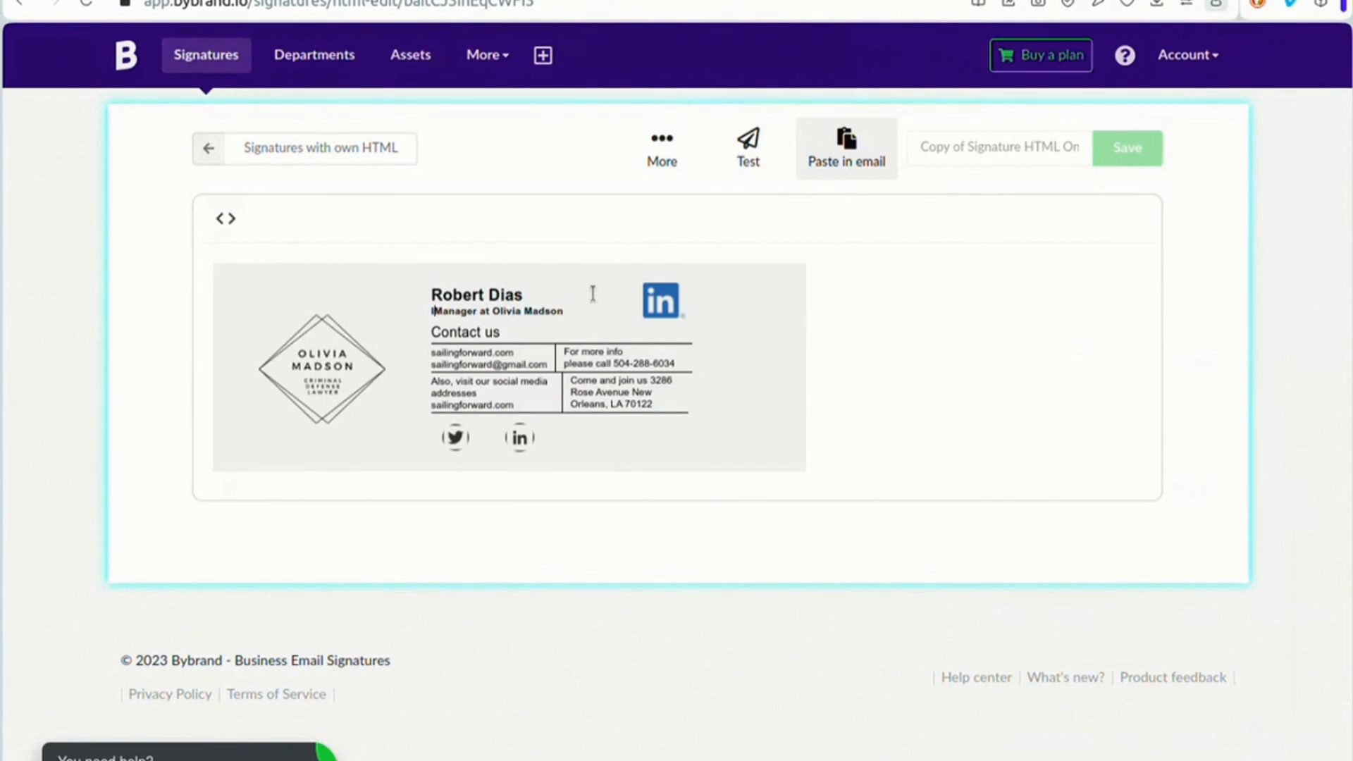
text(Marketing)
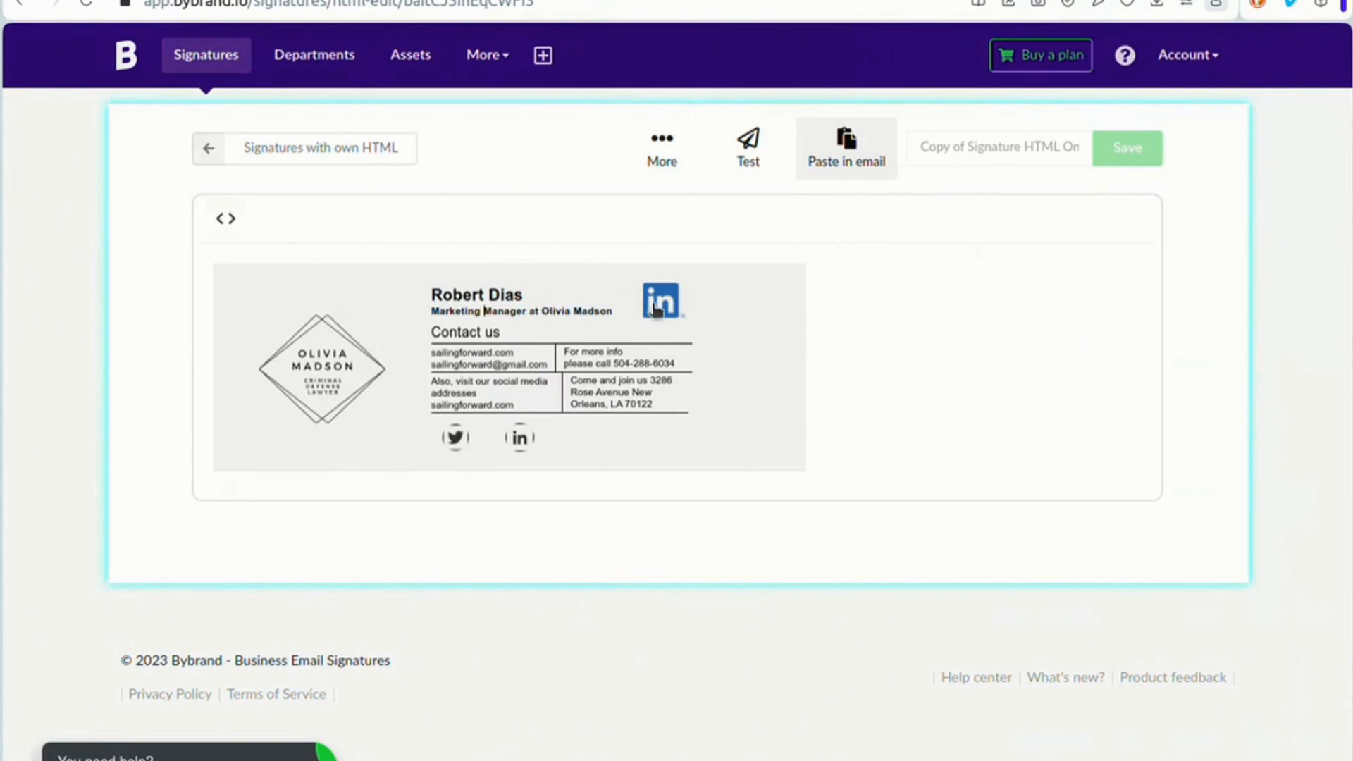
click(661, 300)
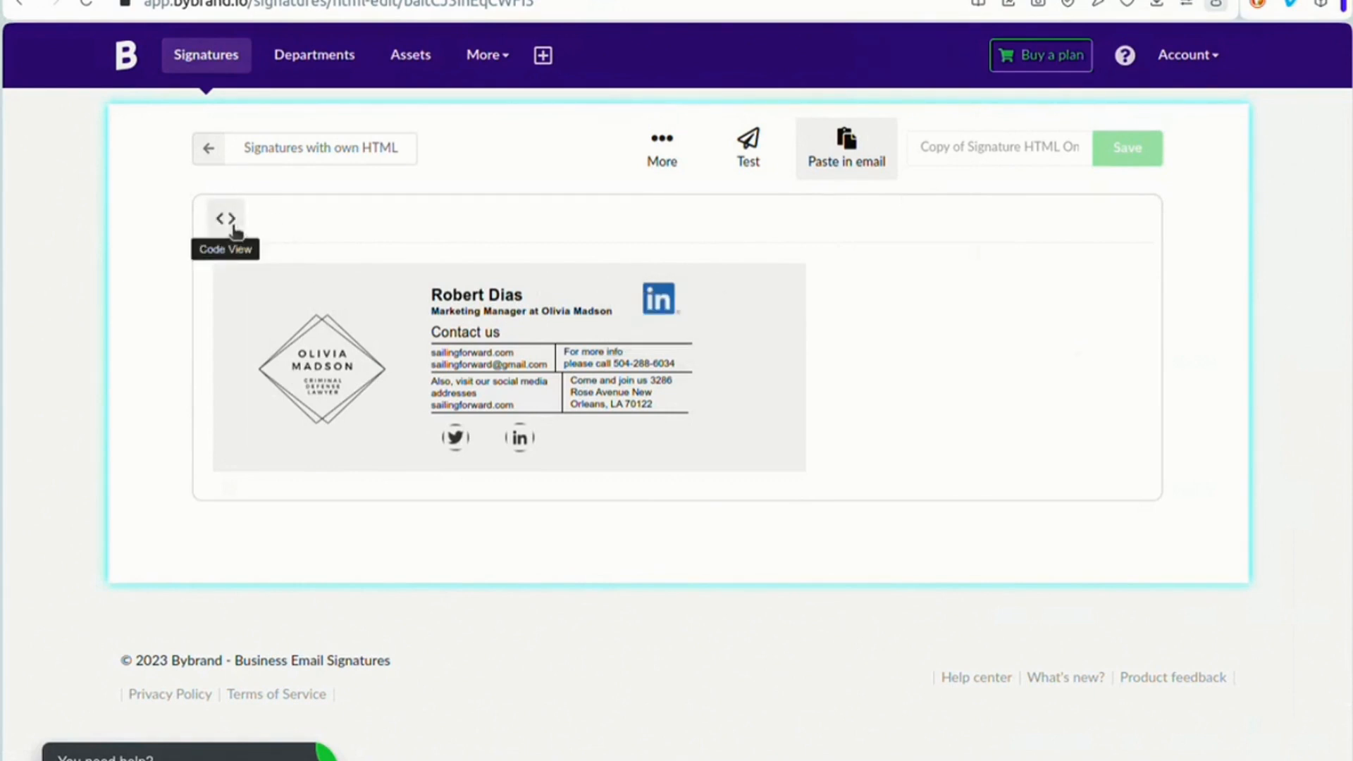
click(224, 218)
text(Two)
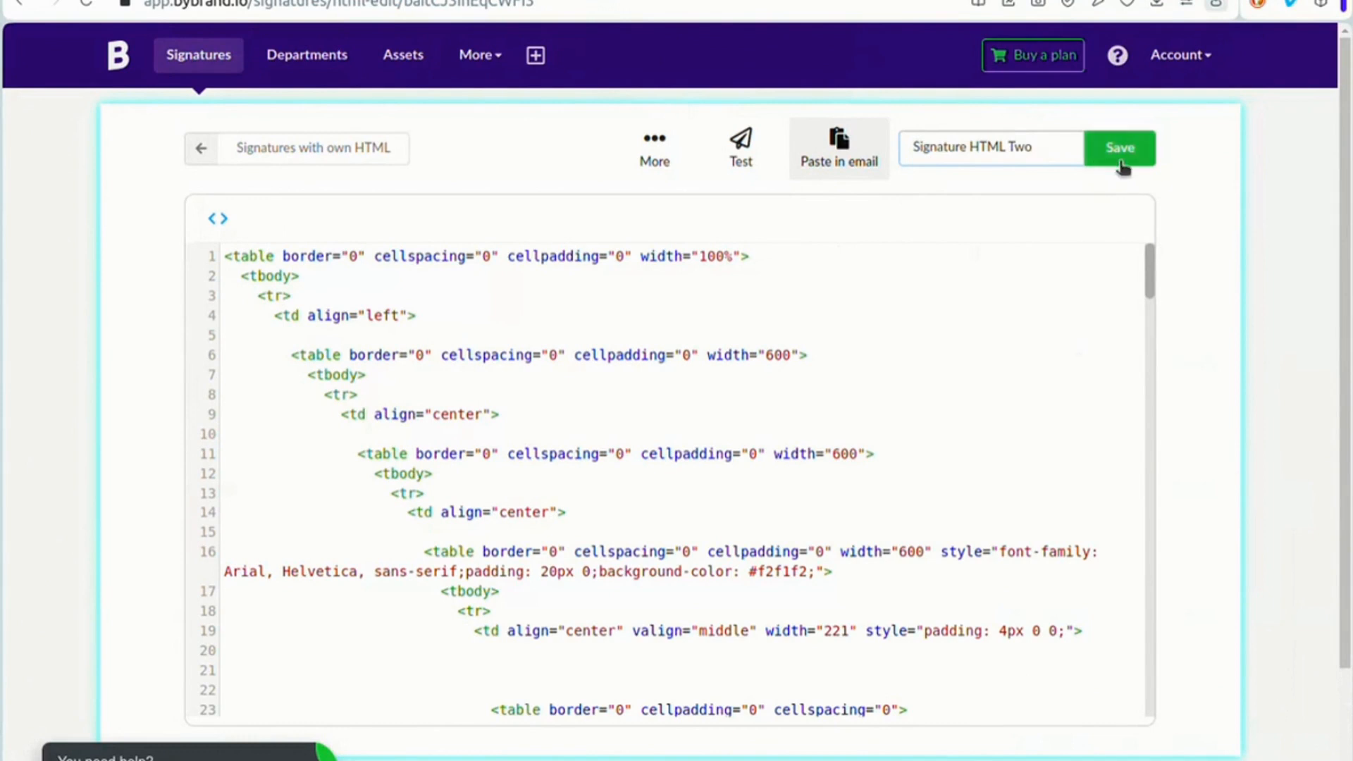
click(1119, 147)
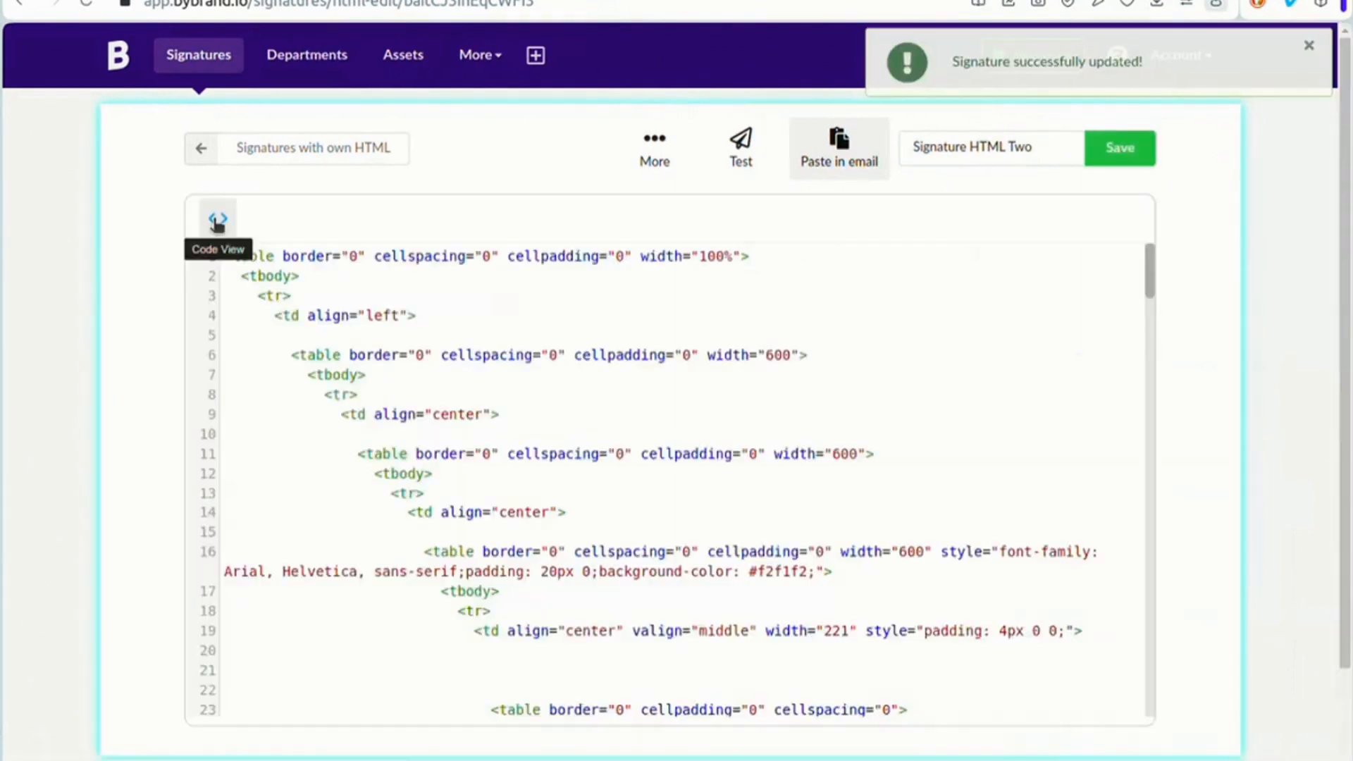
click(218, 218)
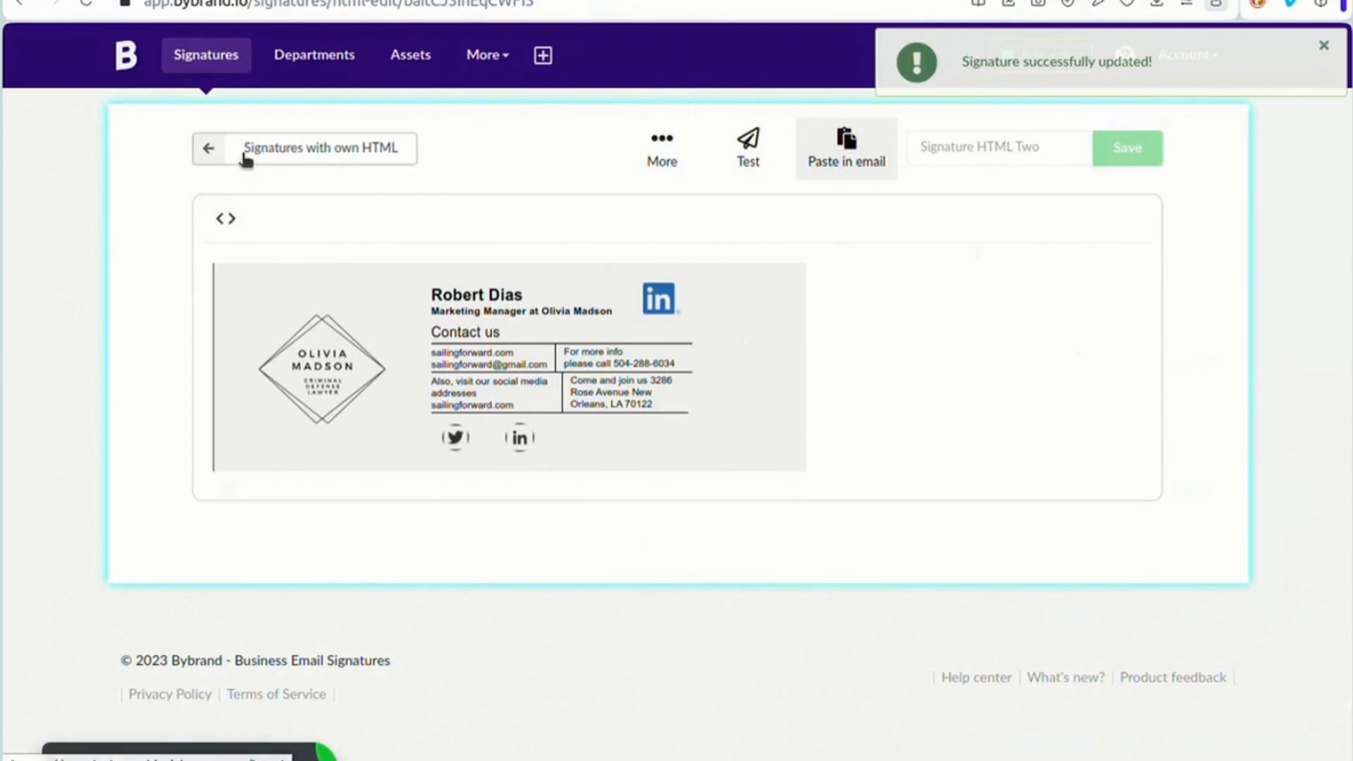
mouse_move(208, 147)
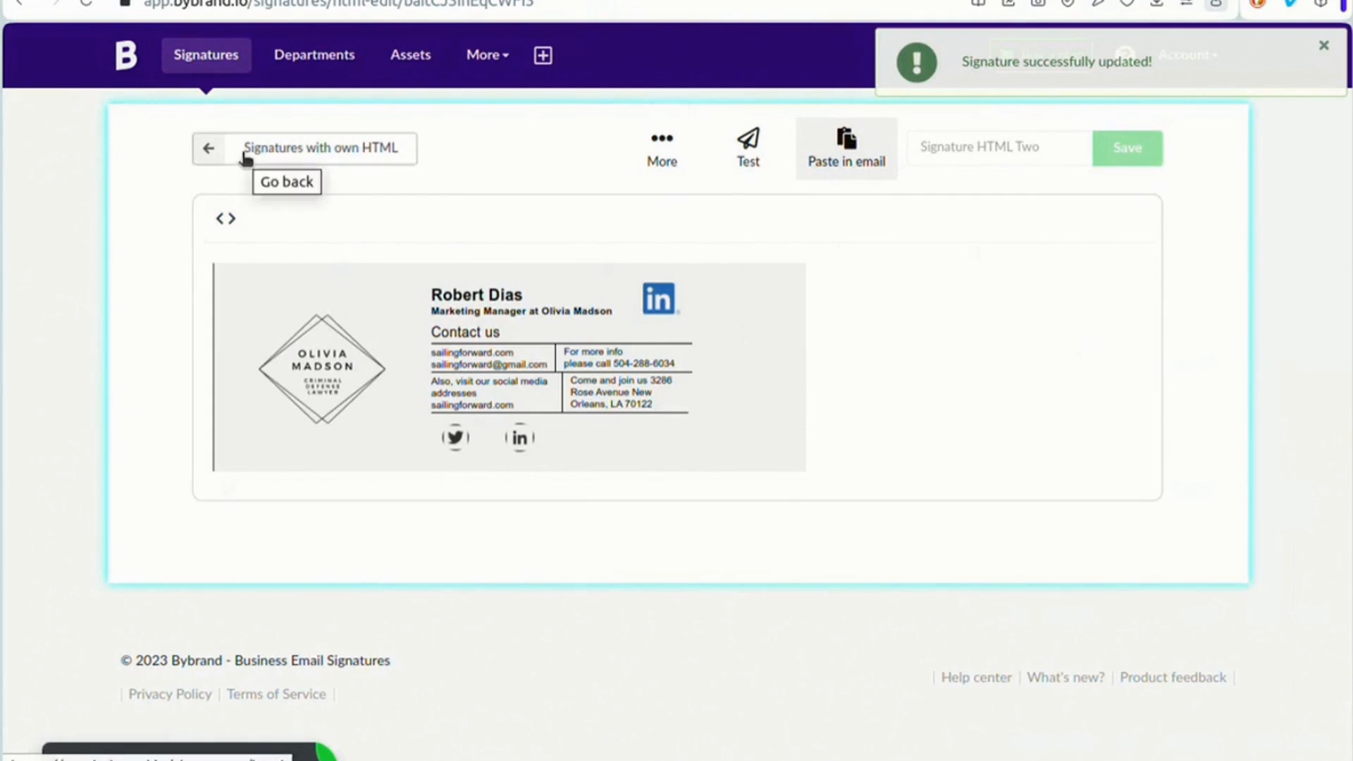
Go back to the Own HTML list and quick-preview Signature HTML Two
click(207, 147)
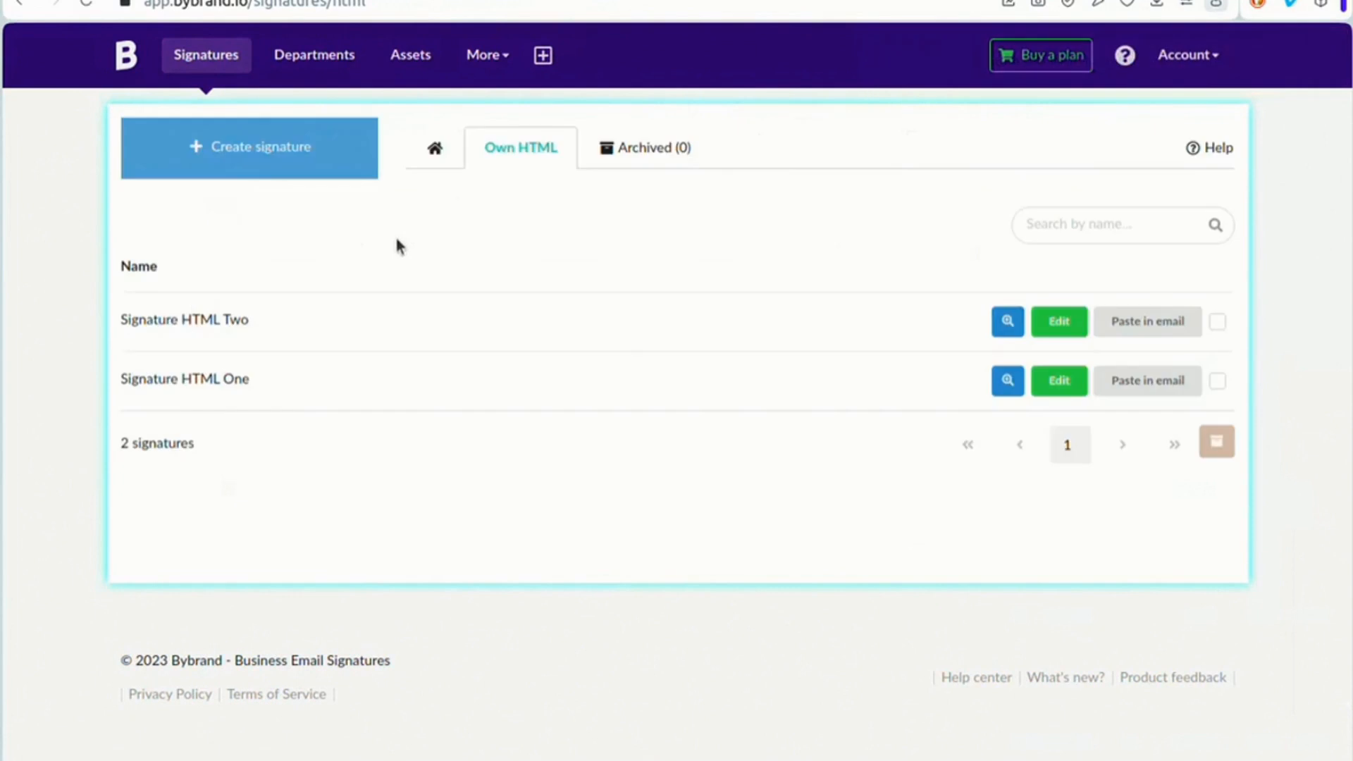
mouse_move(895, 395)
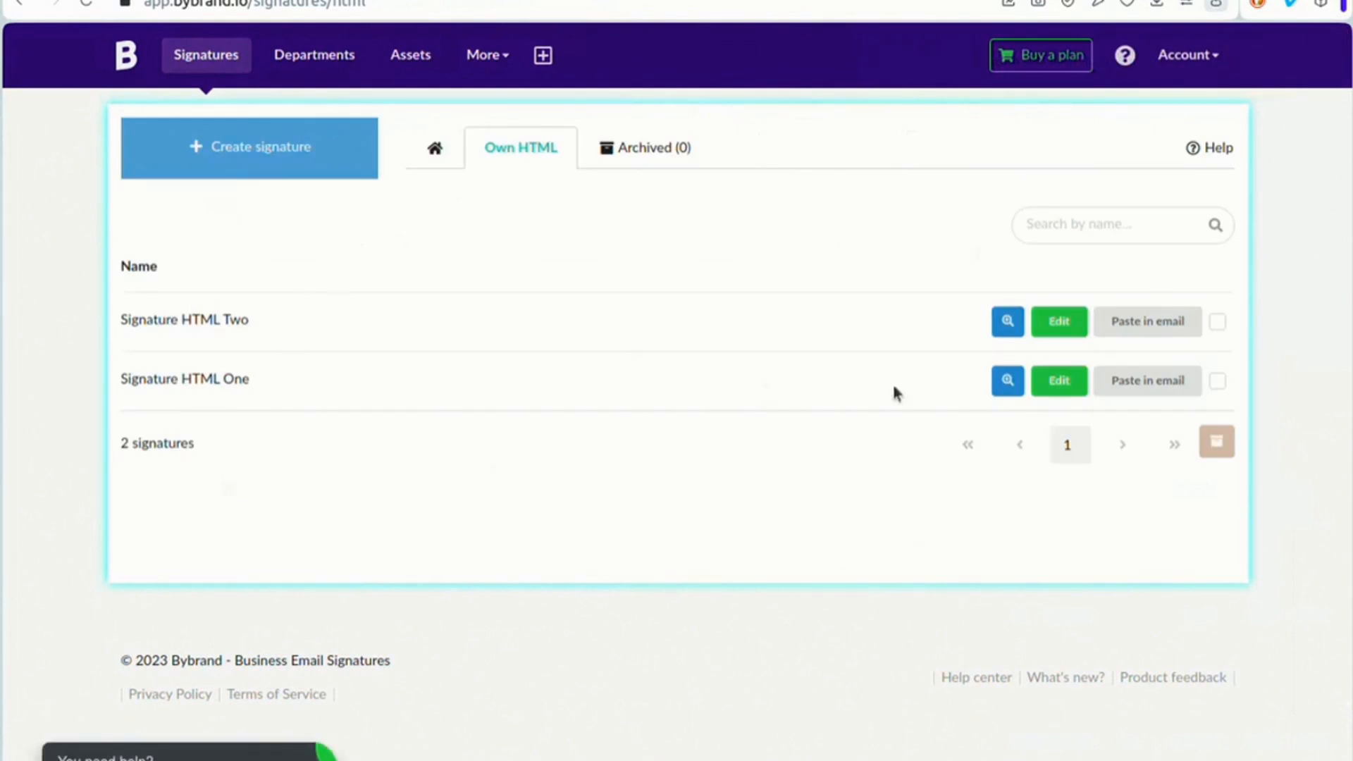
mouse_move(1007, 355)
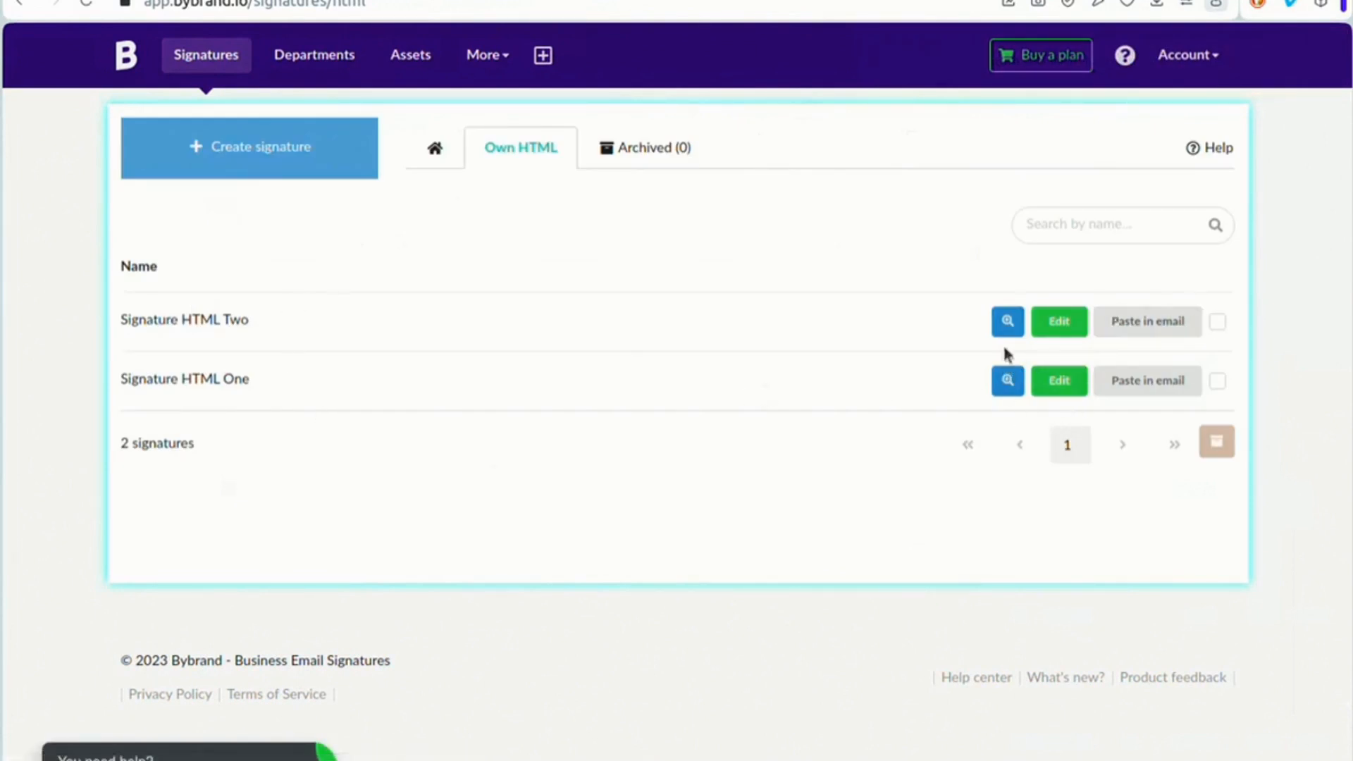
click(1006, 321)
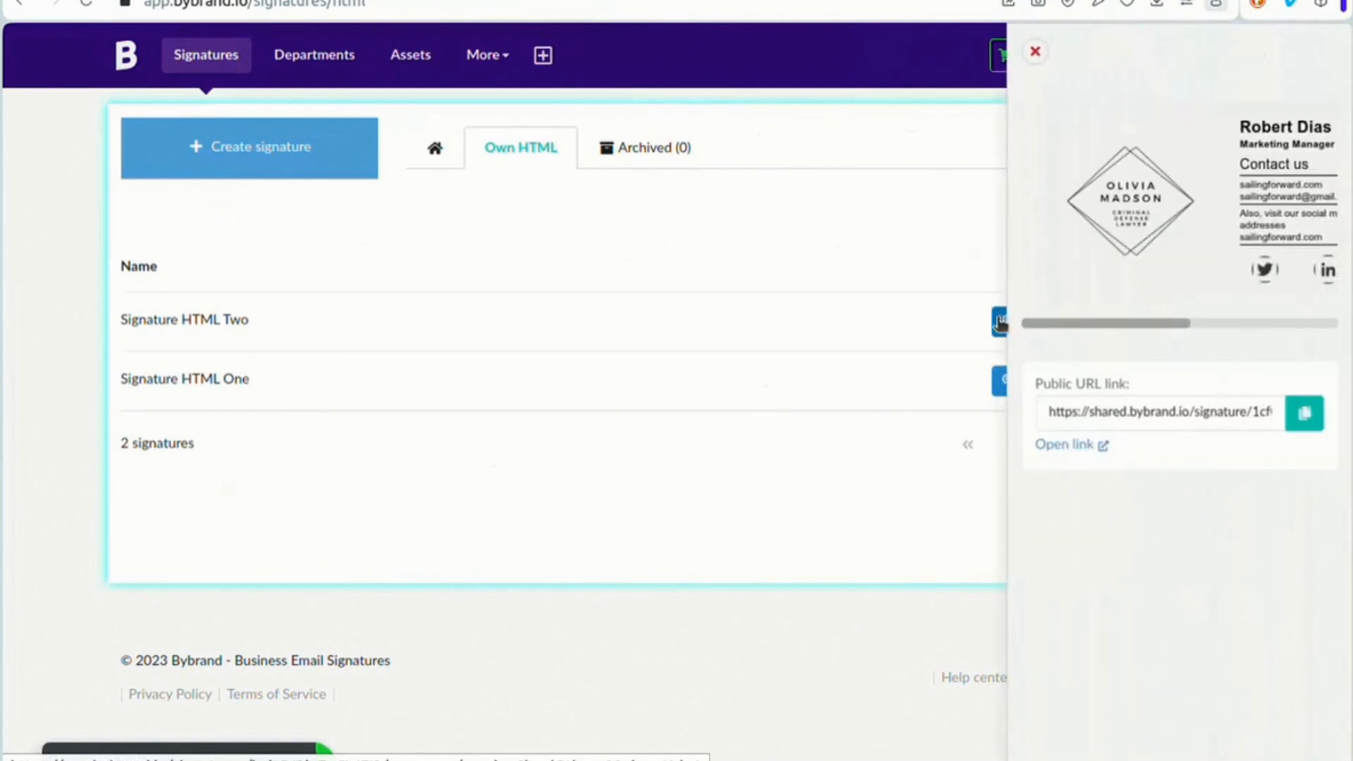